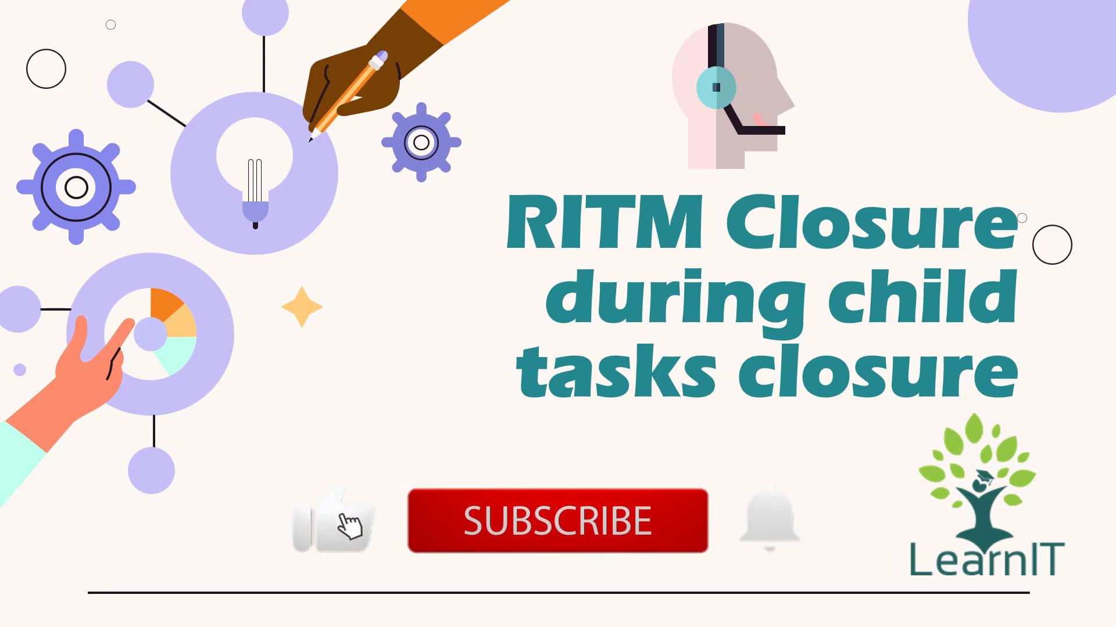
Clear the navigator filter and search 'ss rules' to list the Business Rules modules
{"action": "left_click", "coordinate": [556, 520]}
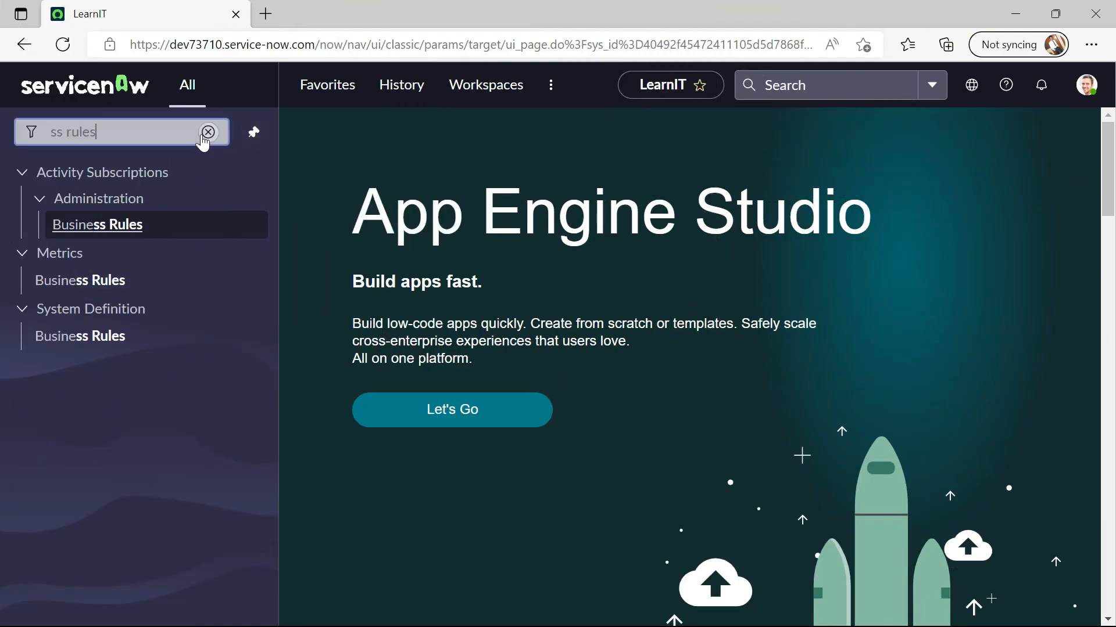
{"action": "left_click", "coordinate": [208, 133]}
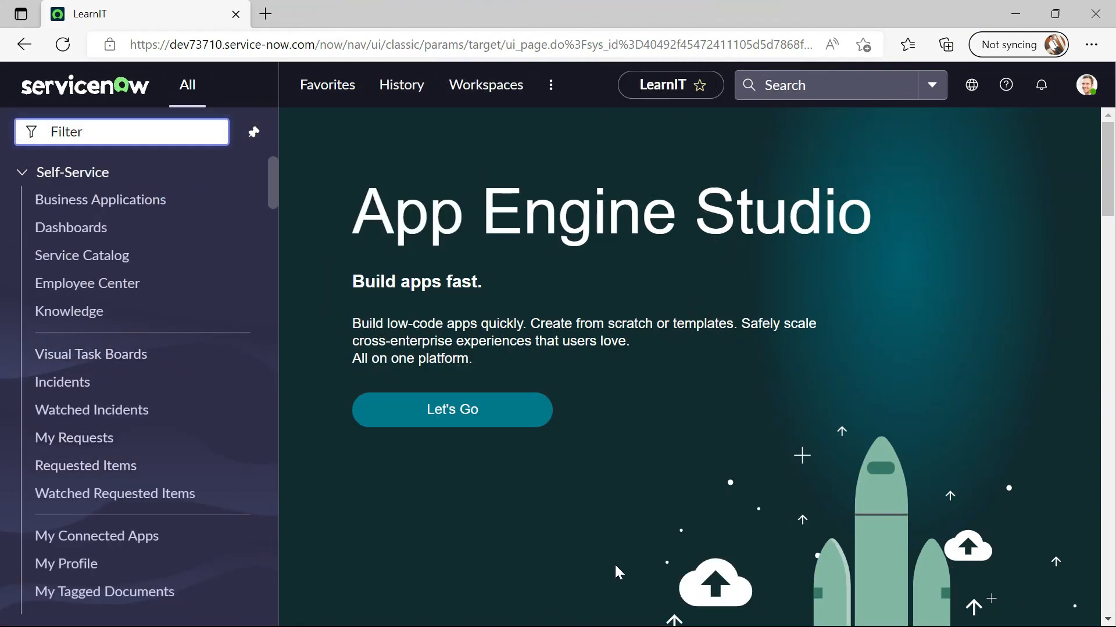
{"action": "mouse_move", "coordinate": [346, 228]}
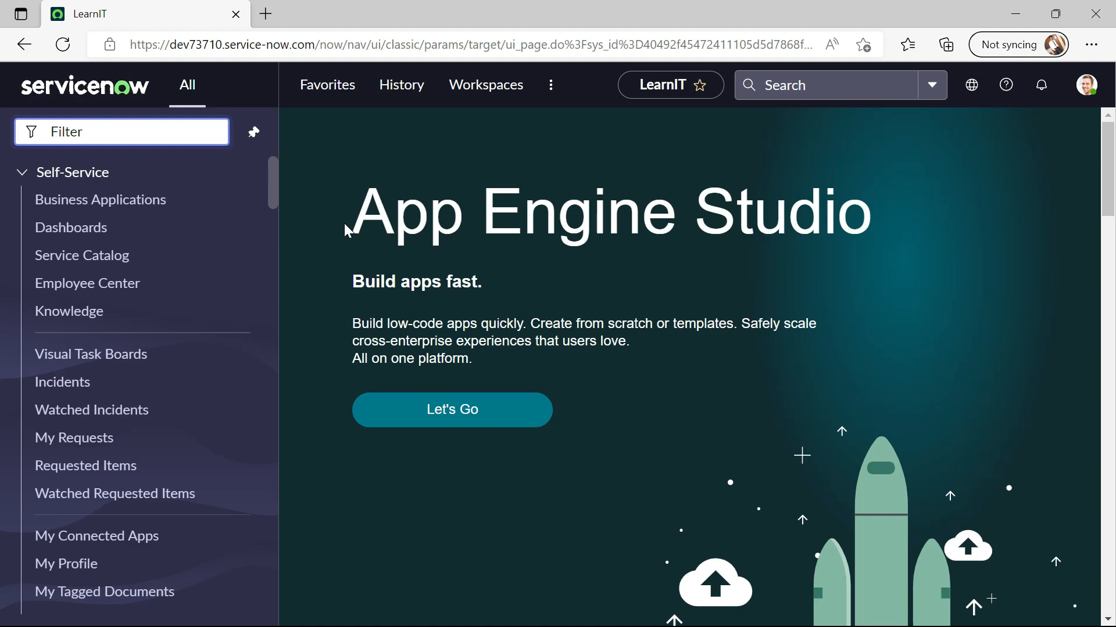
{"action": "mouse_move", "coordinate": [660, 428]}
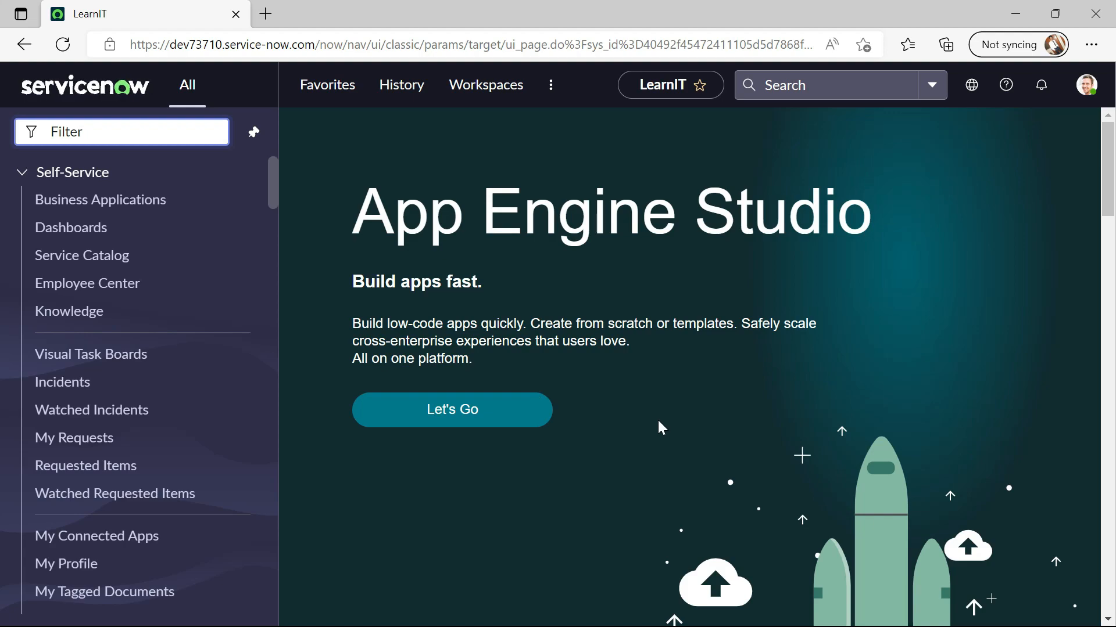
{"action": "left_click", "coordinate": [99, 132]}
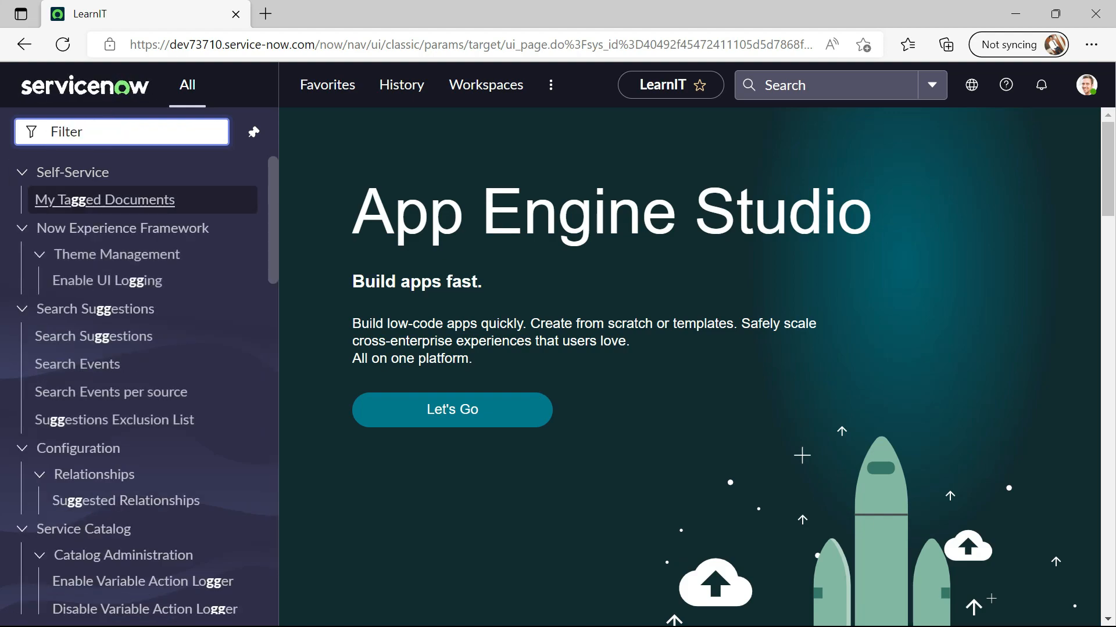
{"action": "type", "text": "ss"}
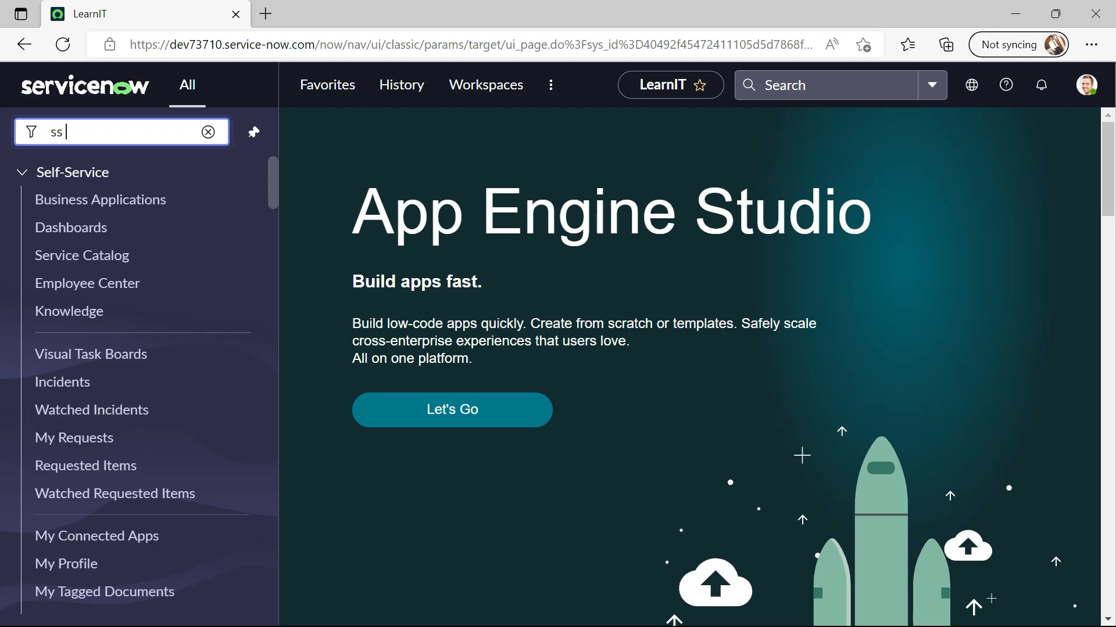
{"action": "type", "text": "rules"}
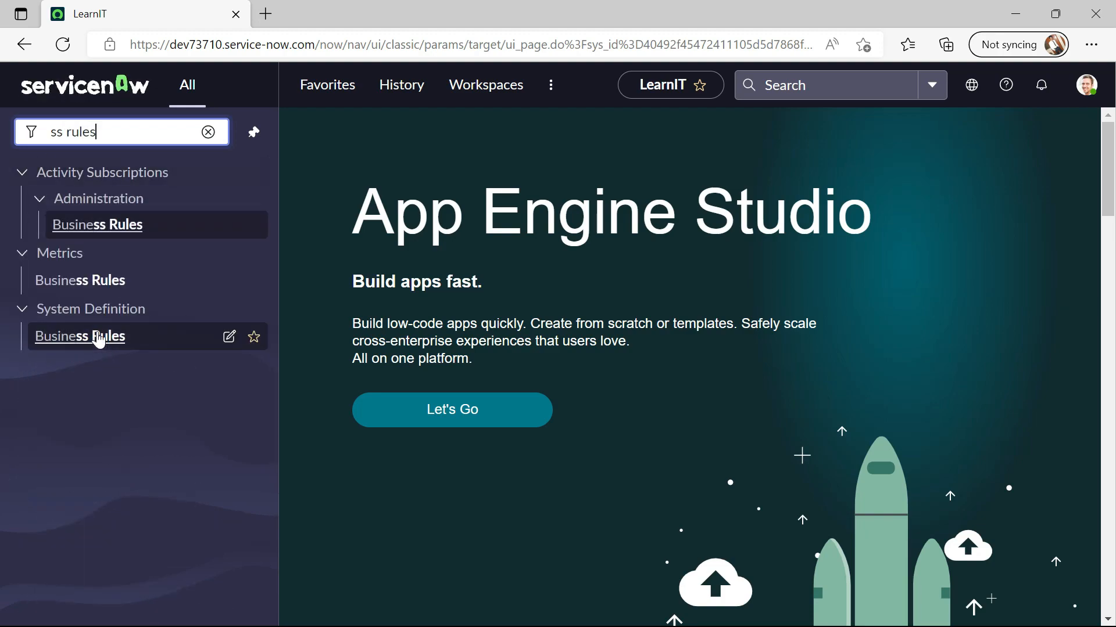
Create a new business rule named 'Set RITM to Closed when tasks are closed'
{"action": "left_click", "coordinate": [80, 336]}
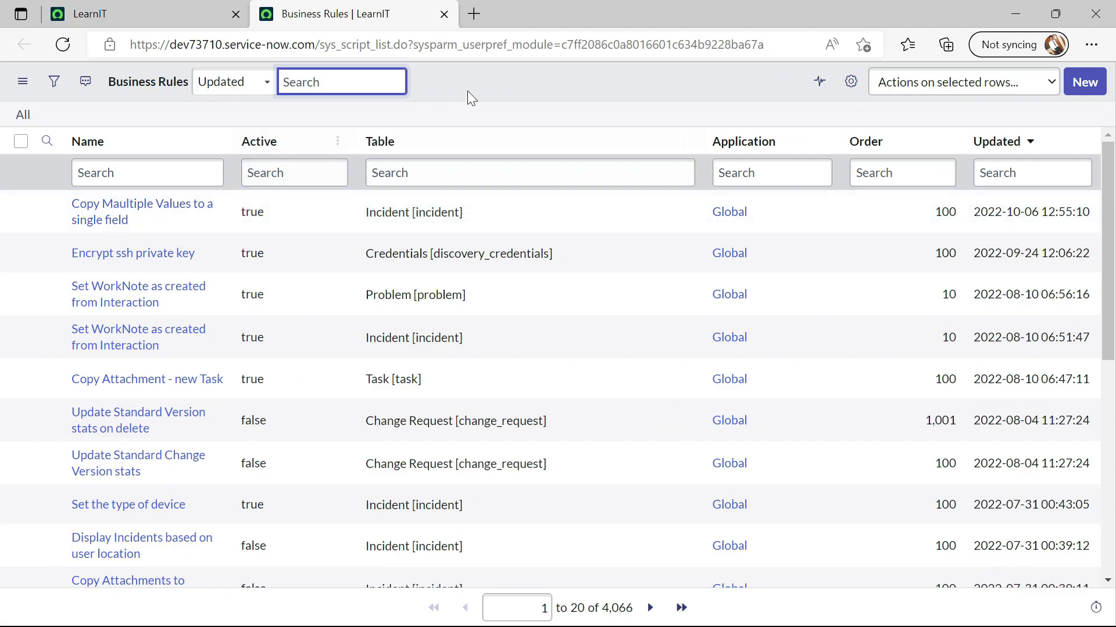
{"action": "mouse_move", "coordinate": [496, 96]}
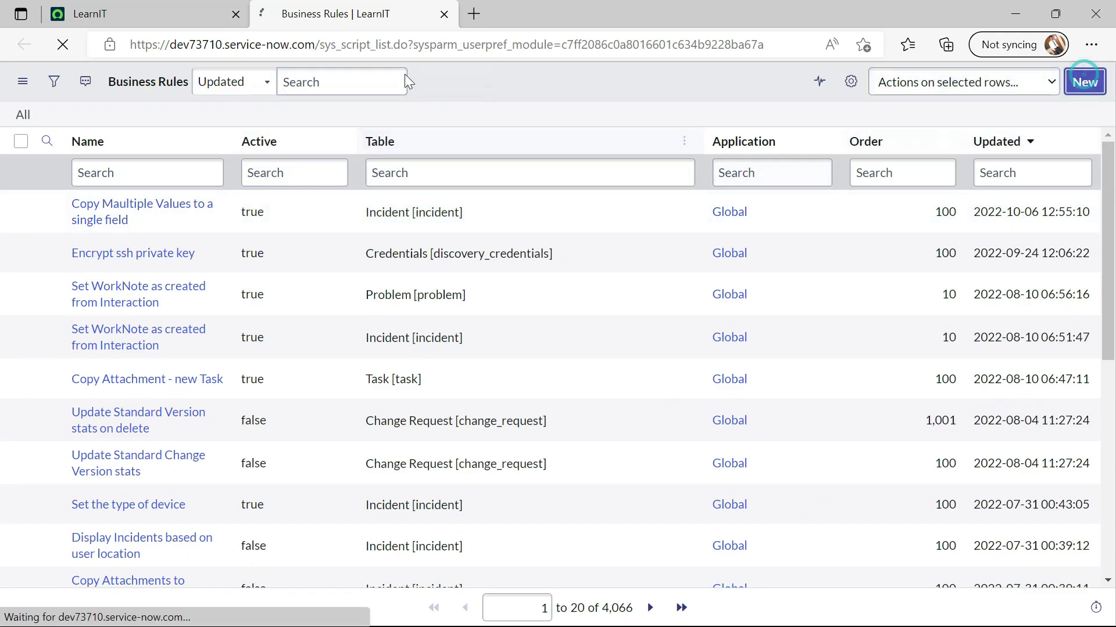
{"action": "left_click", "coordinate": [1084, 82]}
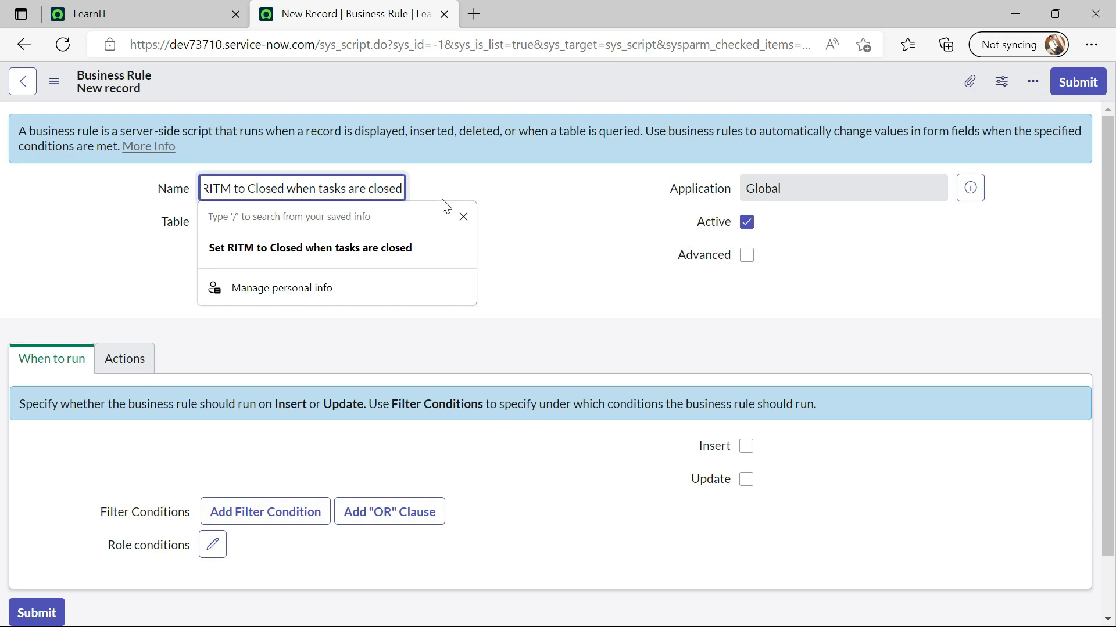
{"action": "left_click", "coordinate": [309, 248]}
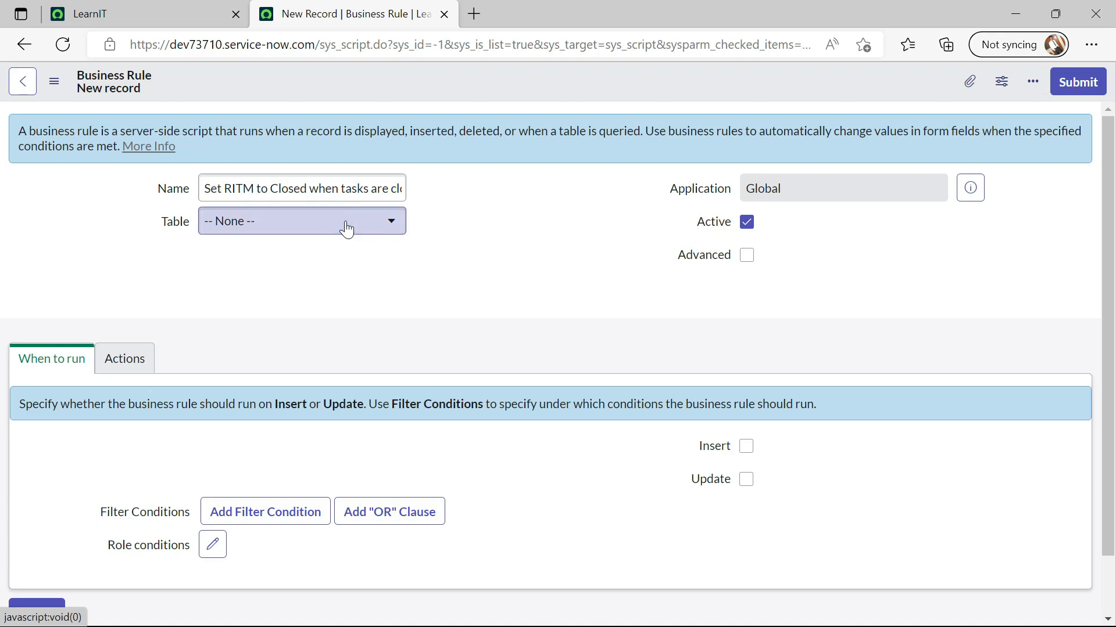
Set the rule's table to Catalog Task [sc_task]
{"action": "left_click", "coordinate": [301, 221]}
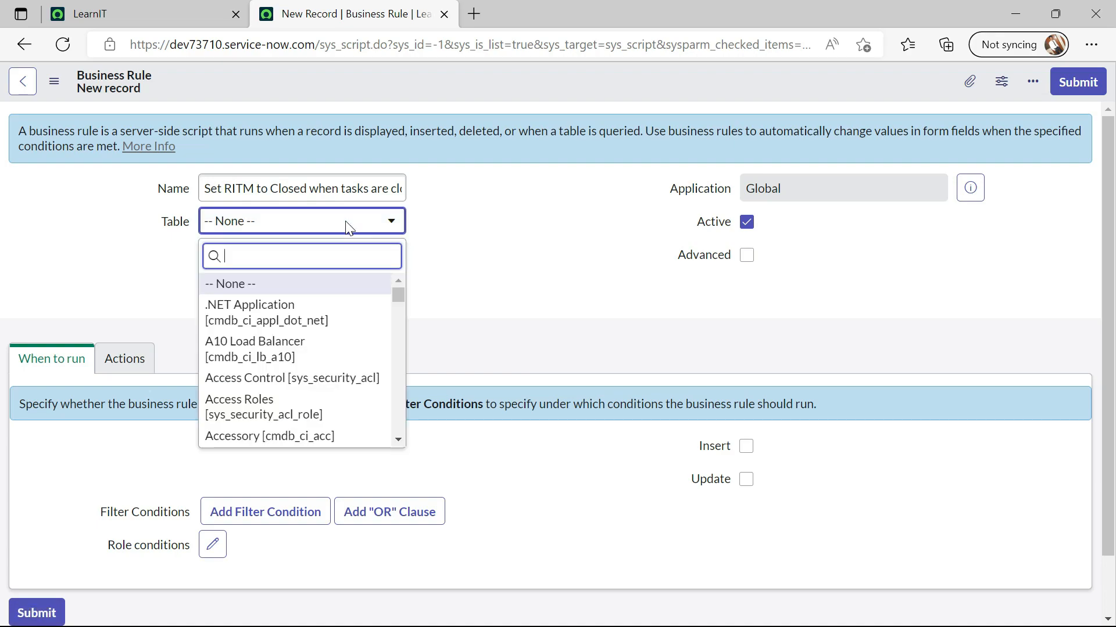
{"action": "type", "text": "catalog task"}
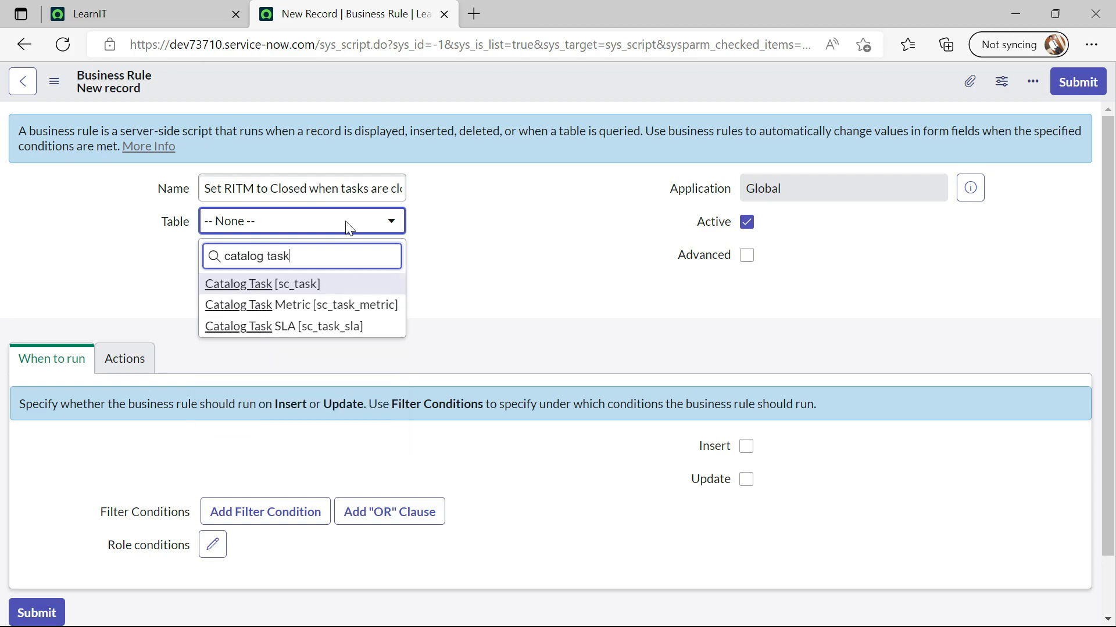
{"action": "left_click", "coordinate": [261, 284]}
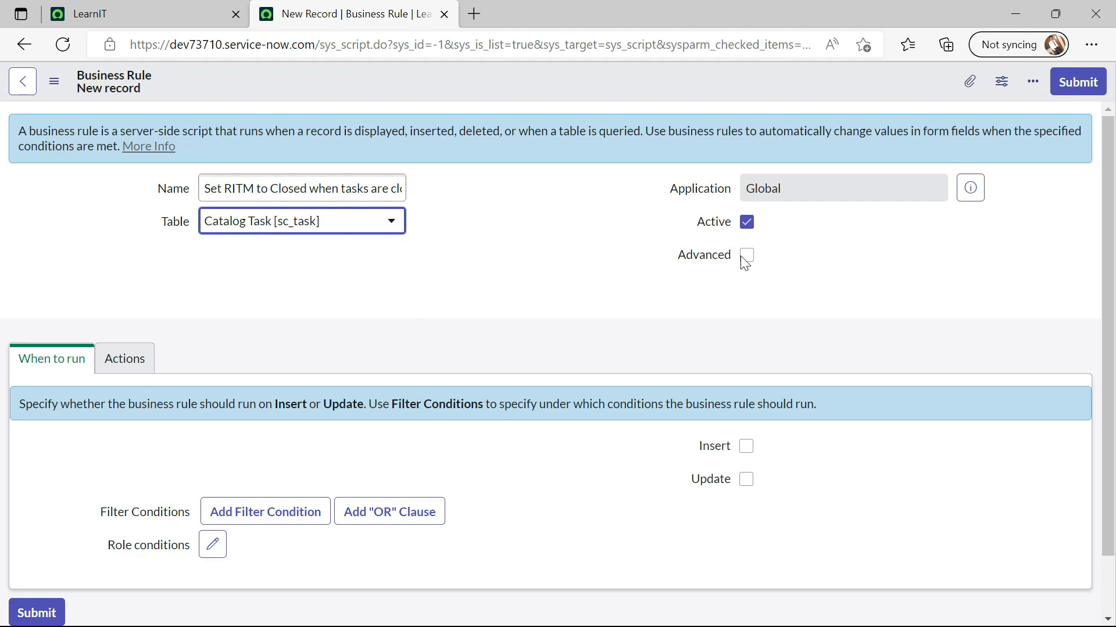
Mark the rule Advanced and switch to its when-to-run settings
{"action": "left_click", "coordinate": [746, 255]}
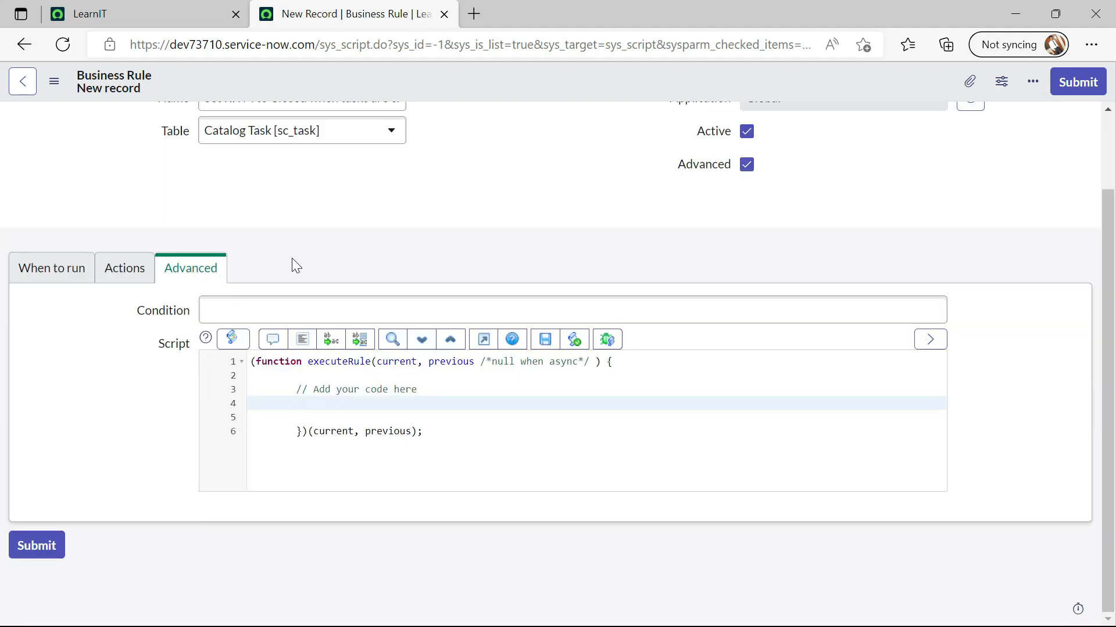
{"action": "scroll", "scroll_direction": "up", "scroll_amount": 3}
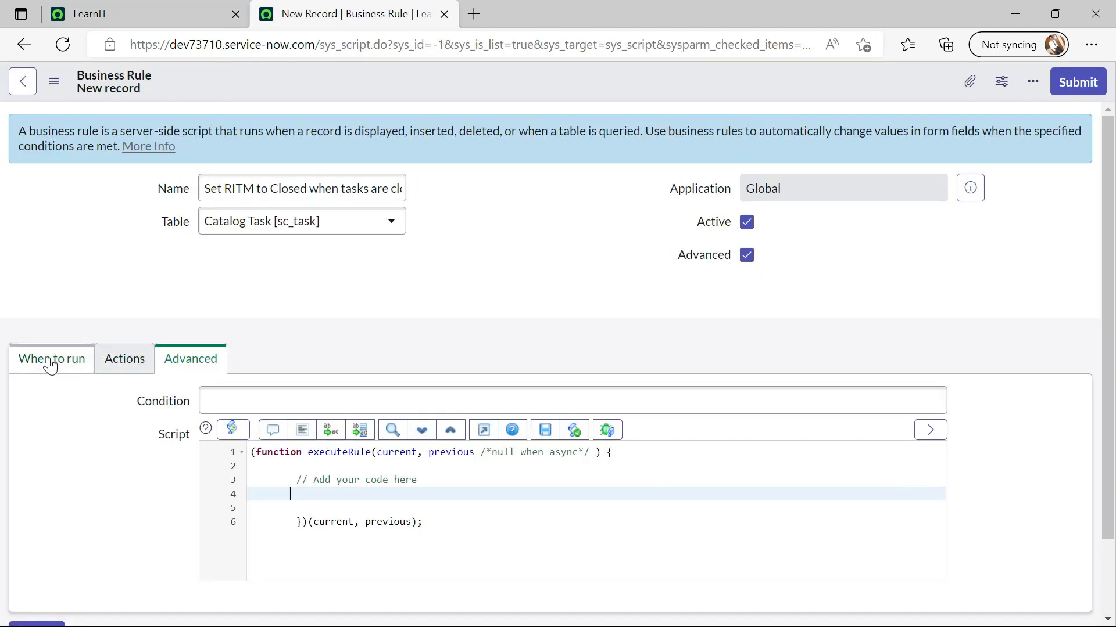
{"action": "left_click", "coordinate": [51, 359]}
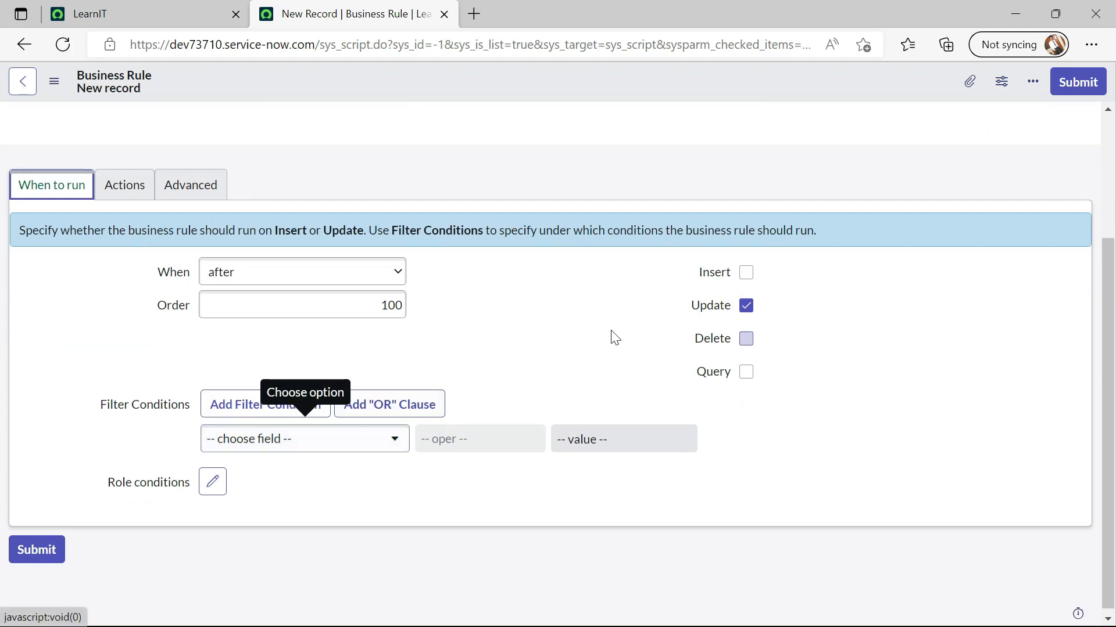
Add the condition State is one of Closed Complete, Closed Incomplete, Closed Skipped
{"action": "left_click", "coordinate": [303, 438]}
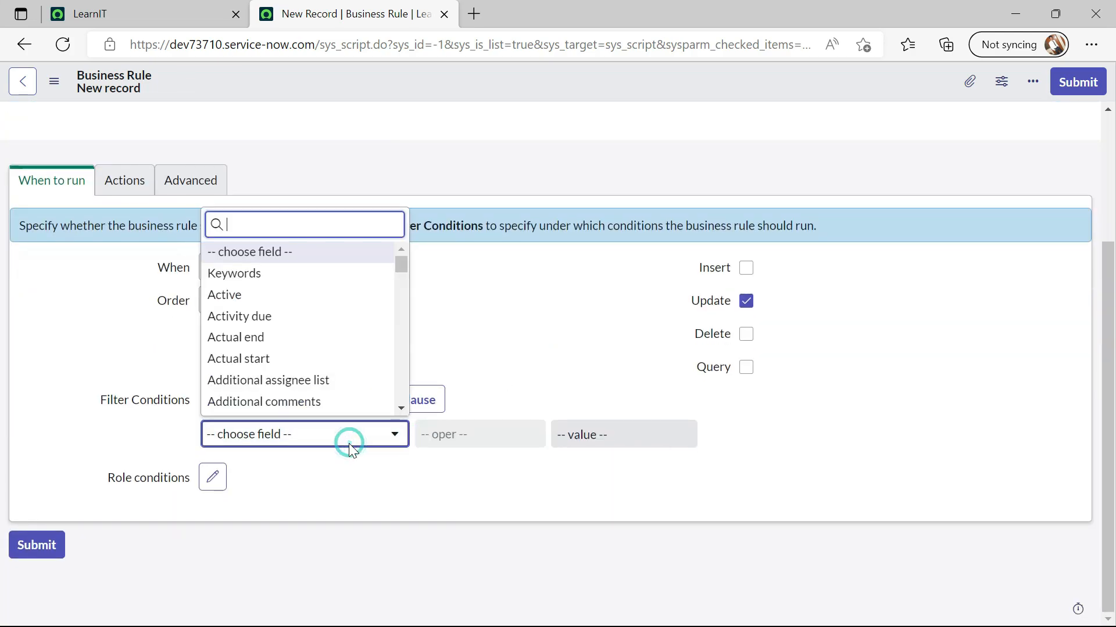
{"action": "type", "text": "sta"}
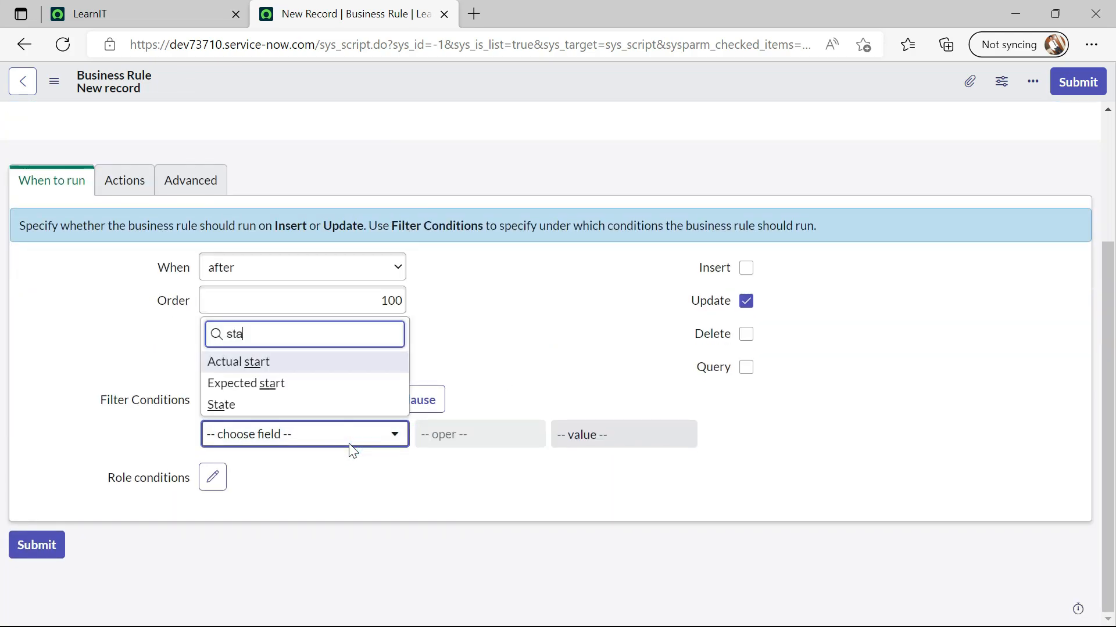
{"action": "left_click", "coordinate": [221, 404]}
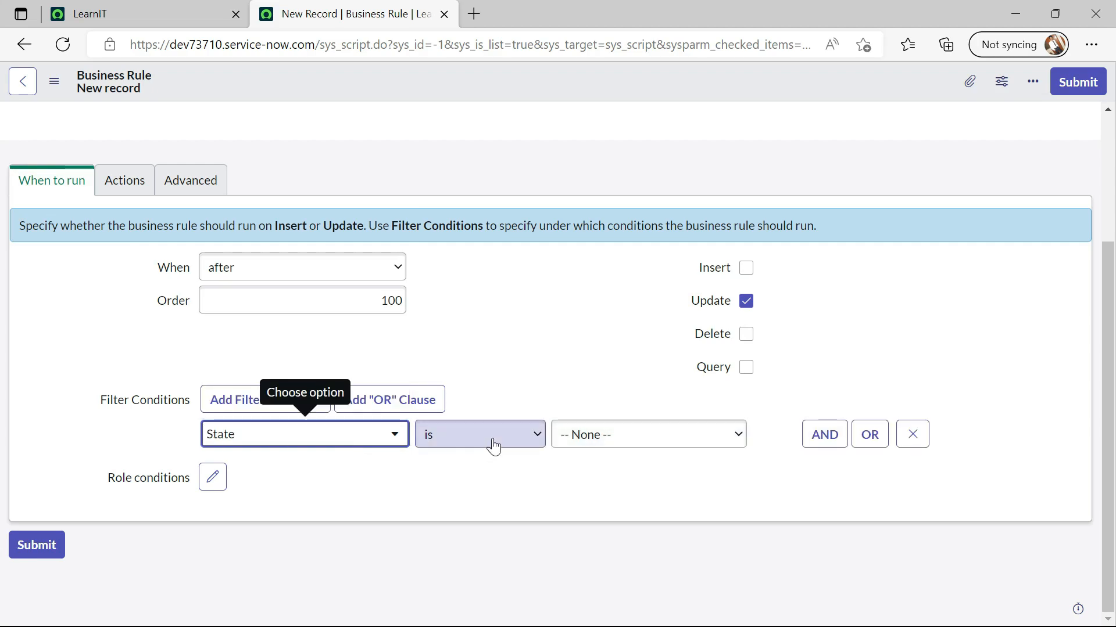
{"action": "left_click", "coordinate": [479, 434]}
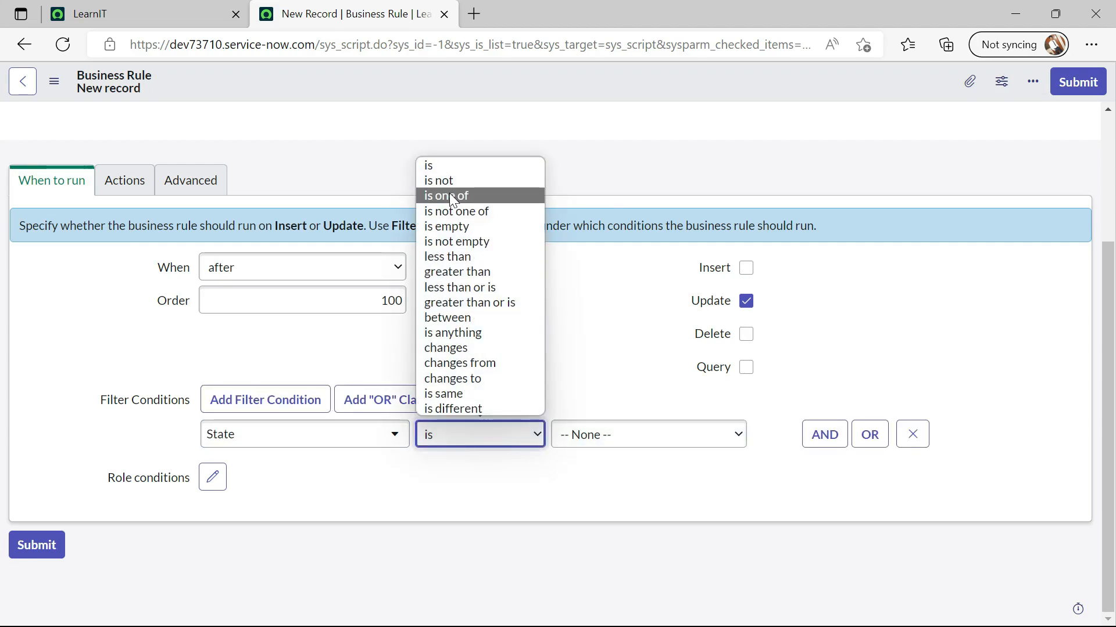
{"action": "left_click", "coordinate": [445, 195]}
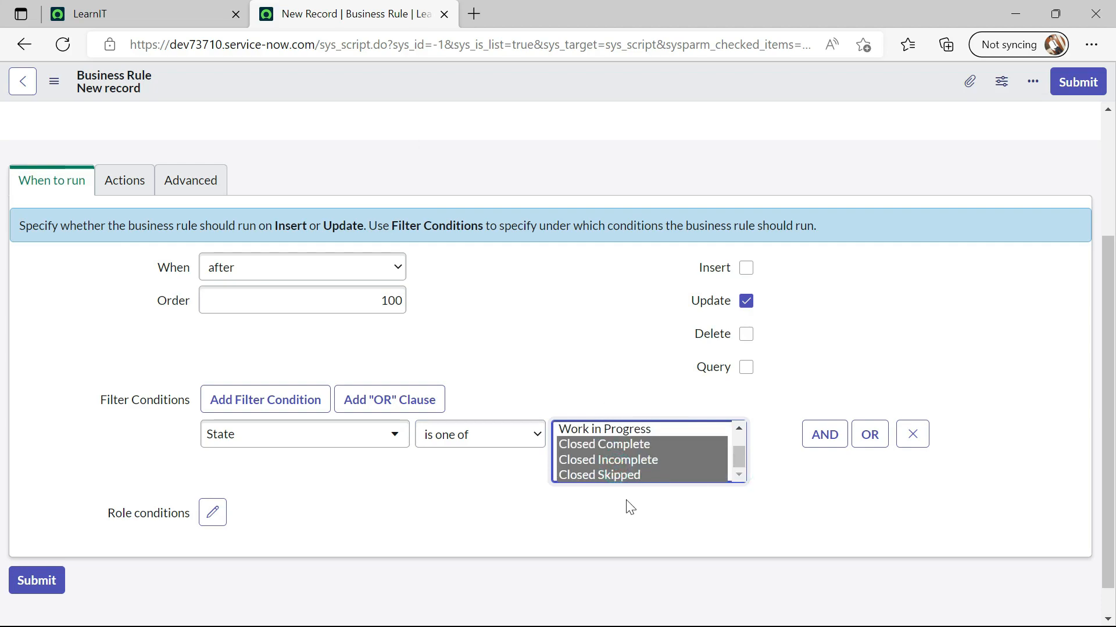
{"action": "mouse_move", "coordinate": [586, 324]}
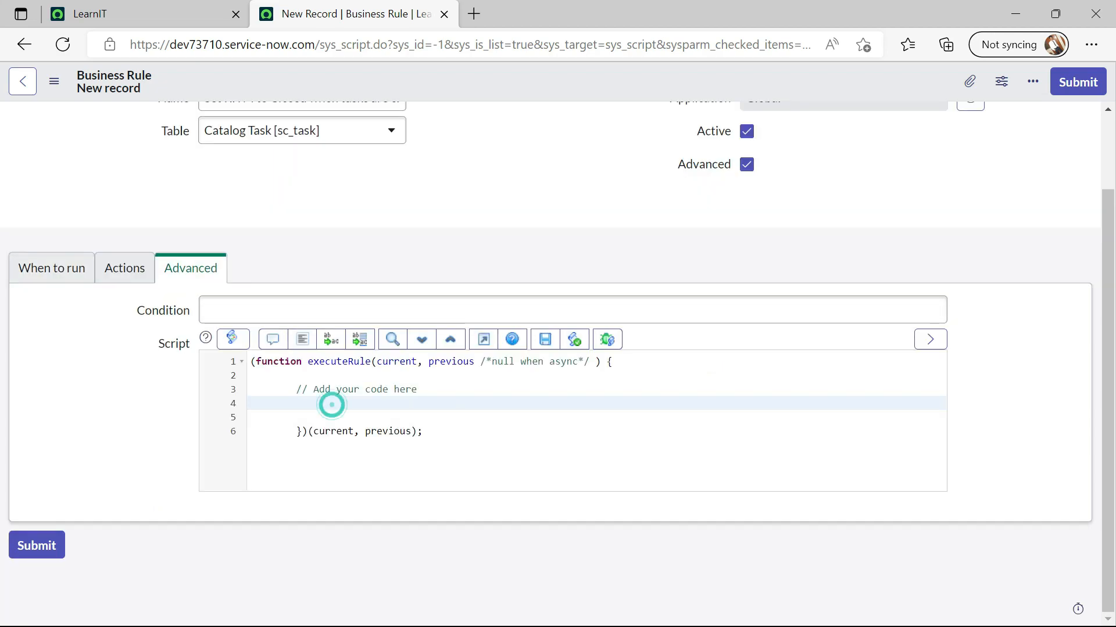
Write var sct = new GlideRecord('sc_task'); in the rule script
{"action": "type", "text": "var"}
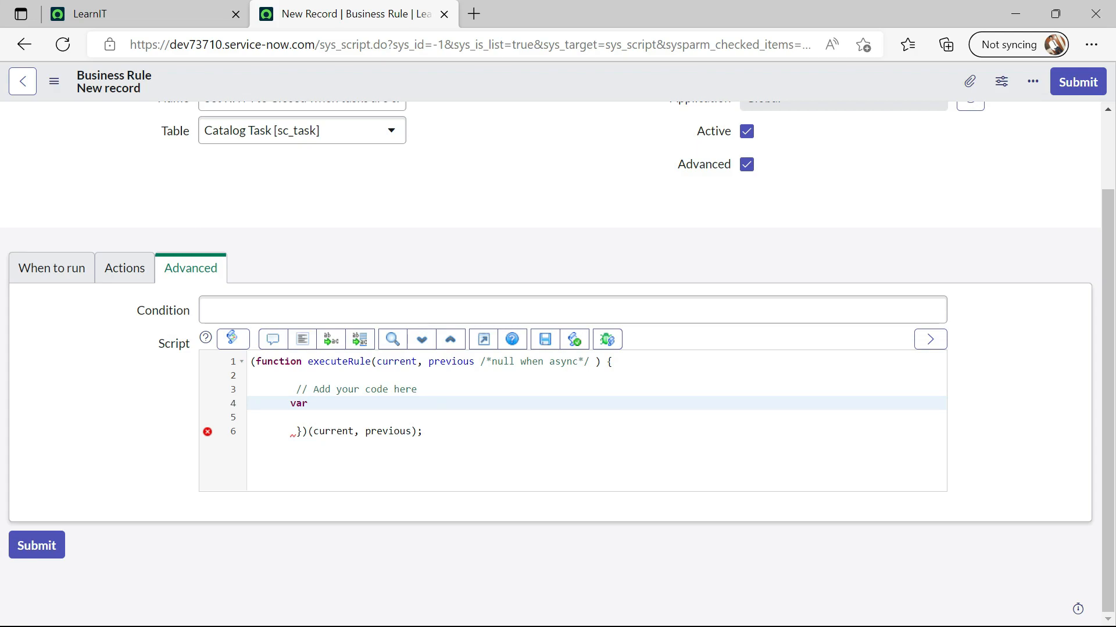
{"action": "type", "text": "sc"}
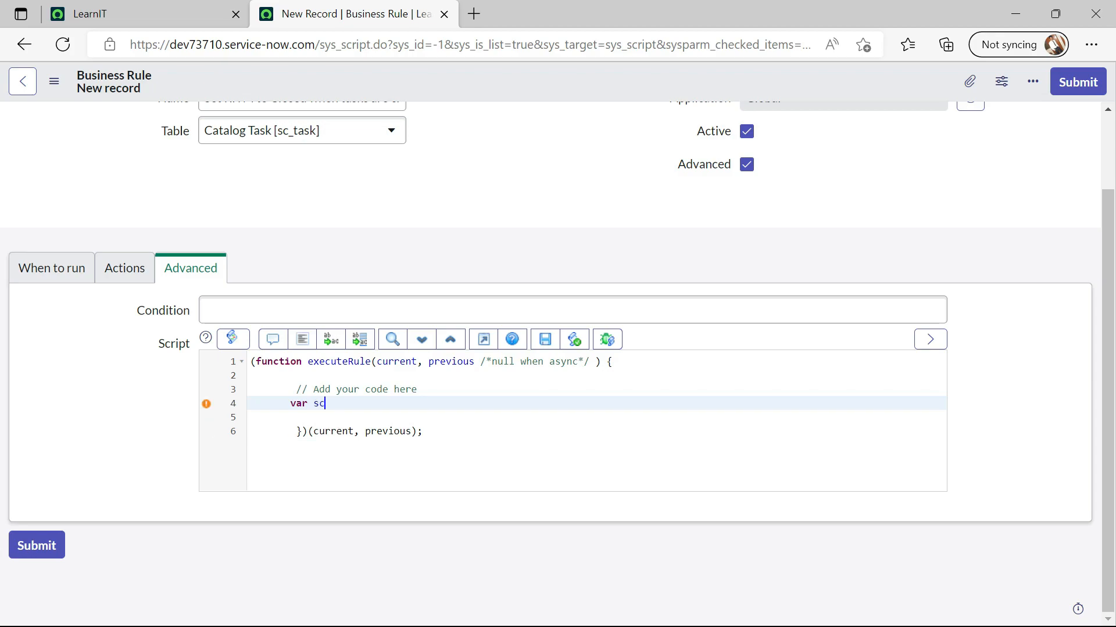
{"action": "type", "text": "t ="}
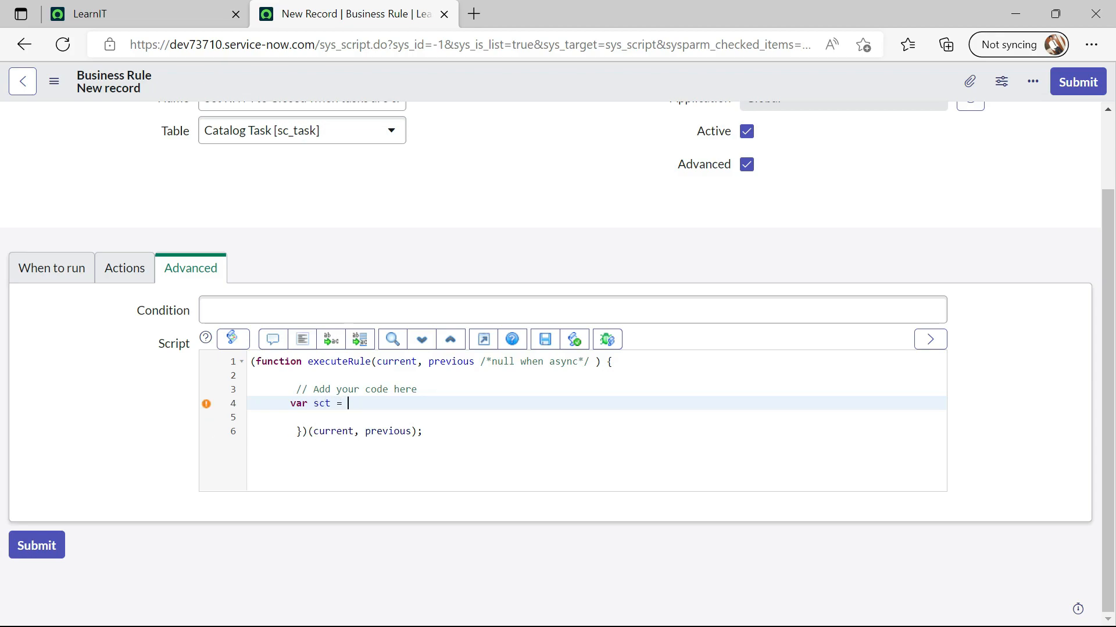
{"action": "type", "text": "new"}
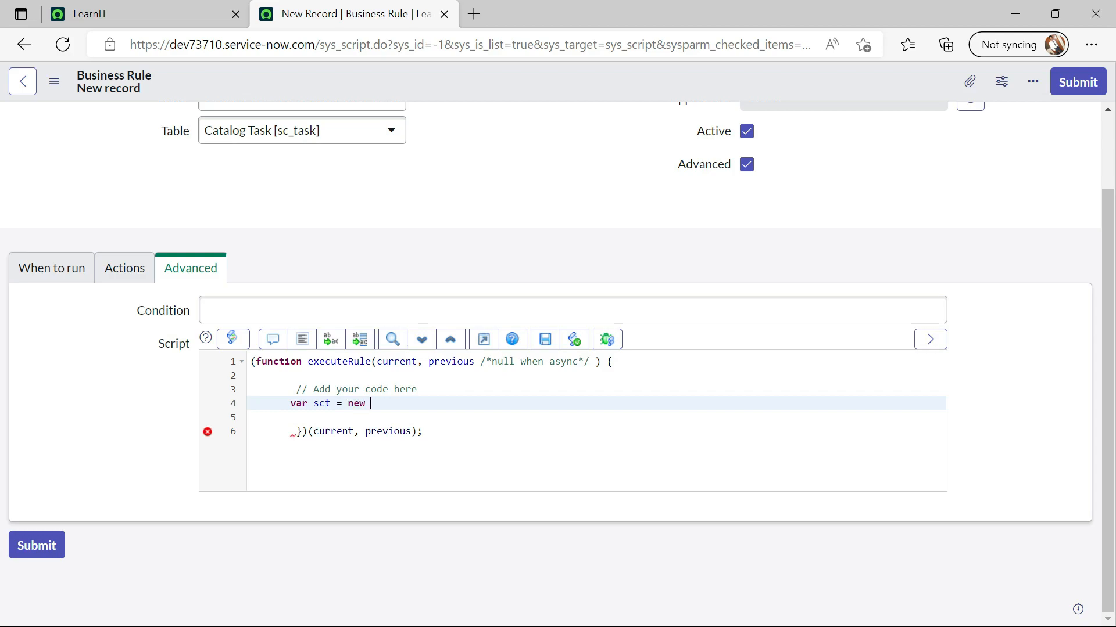
{"action": "type", "text": "Glide"}
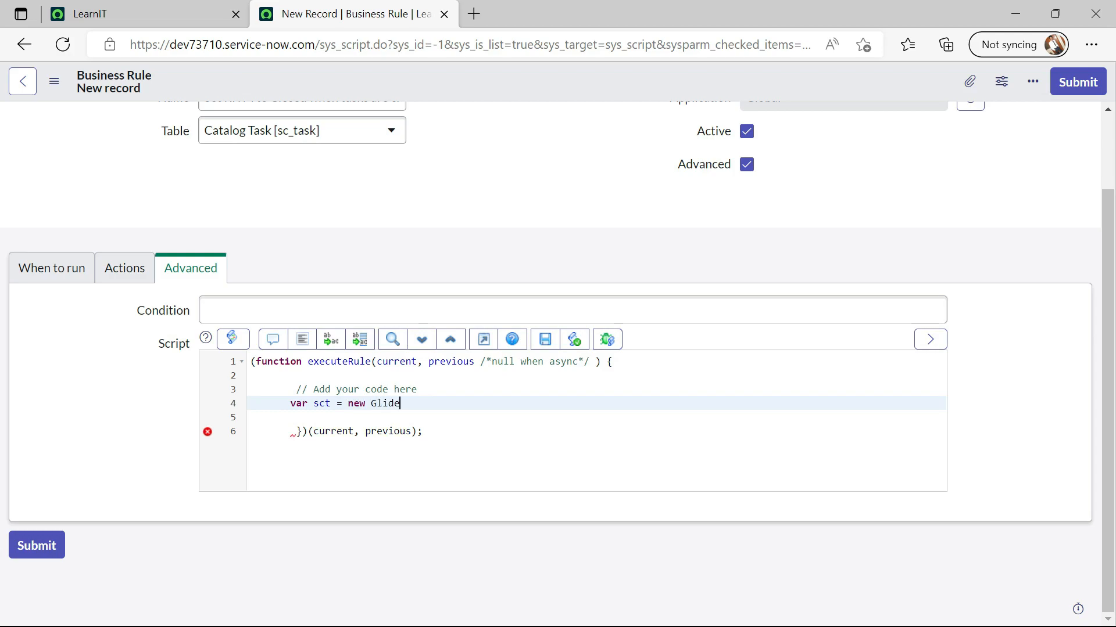
{"action": "type", "text": "Rec"}
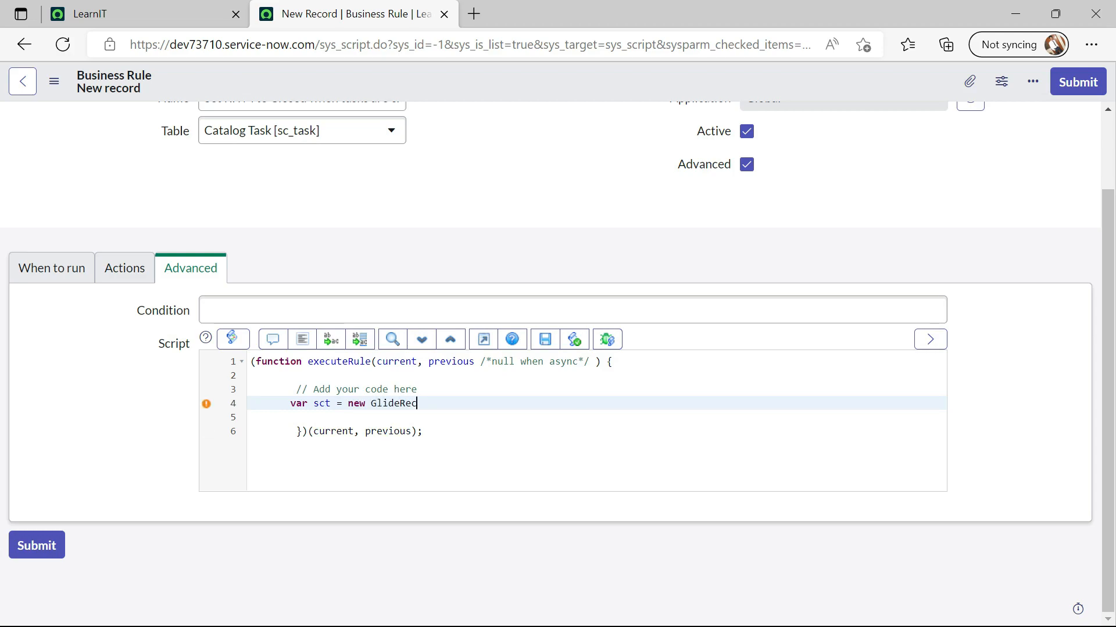
{"action": "type", "text": "ord()"}
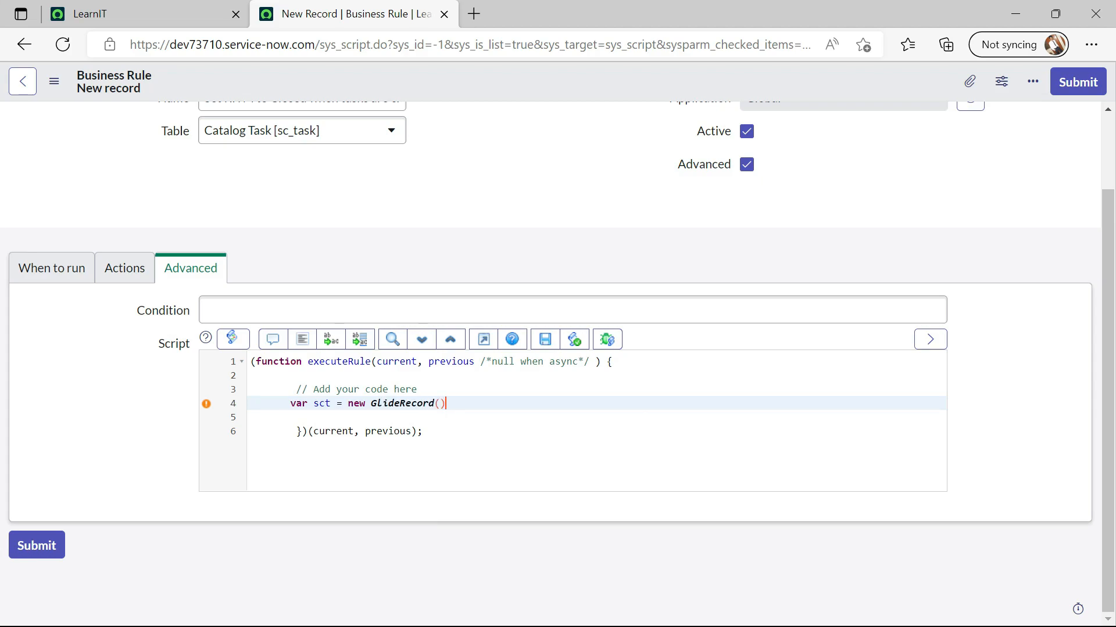
{"action": "type", "text": ";"}
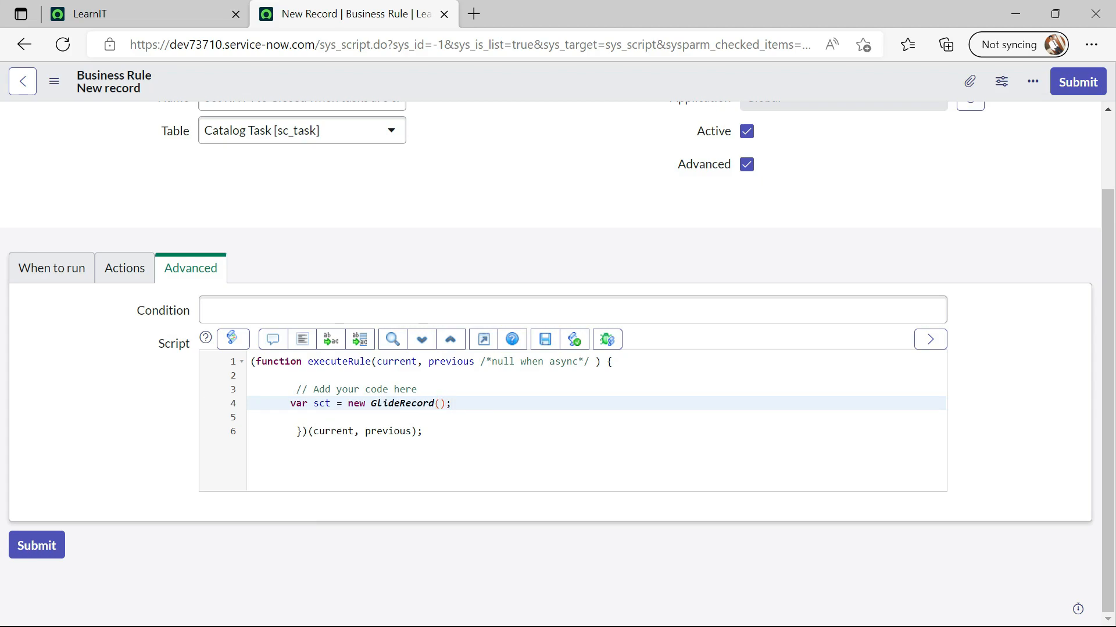
{"action": "type", "text": "'"}
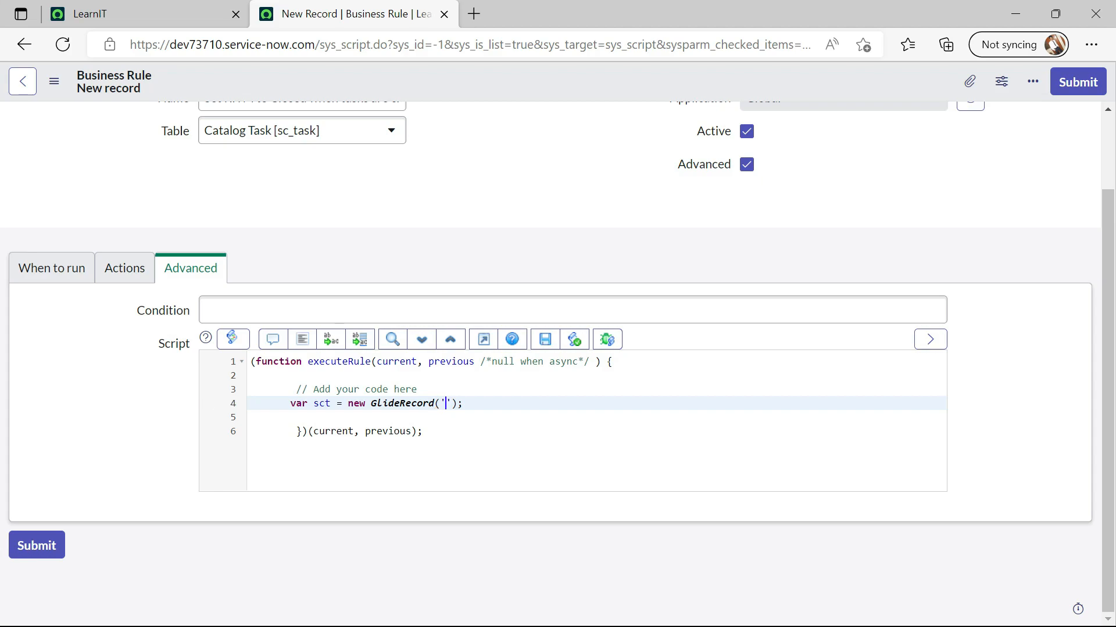
{"action": "type", "text": "sy"}
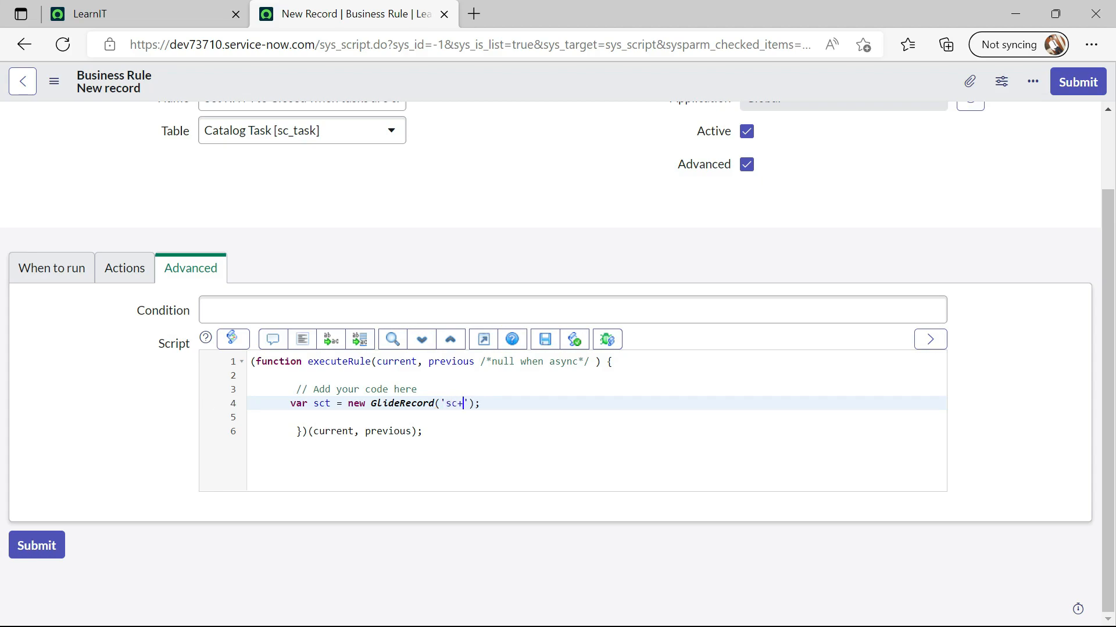
{"action": "type", "text": "_task"}
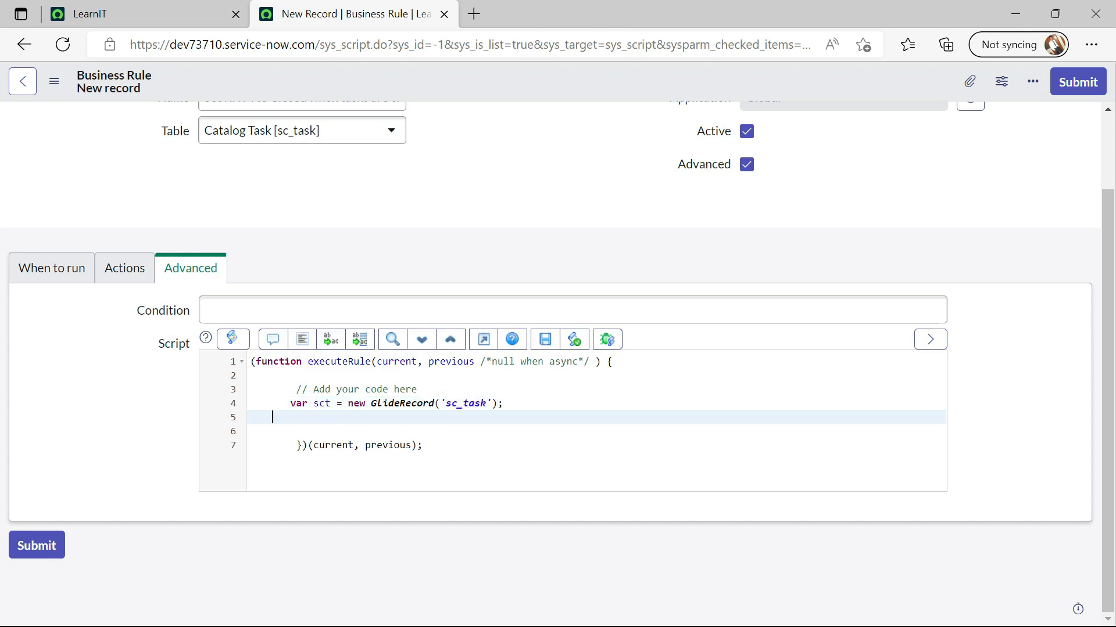
Add sct.addQuery('request_item', current.request_item); and the query call
{"action": "type", "text": "sct"}
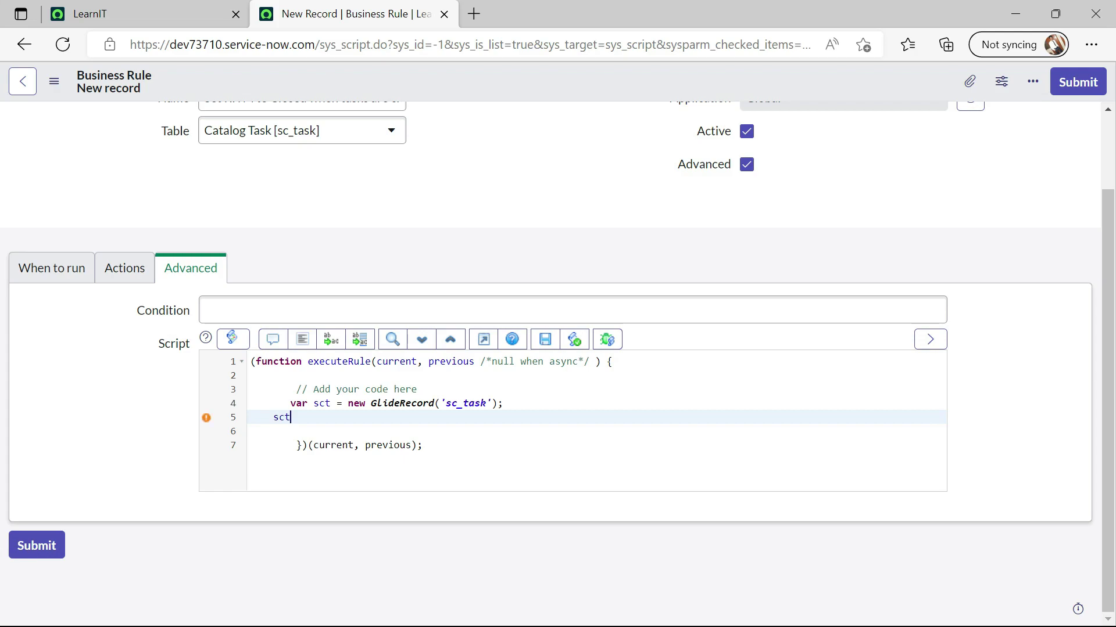
{"action": "type", "text": "."}
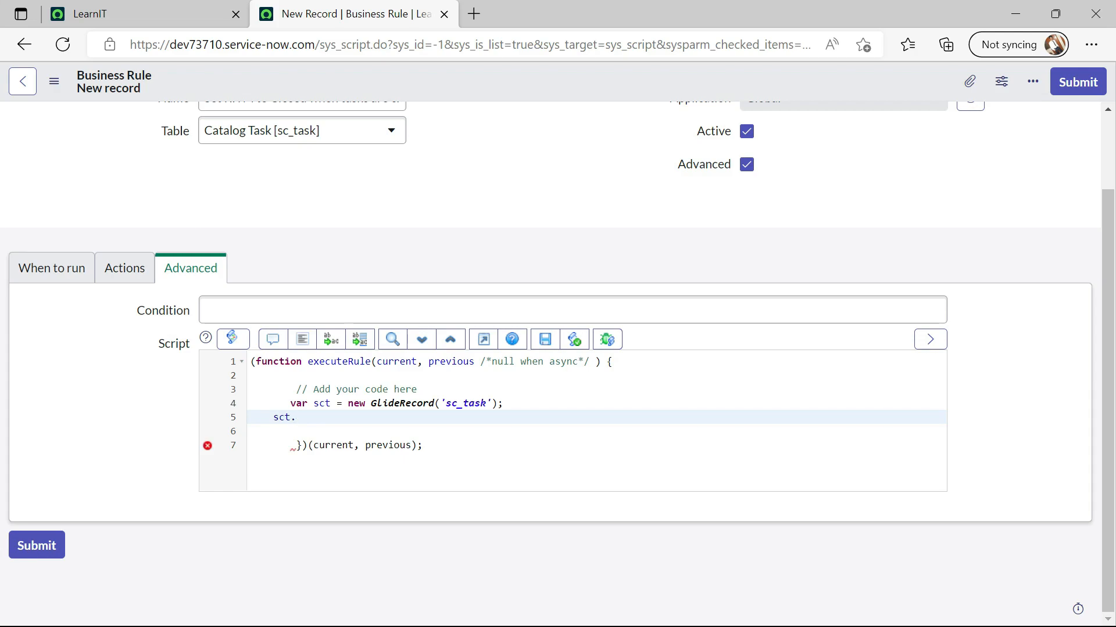
{"action": "type", "text": "addQuery("}
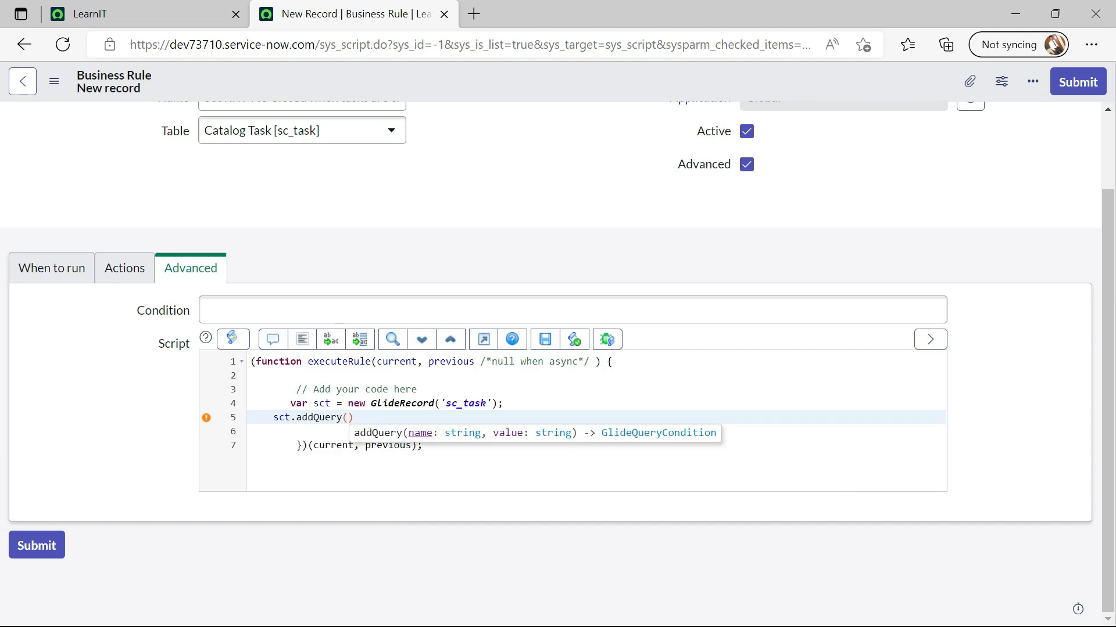
{"action": "type", "text": "'req'"}
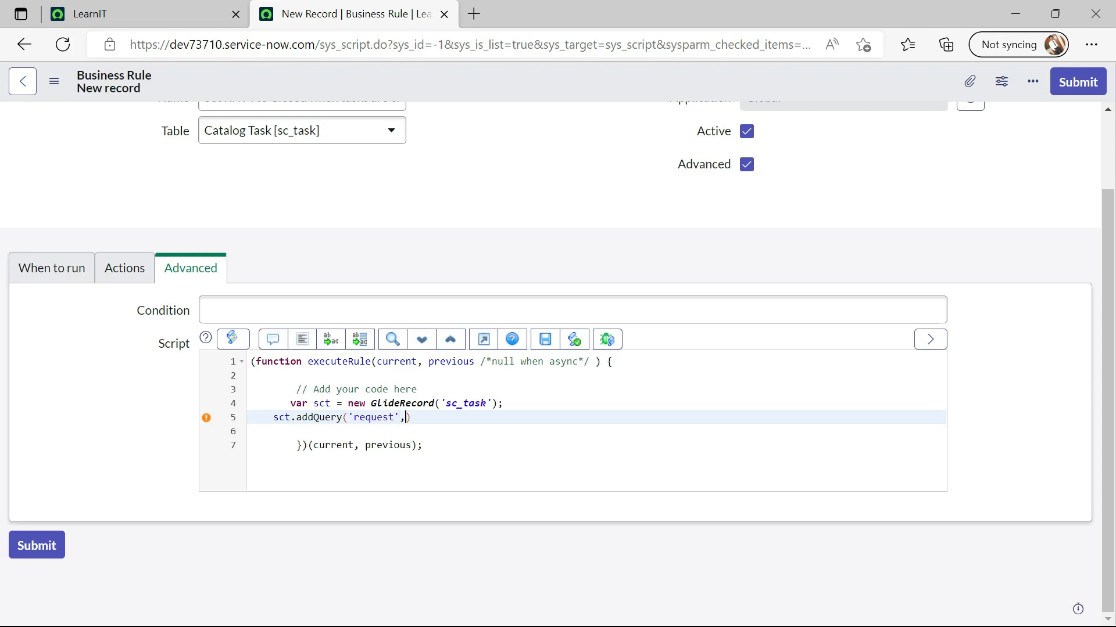
{"action": "key", "text": "Backspace"}
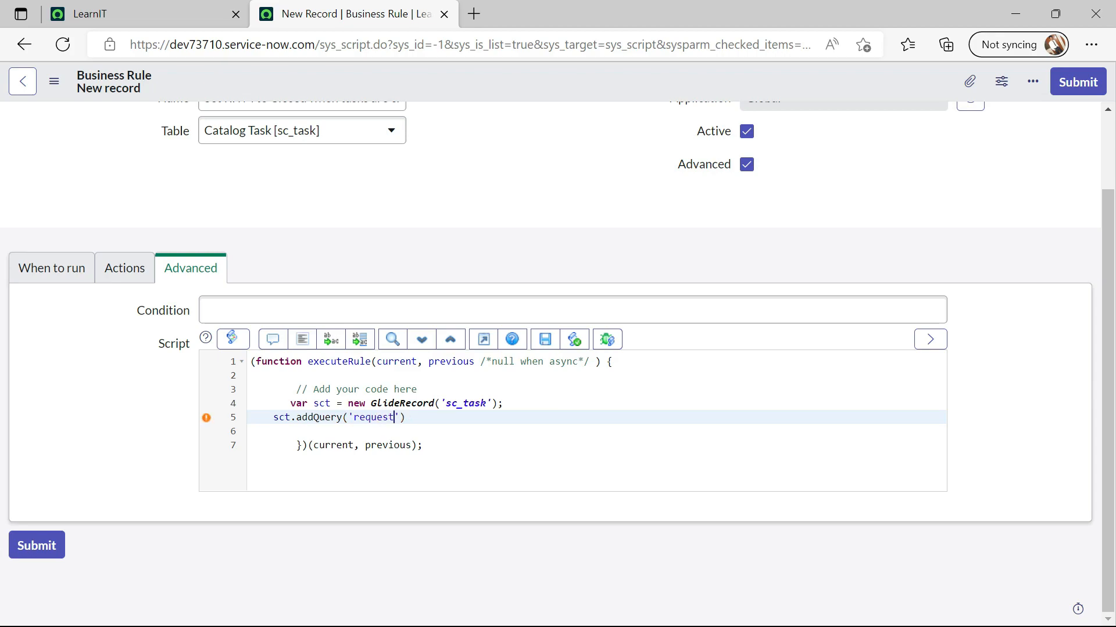
{"action": "type", "text": "_"}
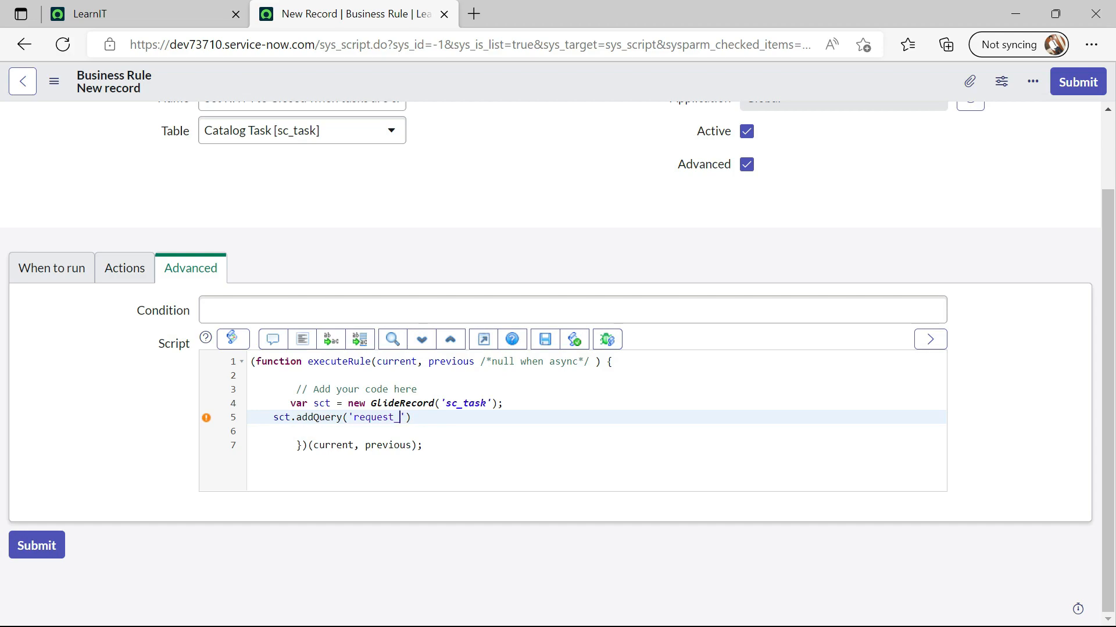
{"action": "type", "text": "item"}
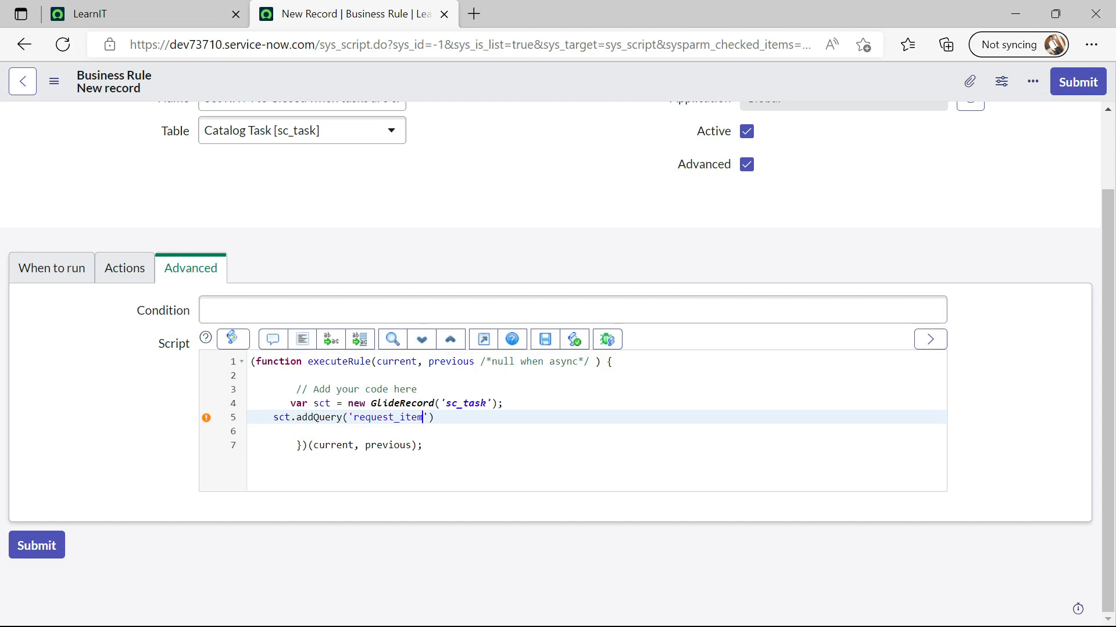
{"action": "type", "text": ","}
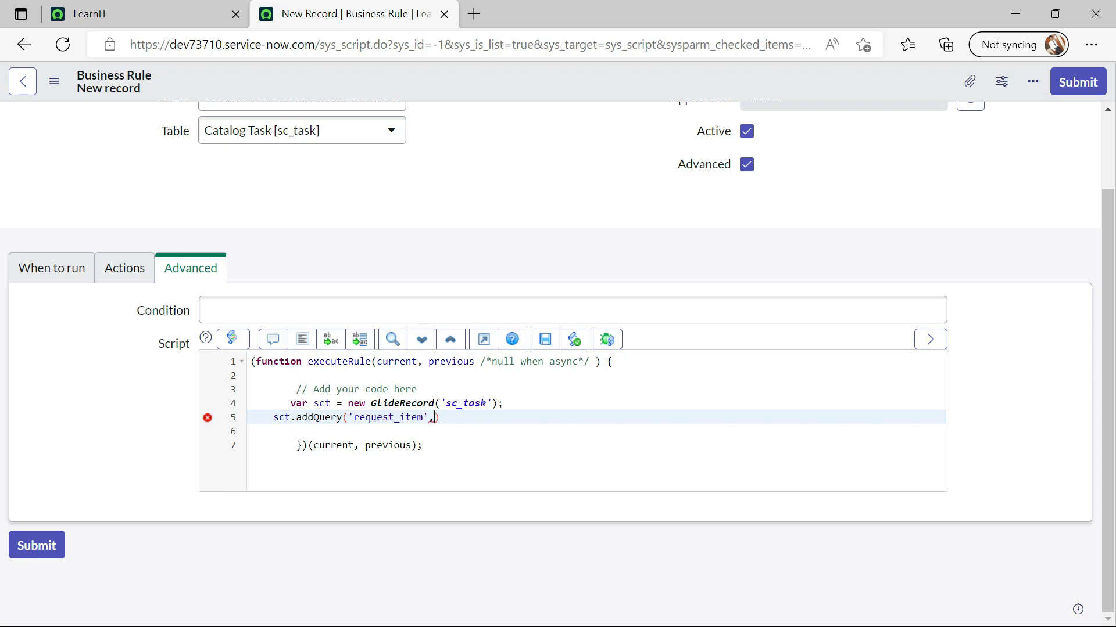
{"action": "type", "text": "current"}
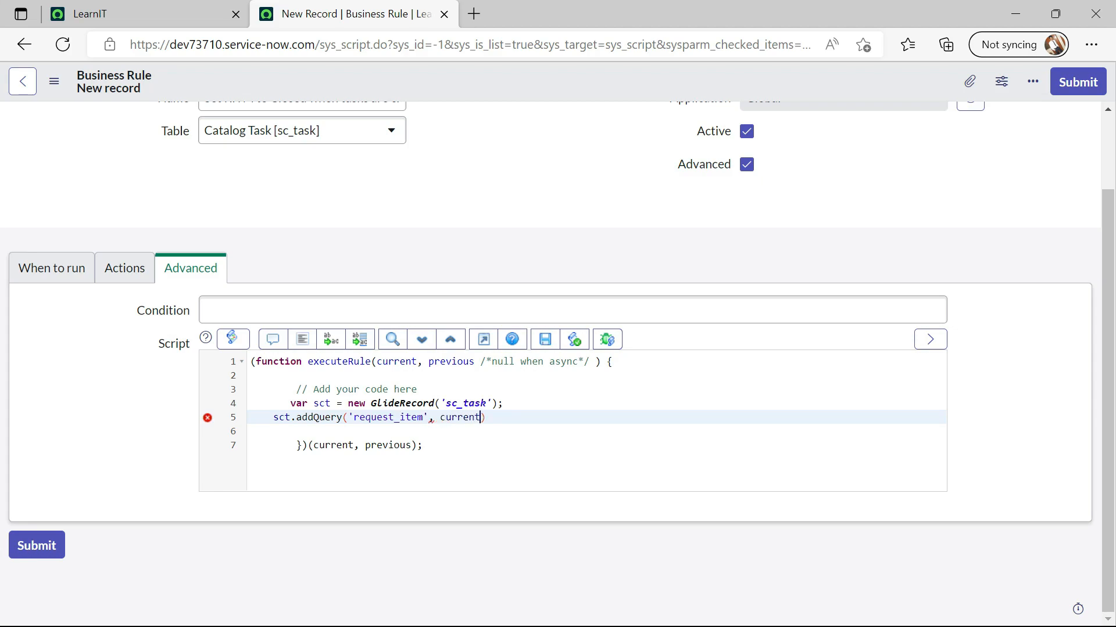
{"action": "type", "text": ".req"}
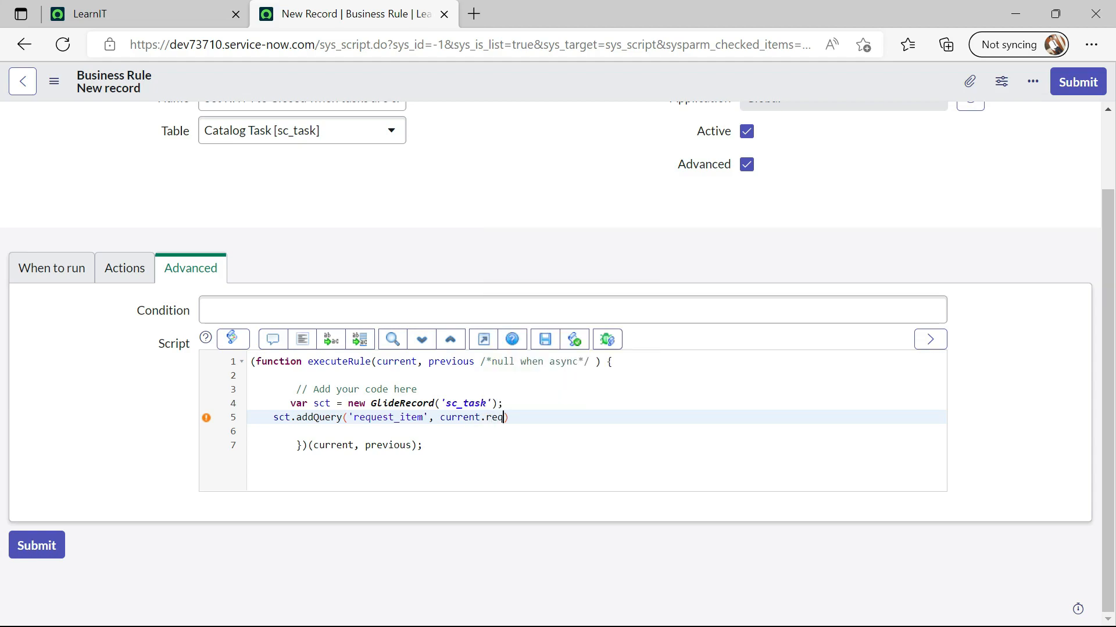
{"action": "type", "text": "uest"}
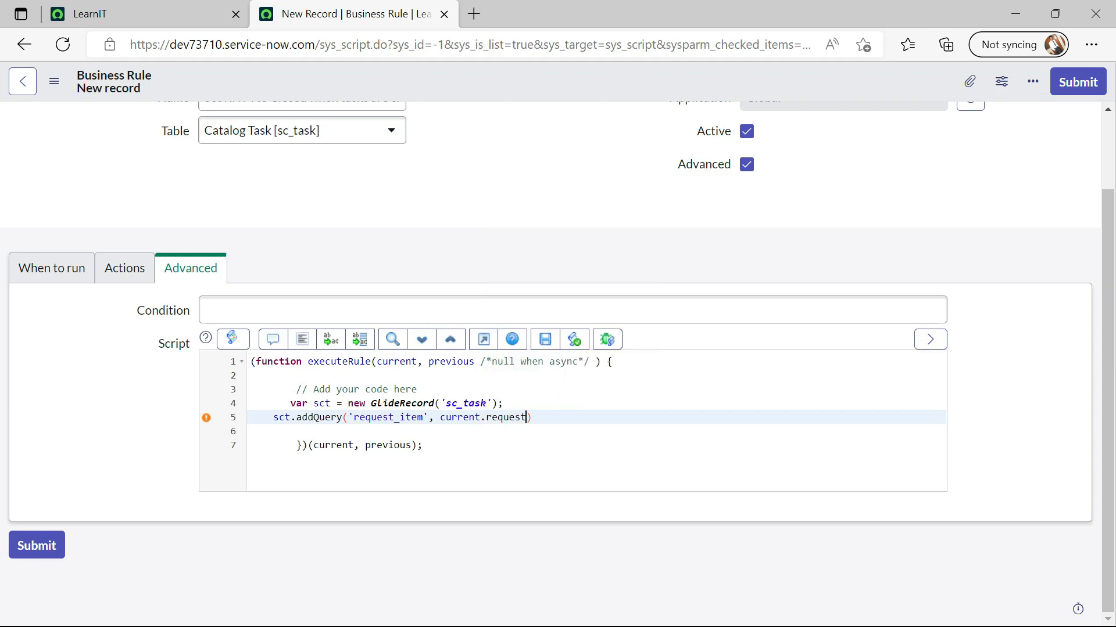
{"action": "type", "text": "_it"}
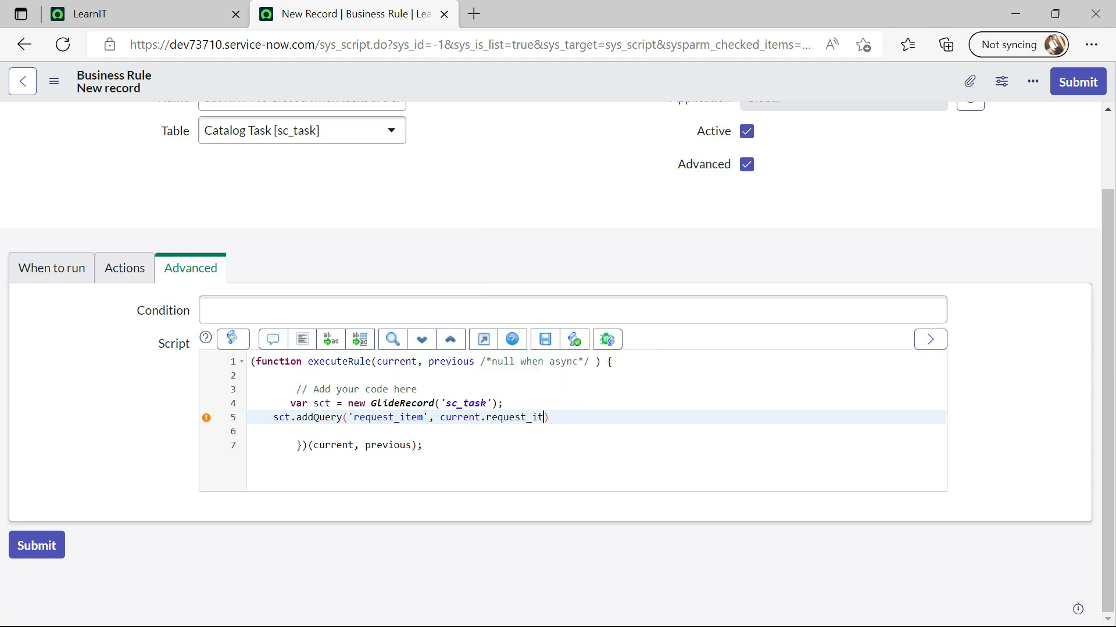
{"action": "type", "text": "em);"}
{"action": "type", "text": "sct.query()"}
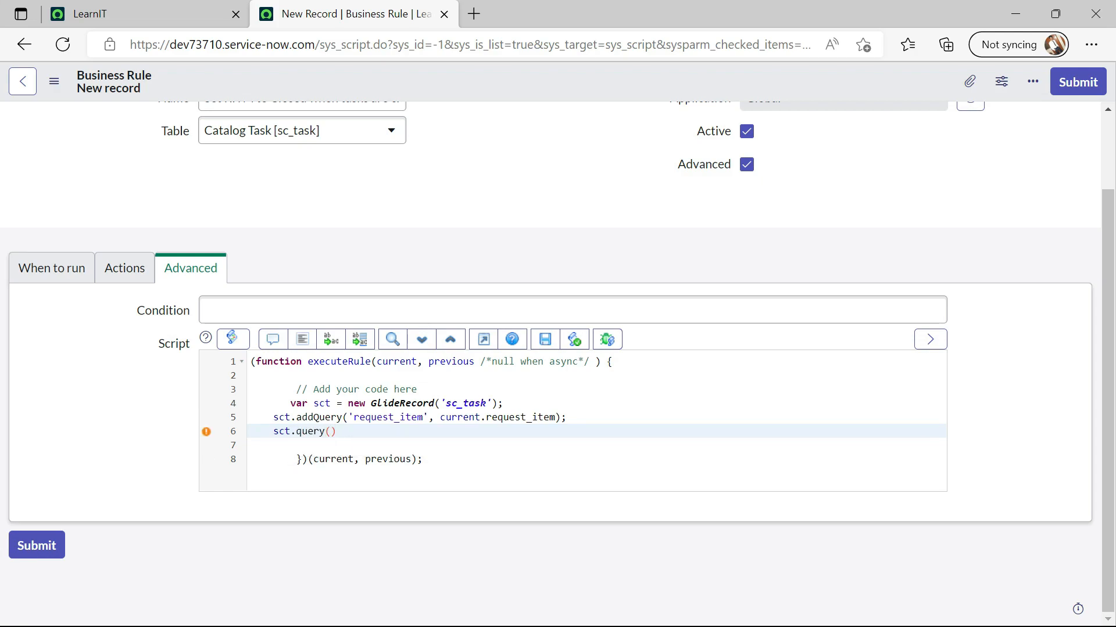
{"action": "type", "text": ";"}
{"action": "key", "text": "Enter"}
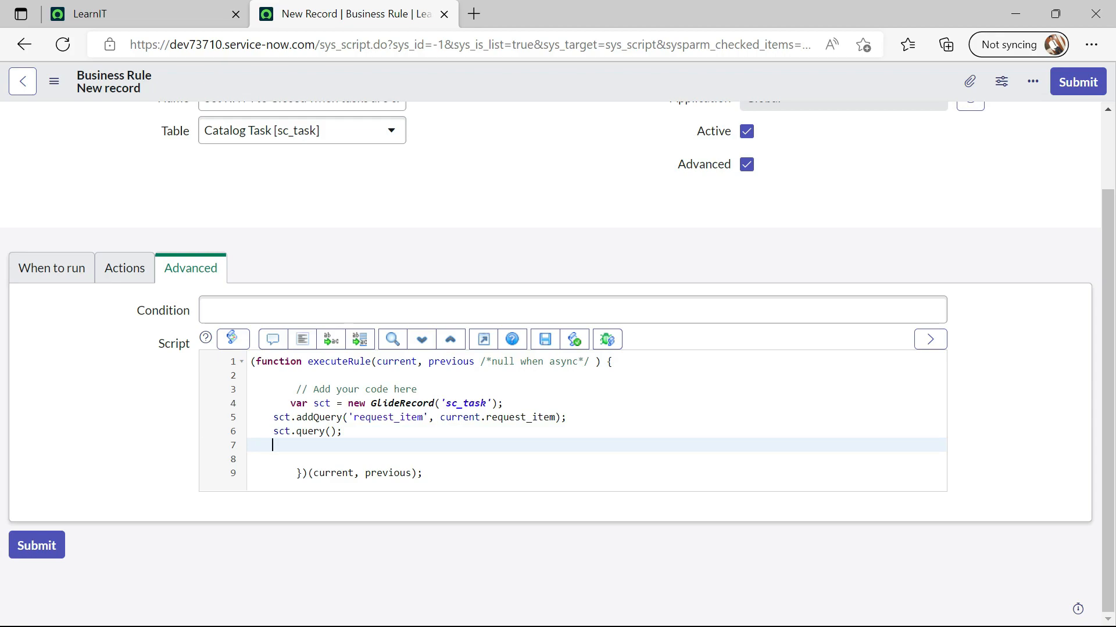
Store sct.getRowCount() as totalCount and auto-format the script
{"action": "type", "text": "var"}
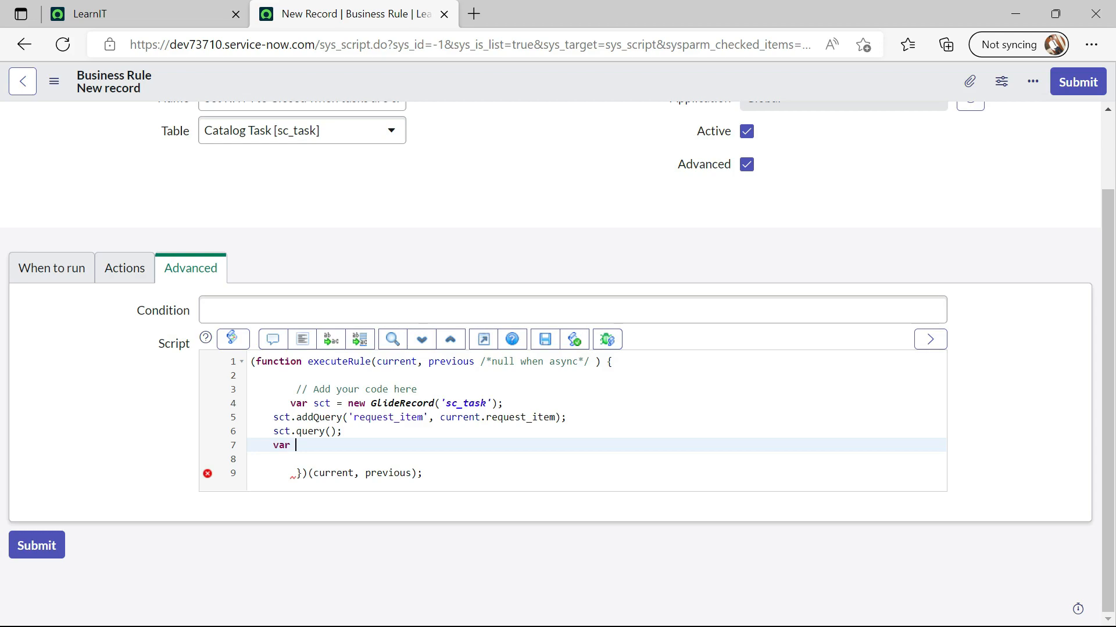
{"action": "type", "text": "total"}
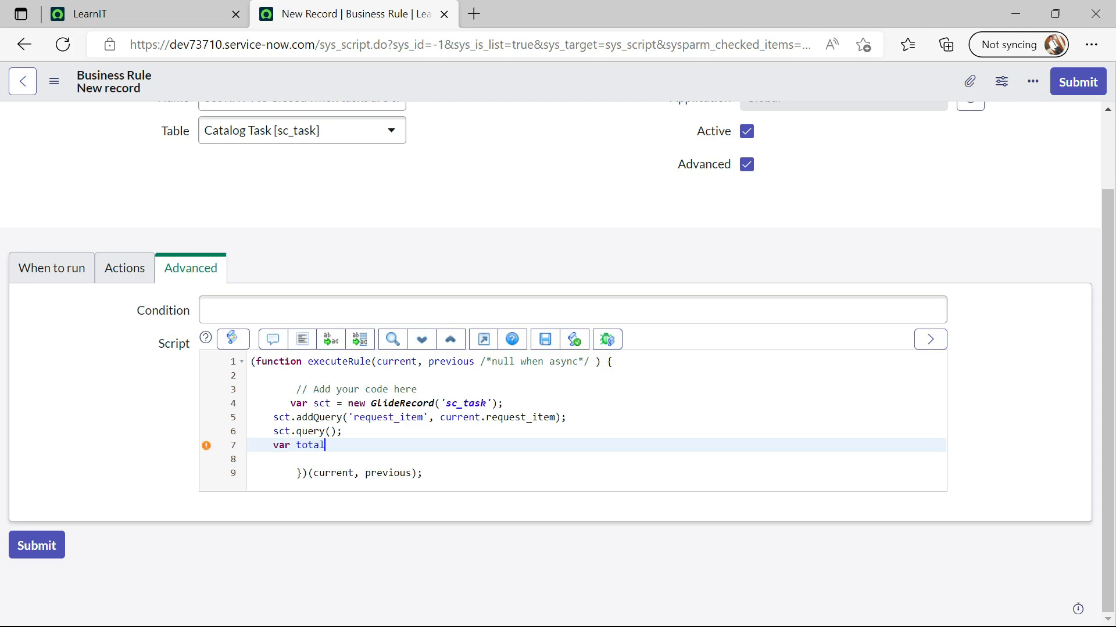
{"action": "type", "text": "Count"}
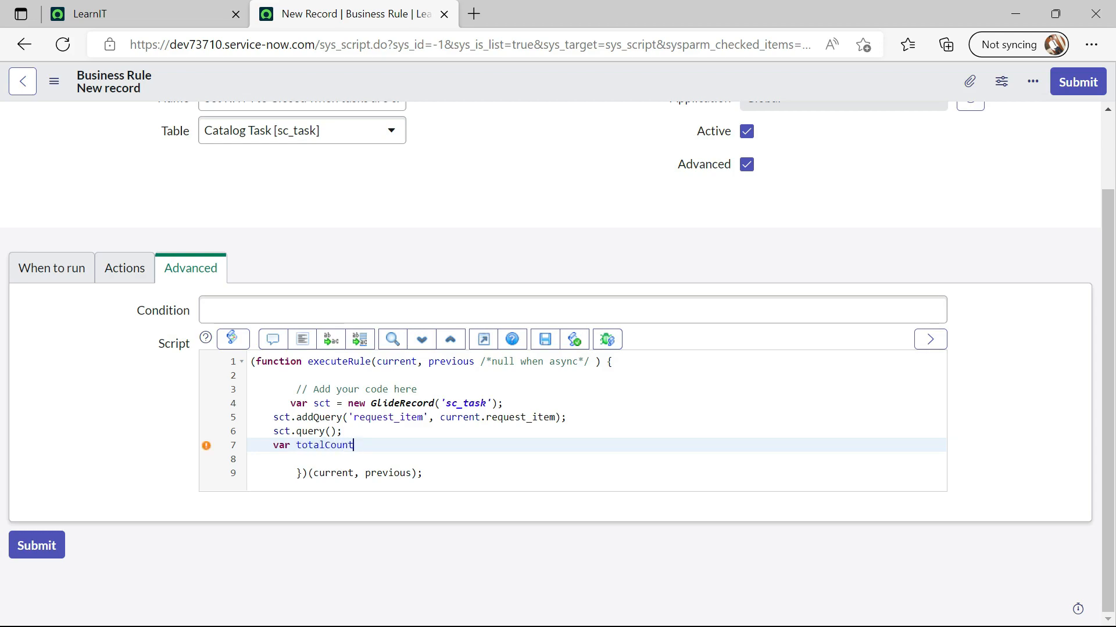
{"action": "type", "text": "="}
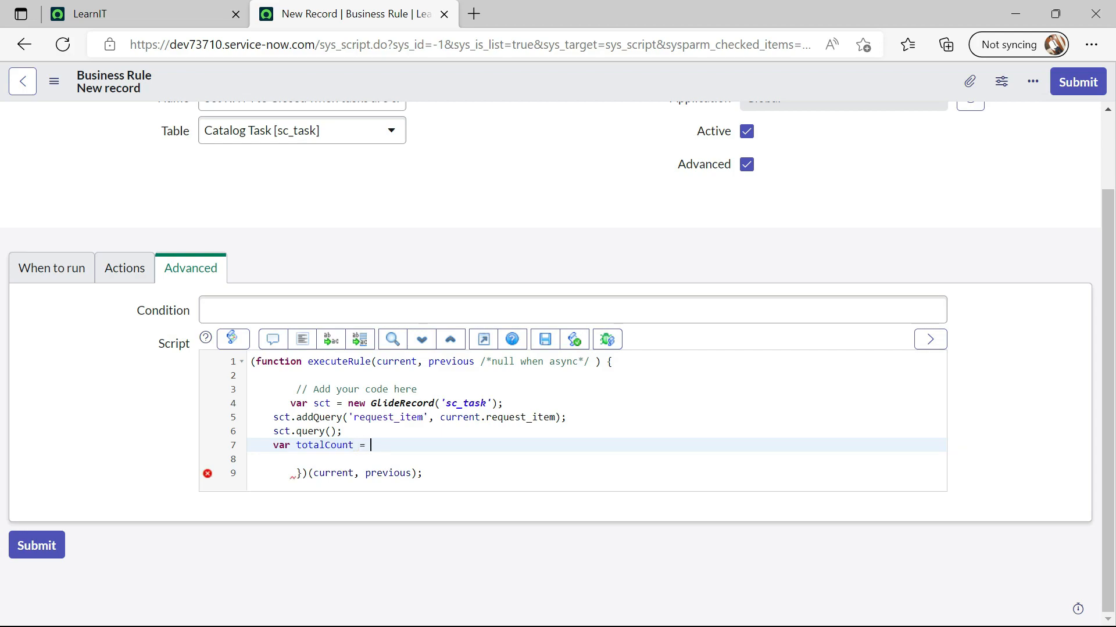
{"action": "type", "text": "sct"}
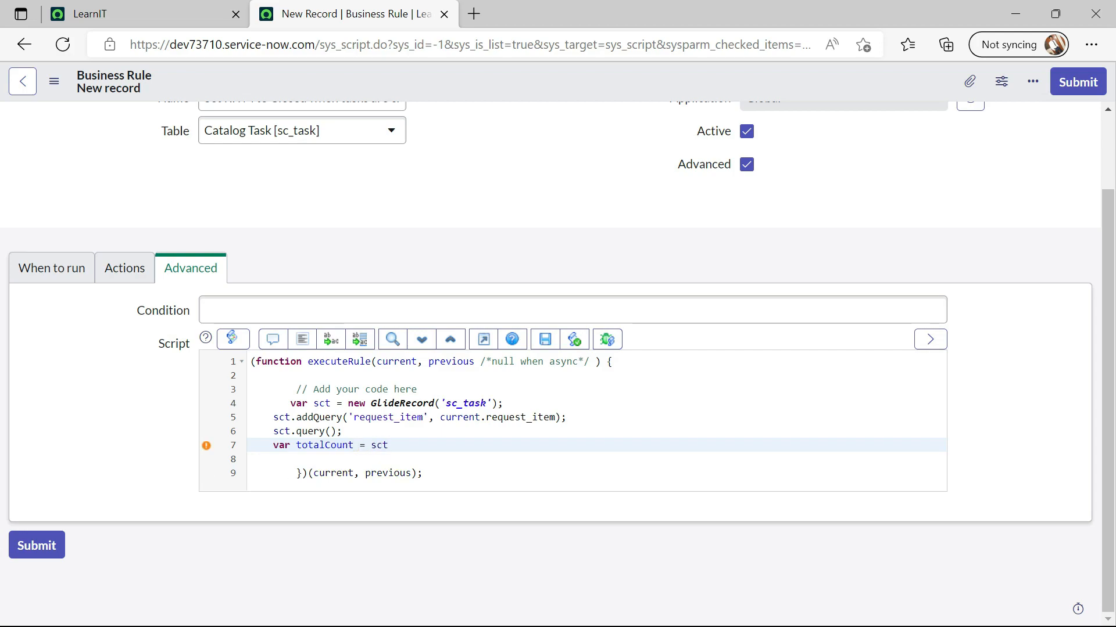
{"action": "type", "text": ".get"}
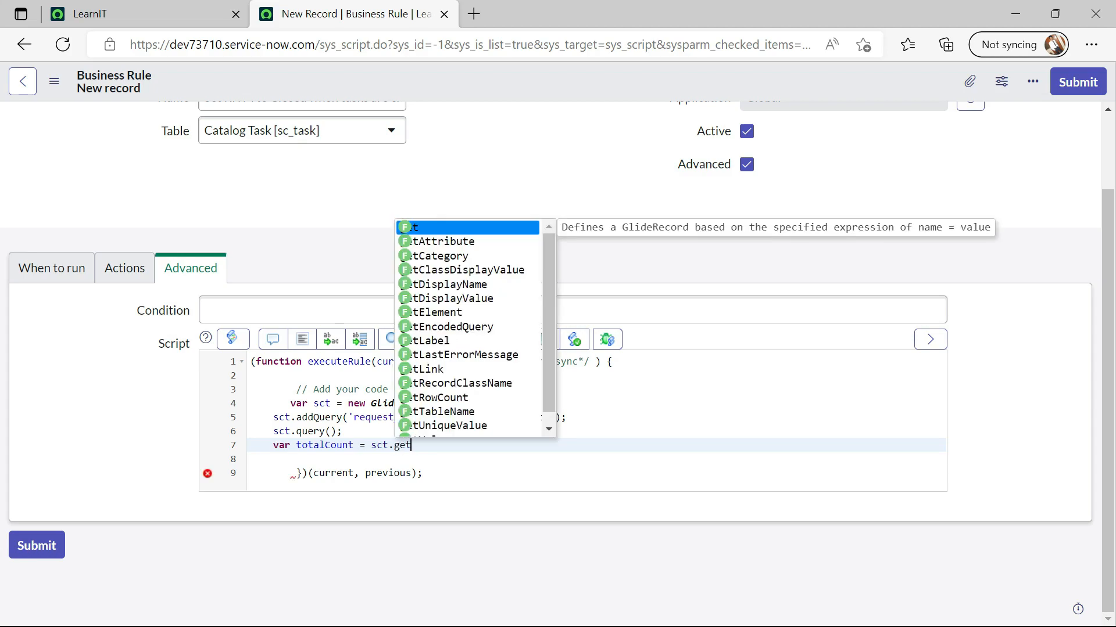
{"action": "type", "text": "r"}
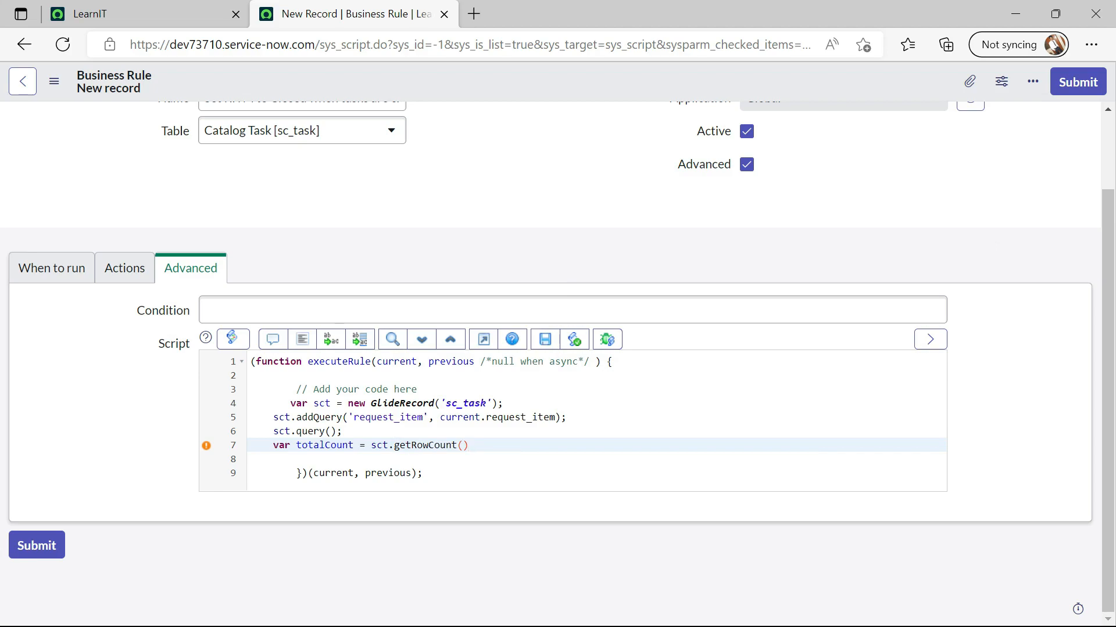
{"action": "type", "text": ";"}
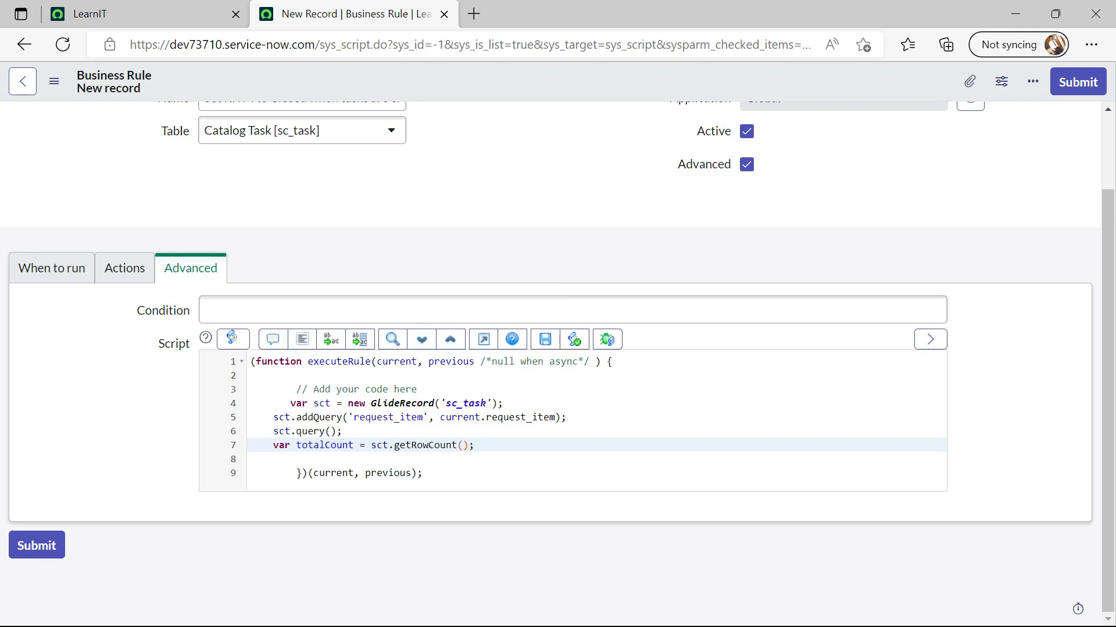
{"action": "type", "text": "sct"}
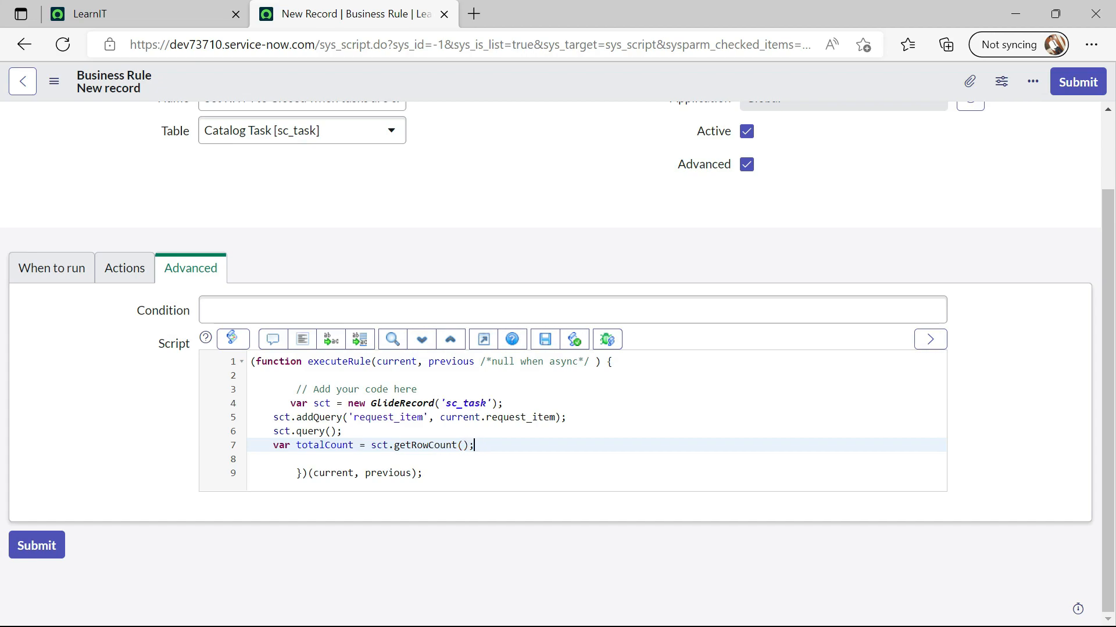
{"action": "left_click", "coordinate": [302, 338]}
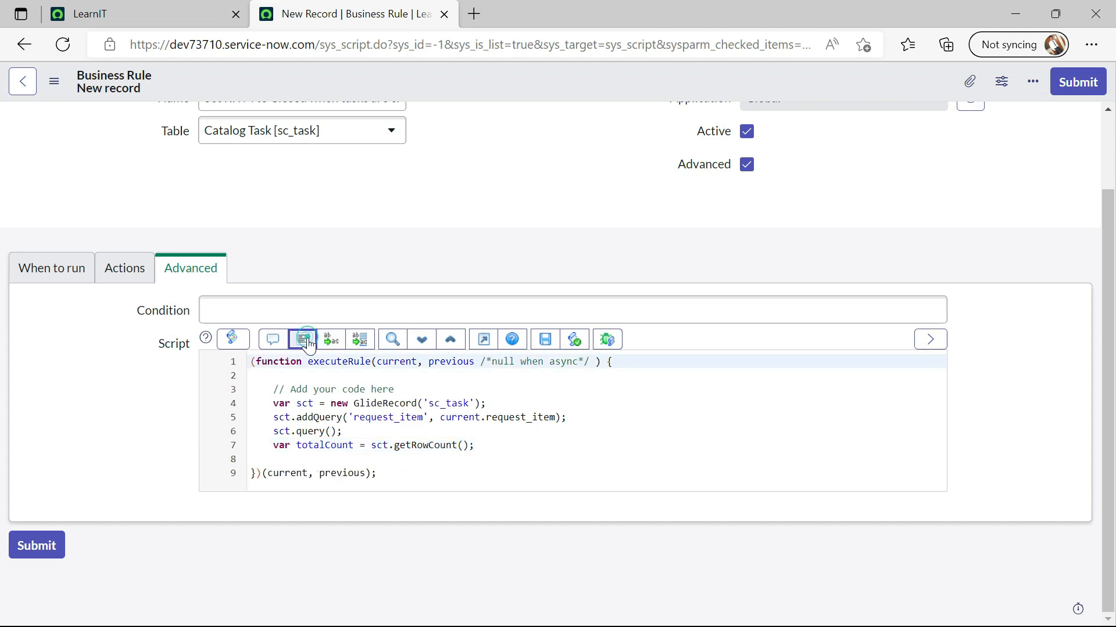
{"action": "left_click", "coordinate": [302, 338]}
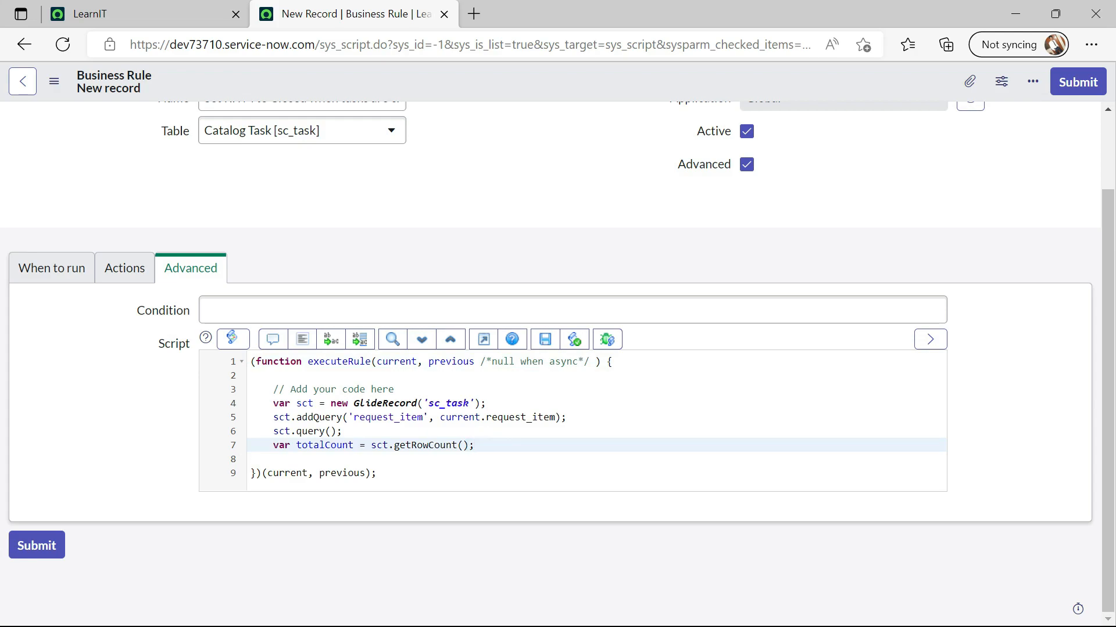
{"action": "left_click", "coordinate": [473, 445]}
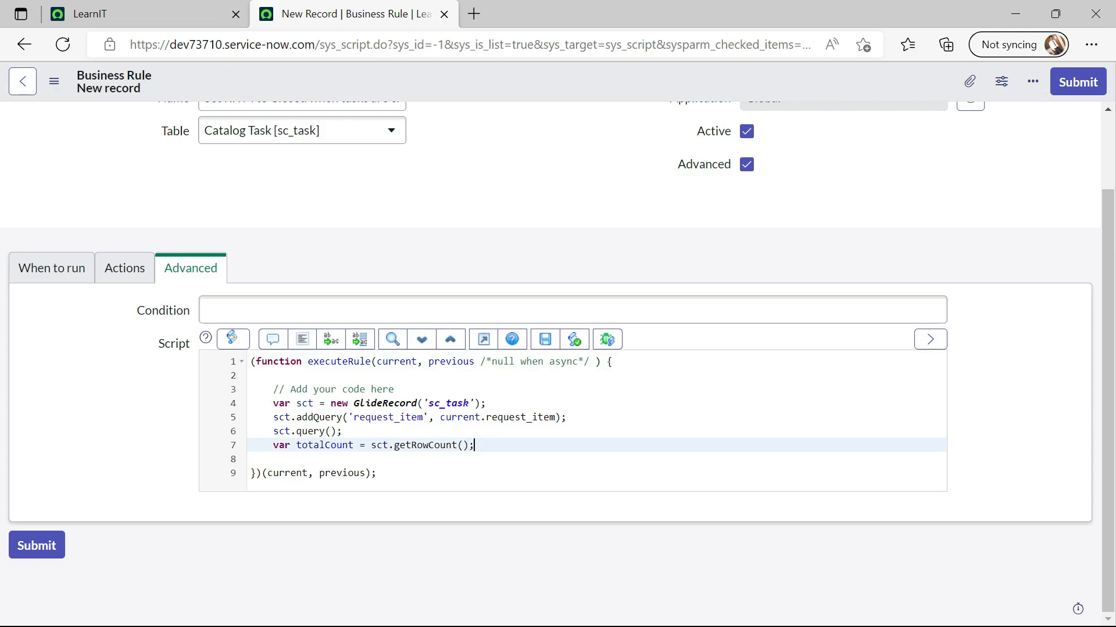
{"action": "key", "text": "Enter"}
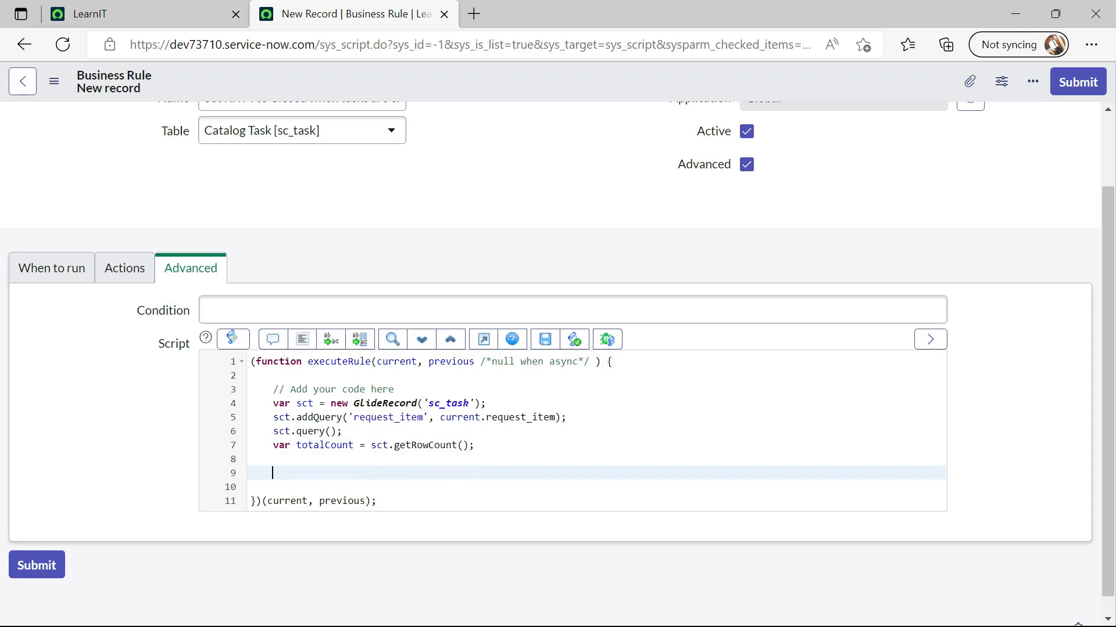
{"action": "left_click", "coordinate": [285, 403]}
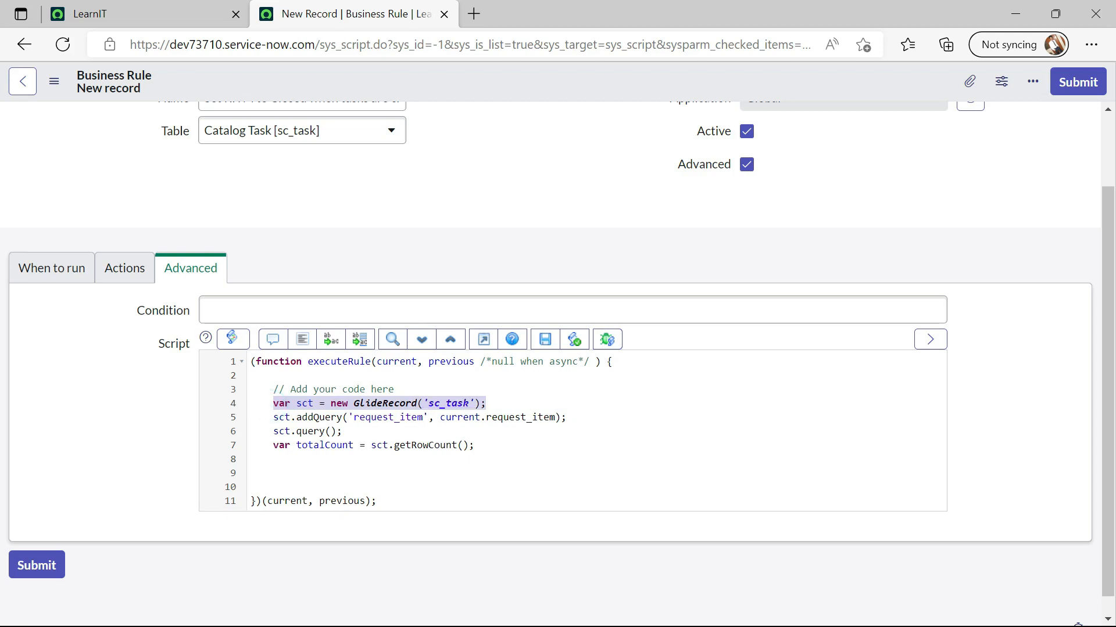
Add var sct1 = new GlideRecord('sc_task'); on a new line
{"action": "left_click", "coordinate": [273, 473]}
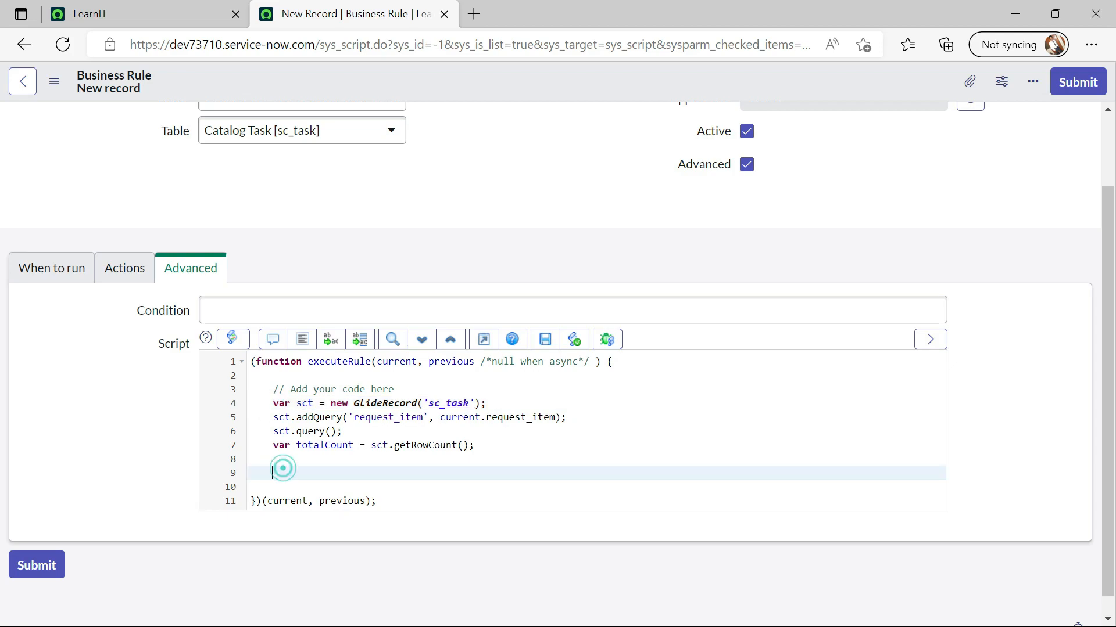
{"action": "type", "text": "var sct = new GlideRecord('sc_task');"}
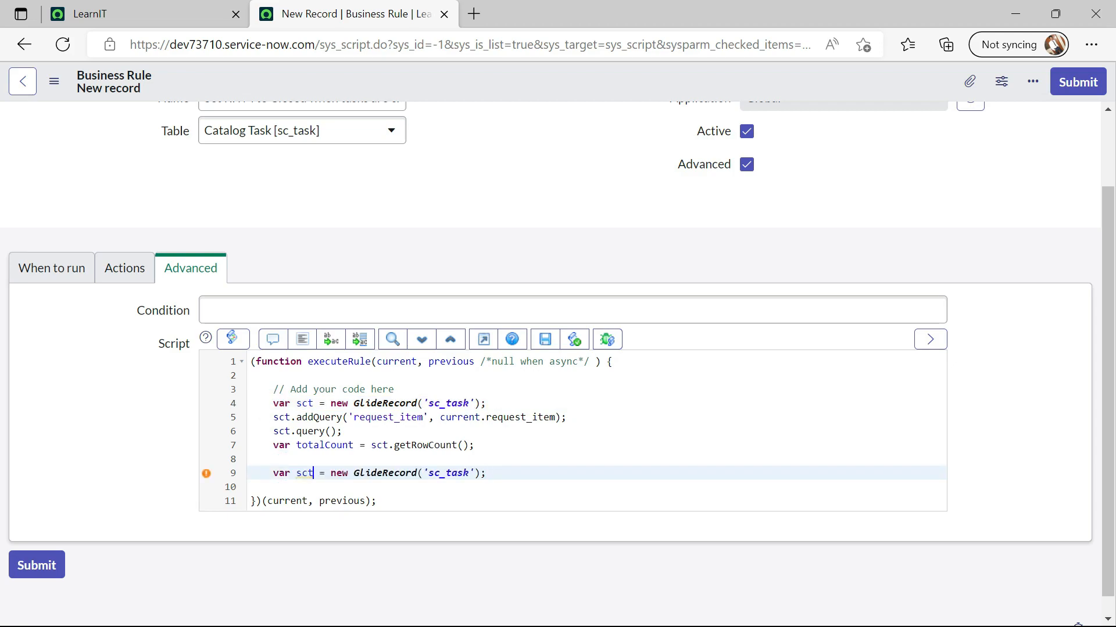
{"action": "type", "text": "1"}
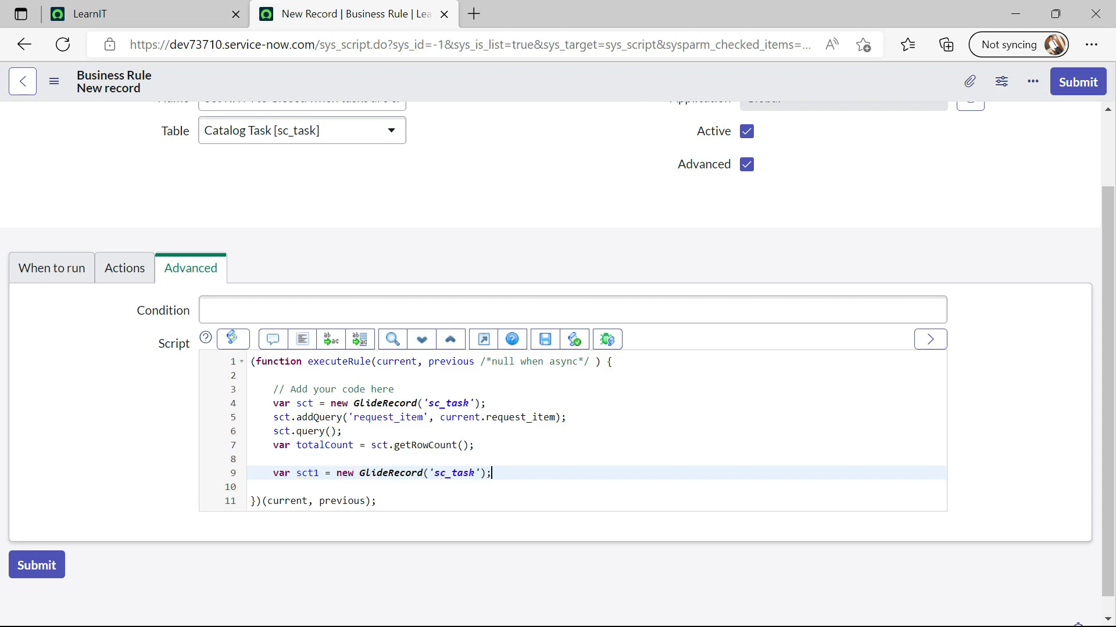
{"action": "key", "text": "Enter"}
{"action": "type", "text": "sct1.addQuery("}
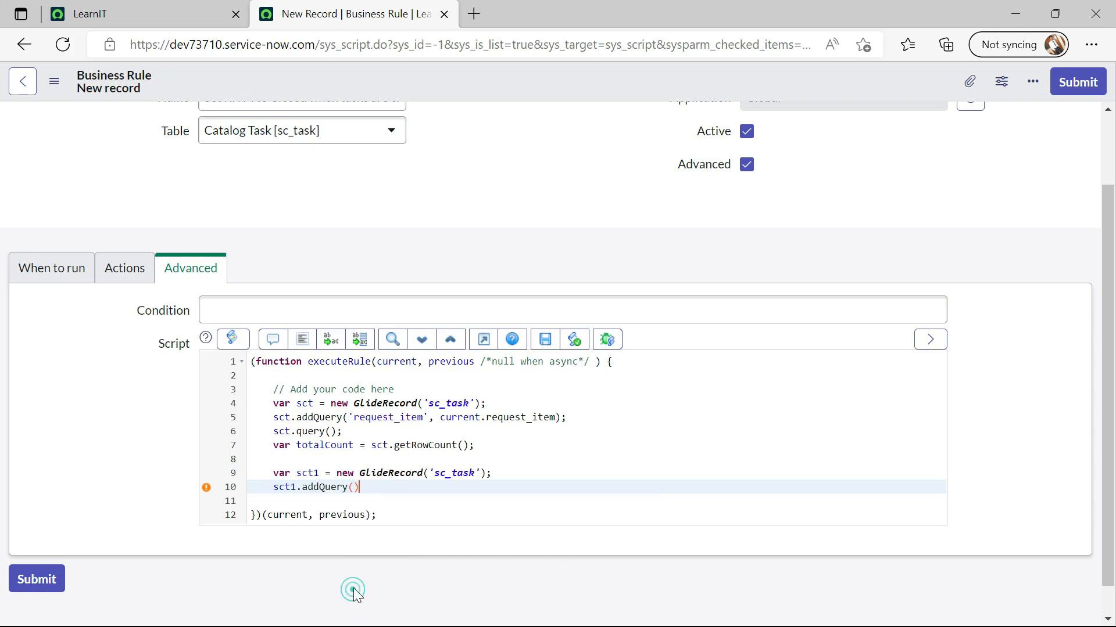
Add sct1.addQuery('state', IN, '3,4,7') to filter the closed states
{"action": "type", "text": ";"}
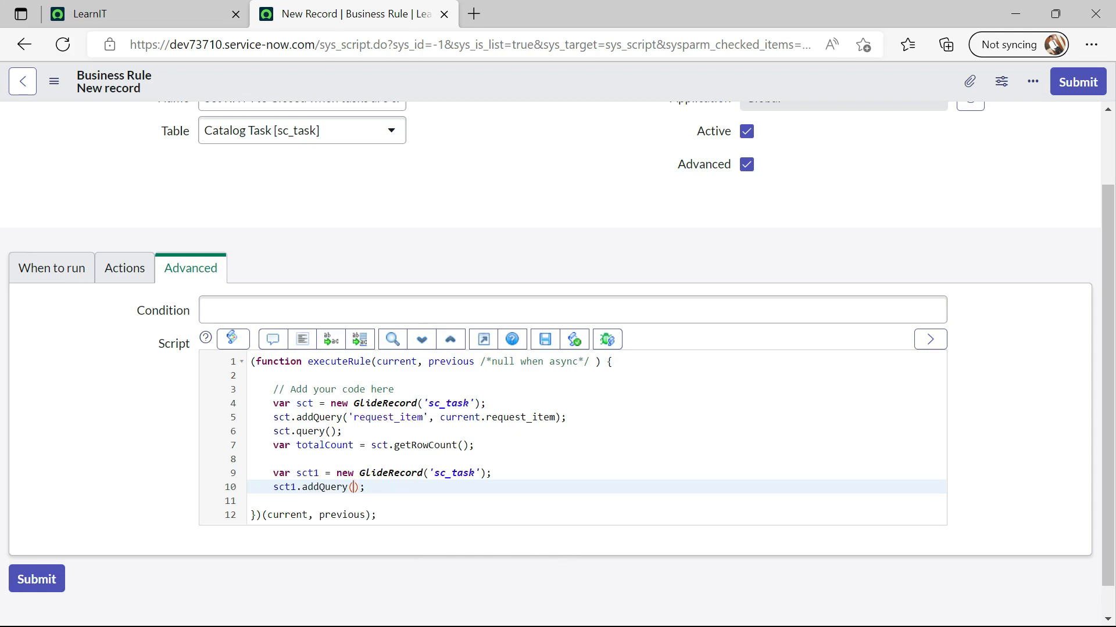
{"action": "type", "text": "stat"}
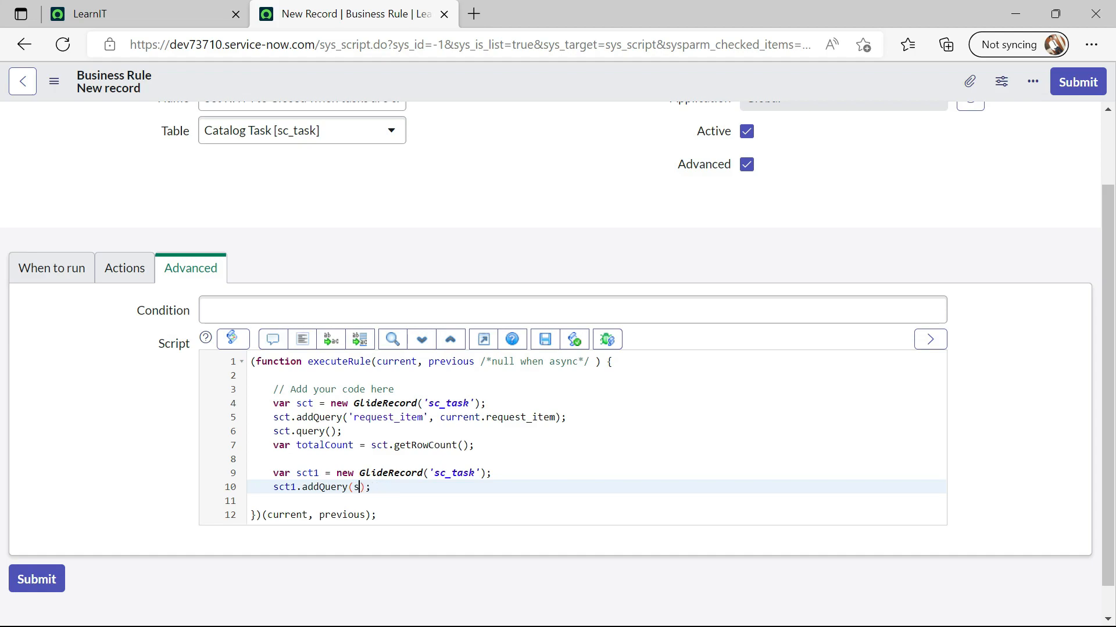
{"action": "type", "text": "'sta'"}
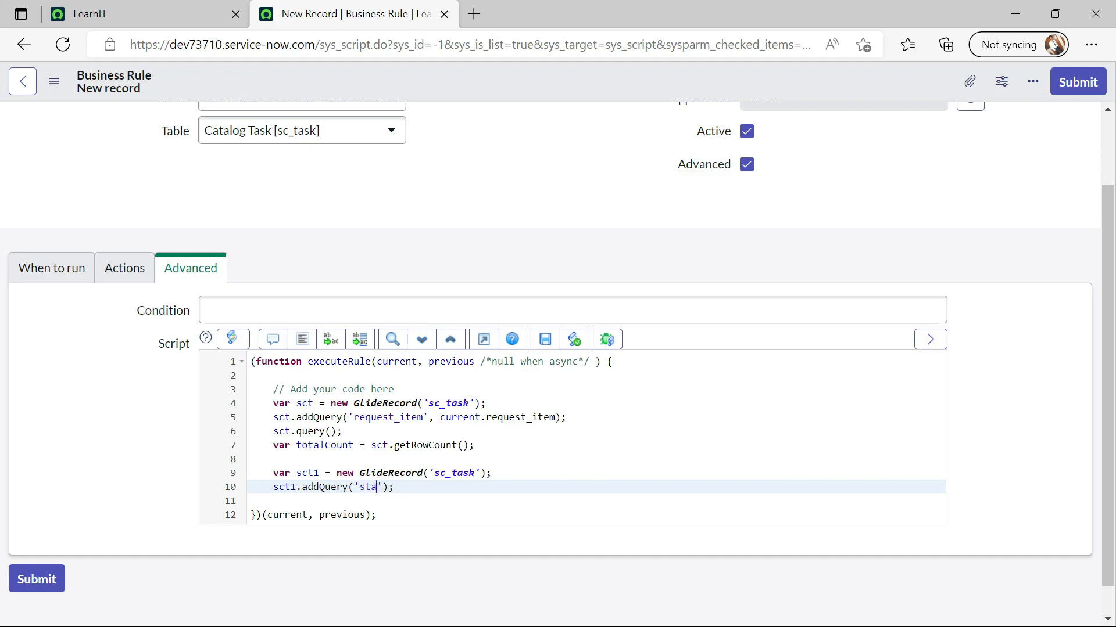
{"action": "type", "text": "te"}
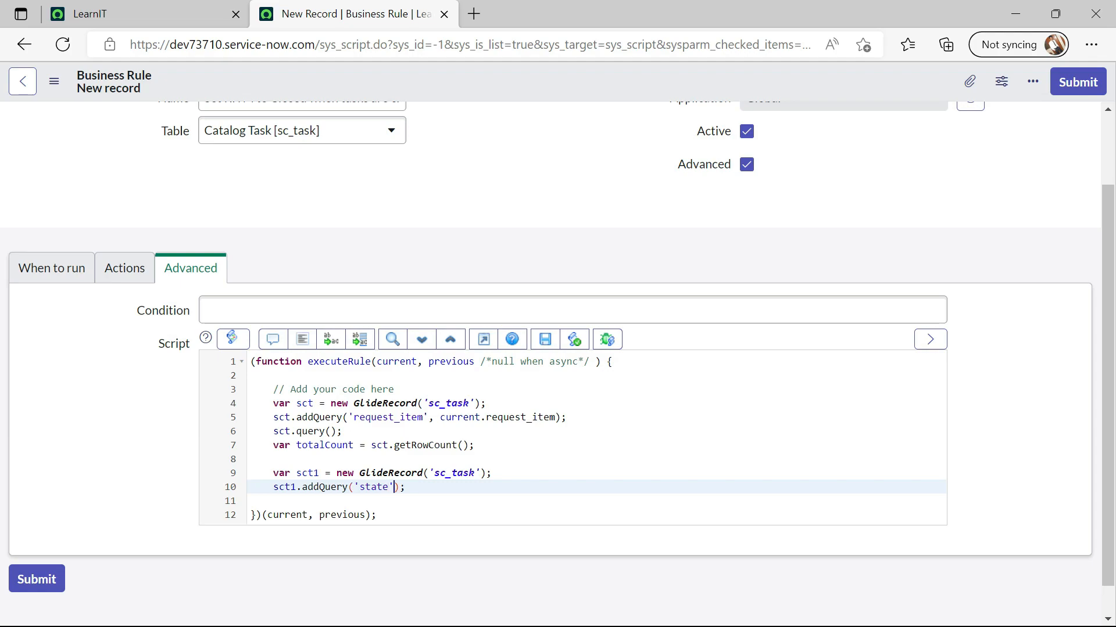
{"action": "type", "text": ", IN"}
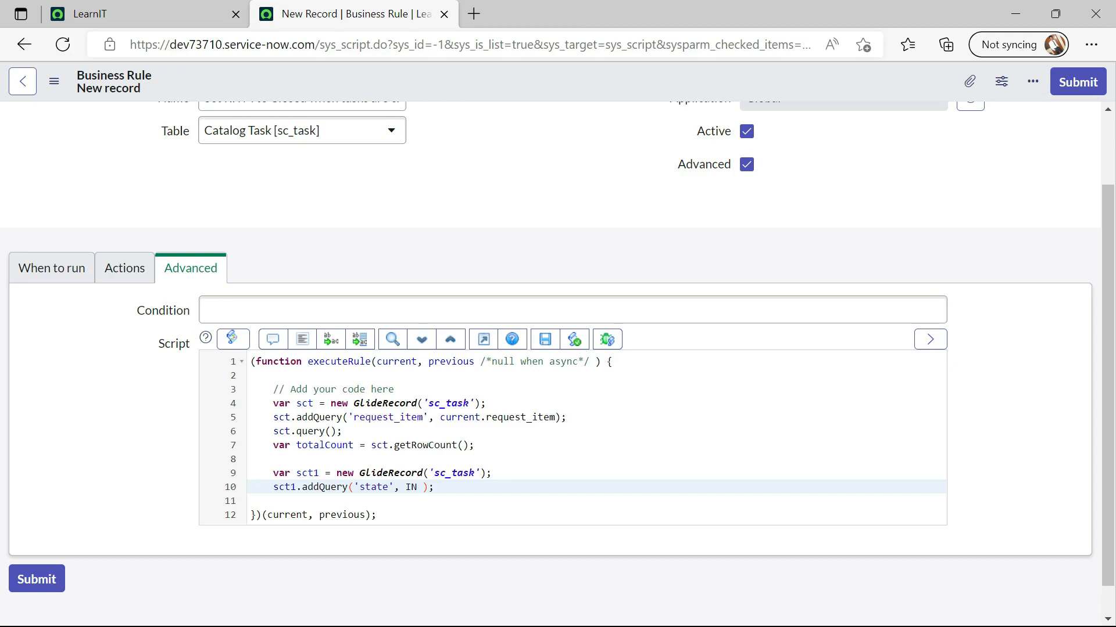
{"action": "type", "text": ","}
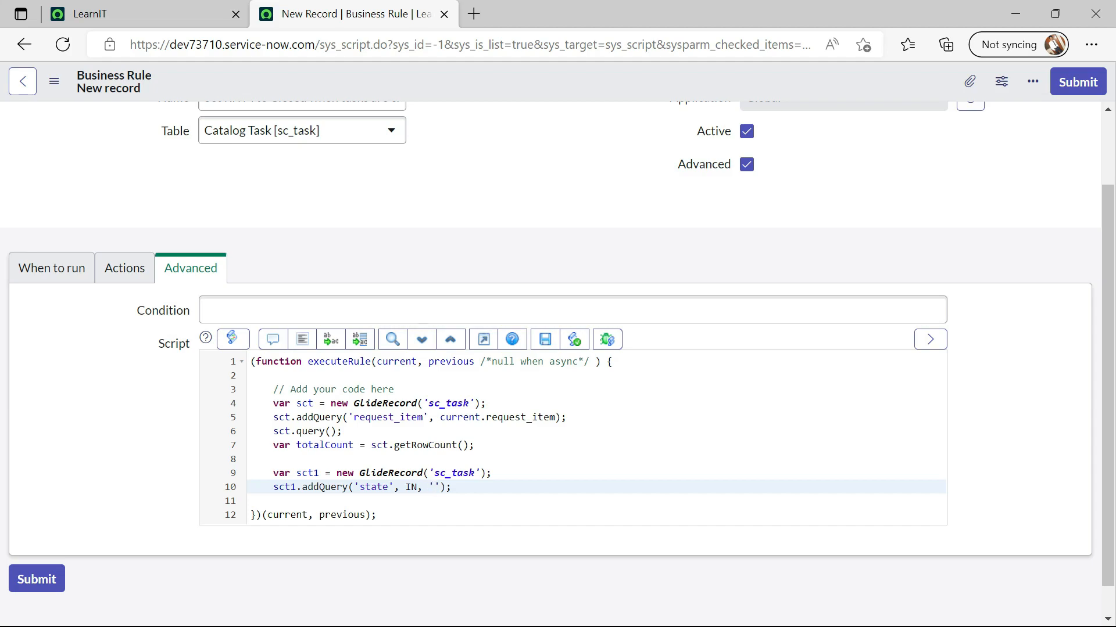
{"action": "type", "text": "3,"}
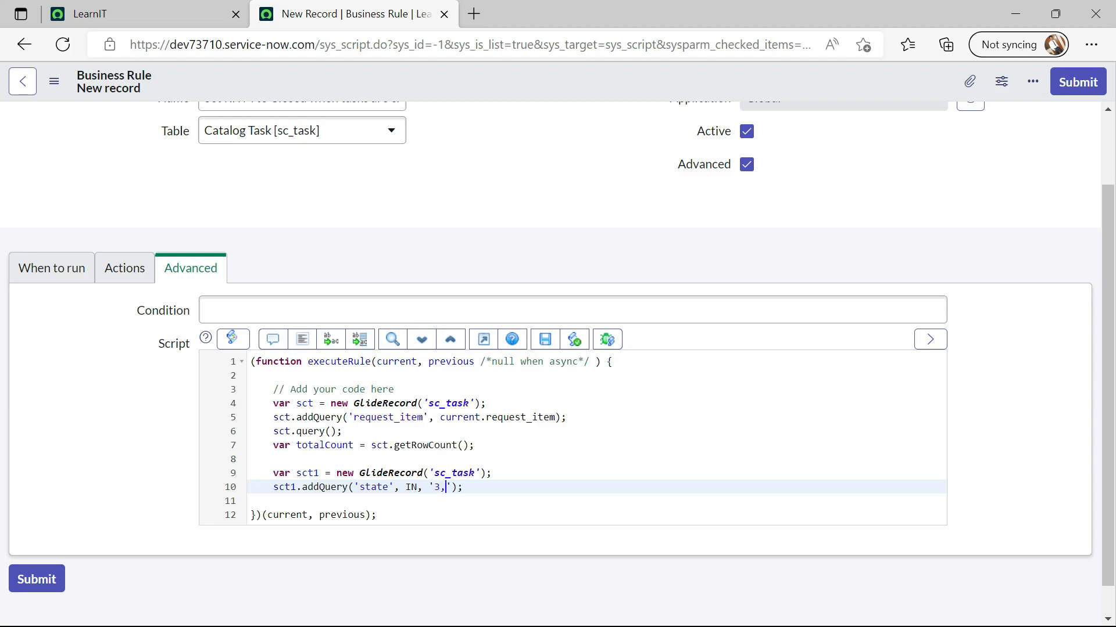
{"action": "type", "text": "4,7"}
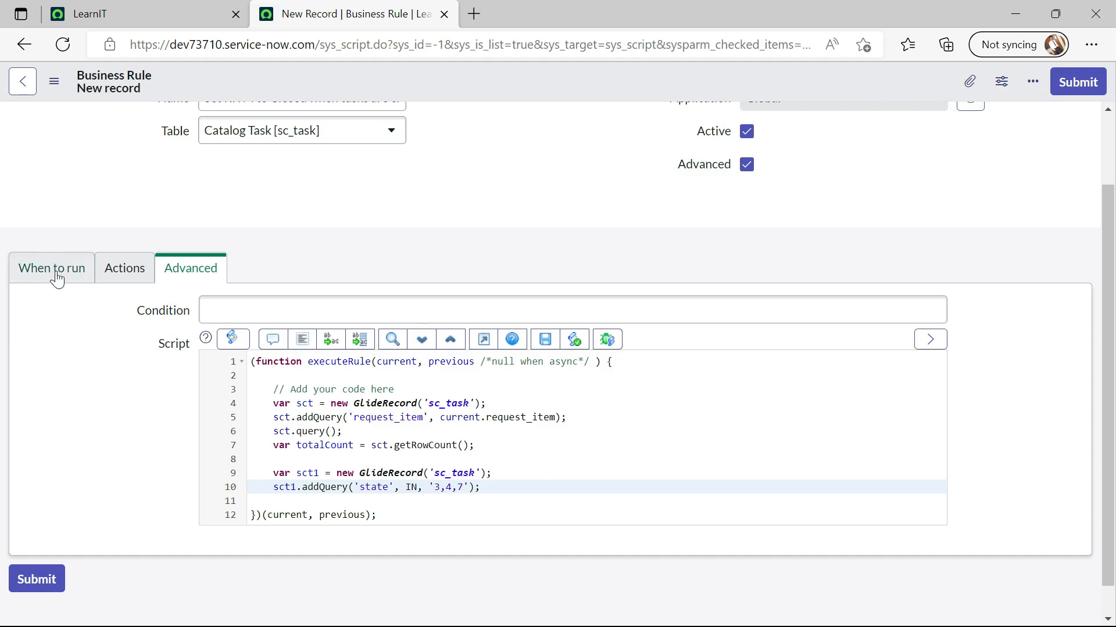
{"action": "left_click", "coordinate": [51, 269]}
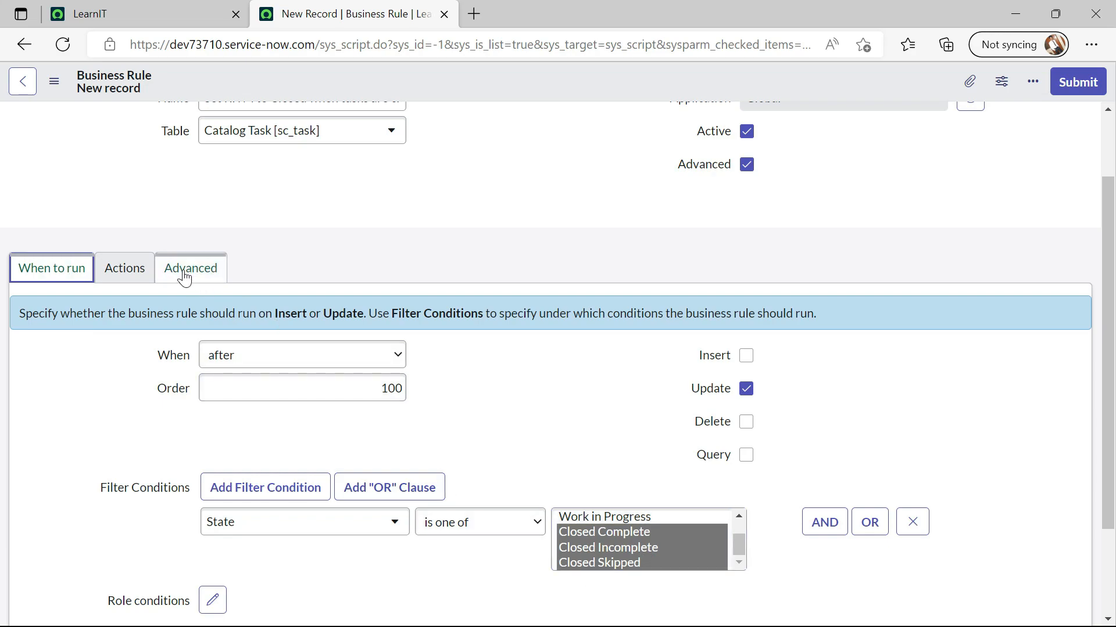
{"action": "left_click", "coordinate": [190, 268]}
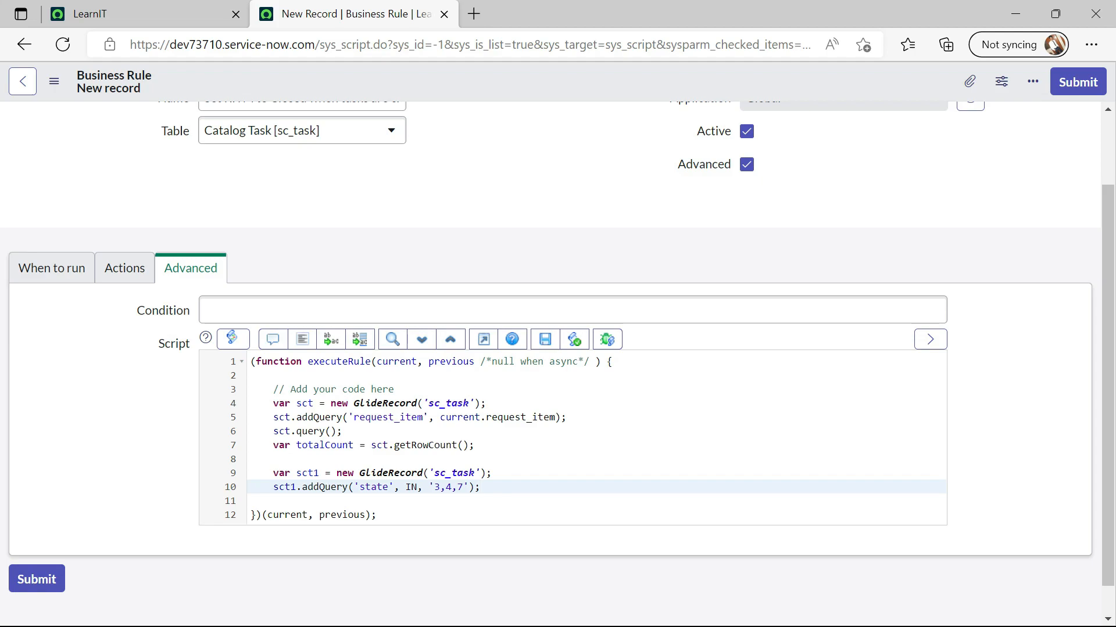
Run the second query and store sct1.getRowCount() as completedtotalcount
{"action": "type", "text": "act1"}
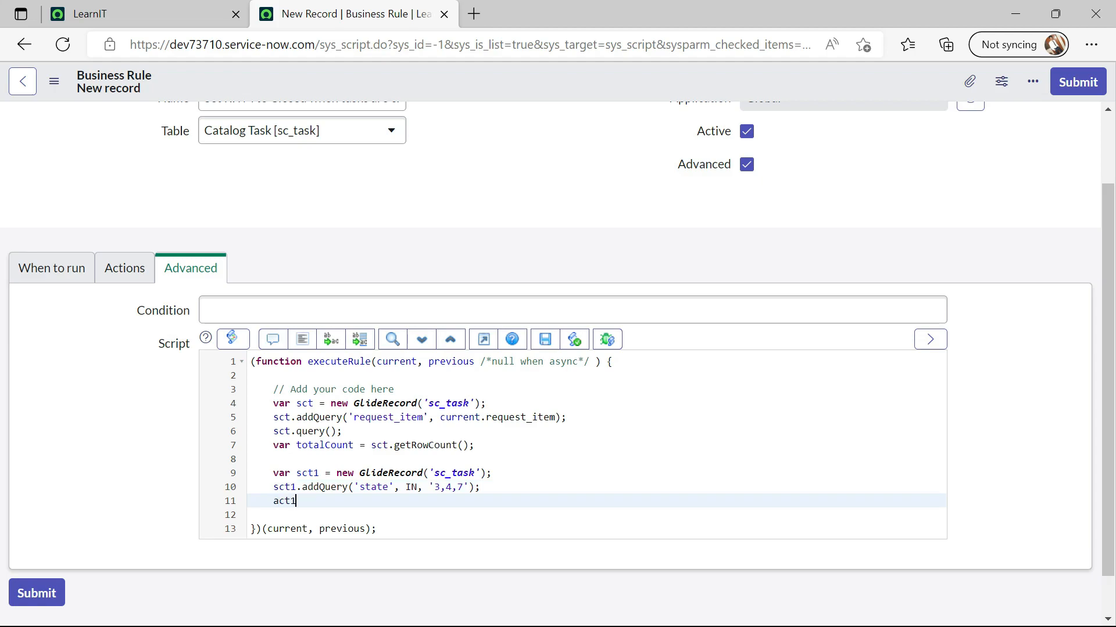
{"action": "type", "text": "."}
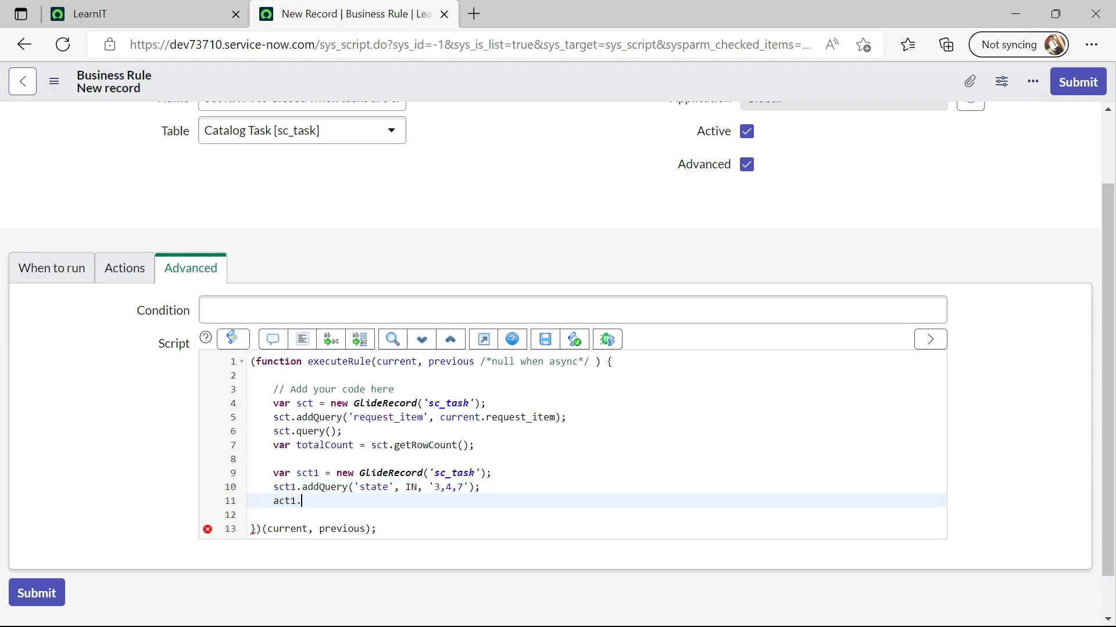
{"action": "type", "text": "quer"}
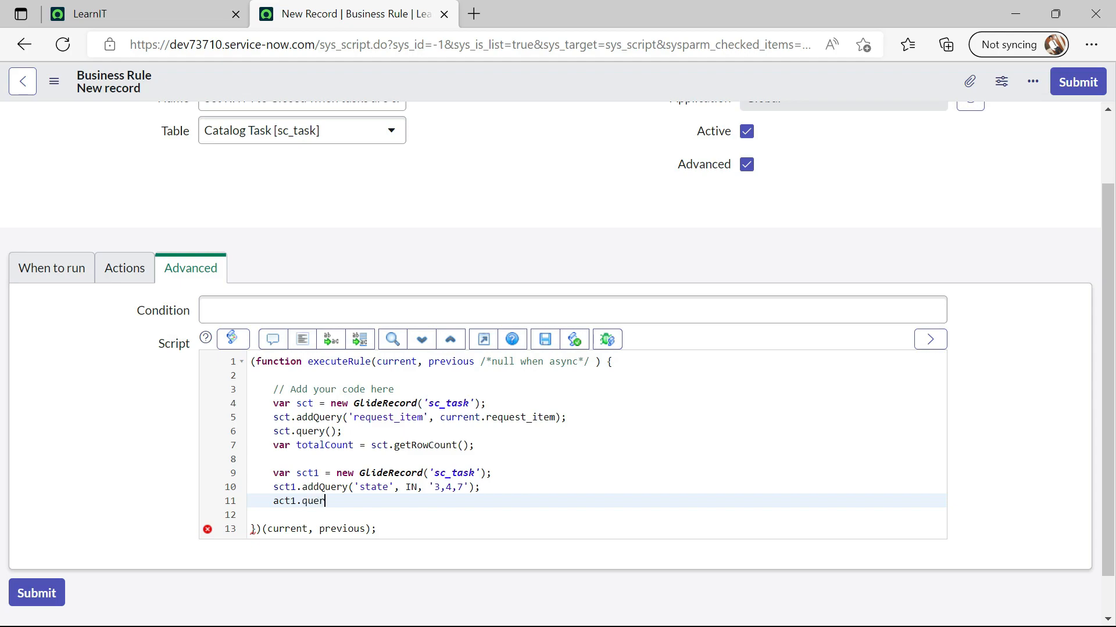
{"action": "type", "text": "y()"}
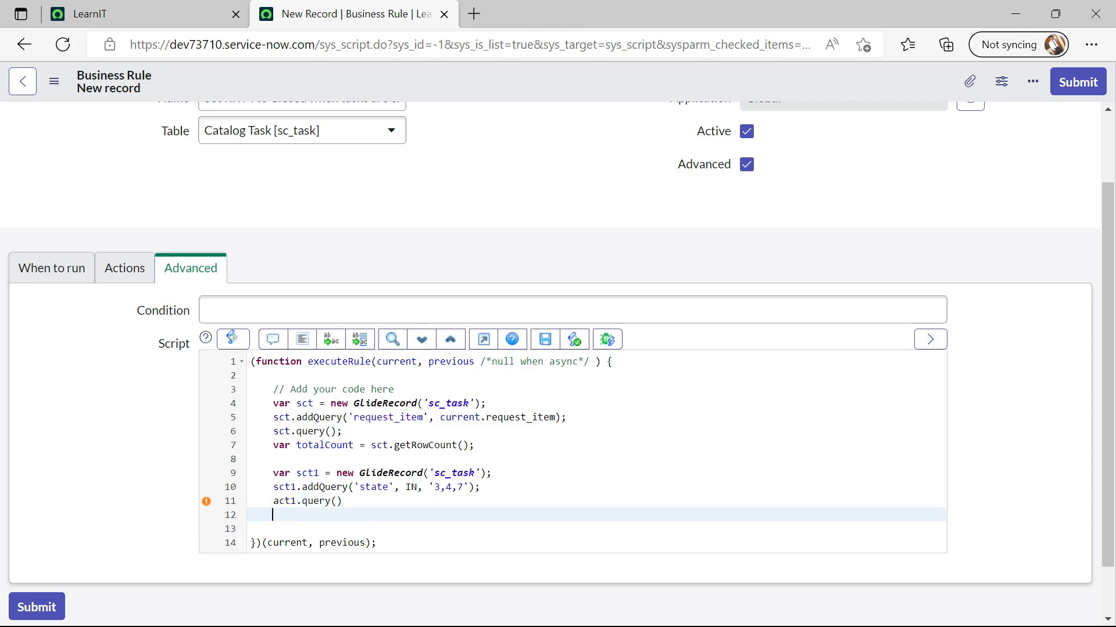
{"action": "type", "text": "var"}
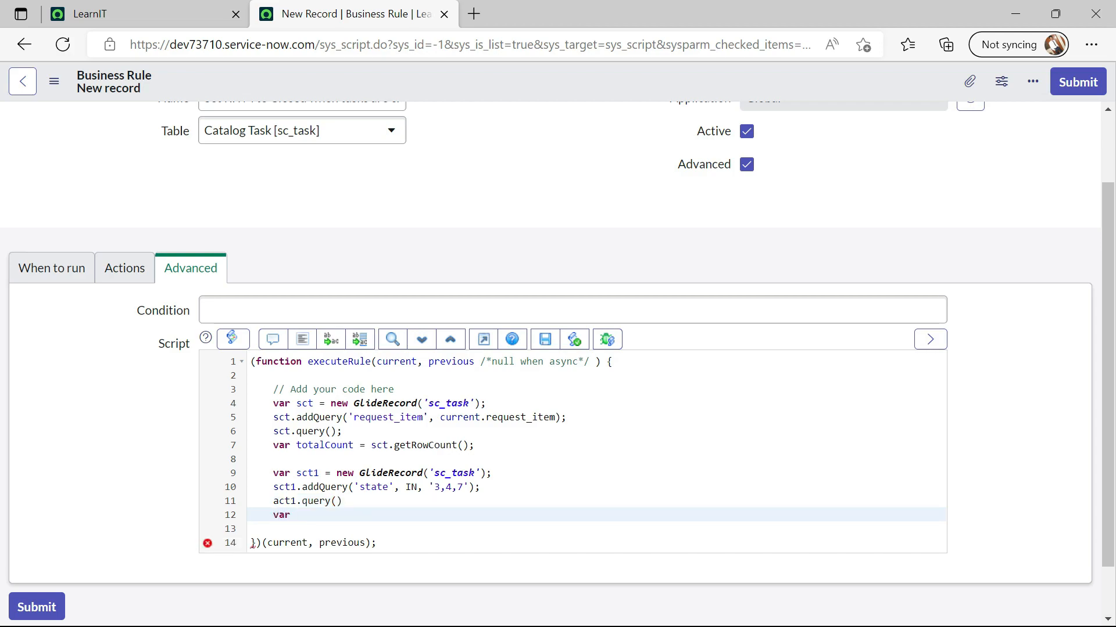
{"action": "type", "text": "compl"}
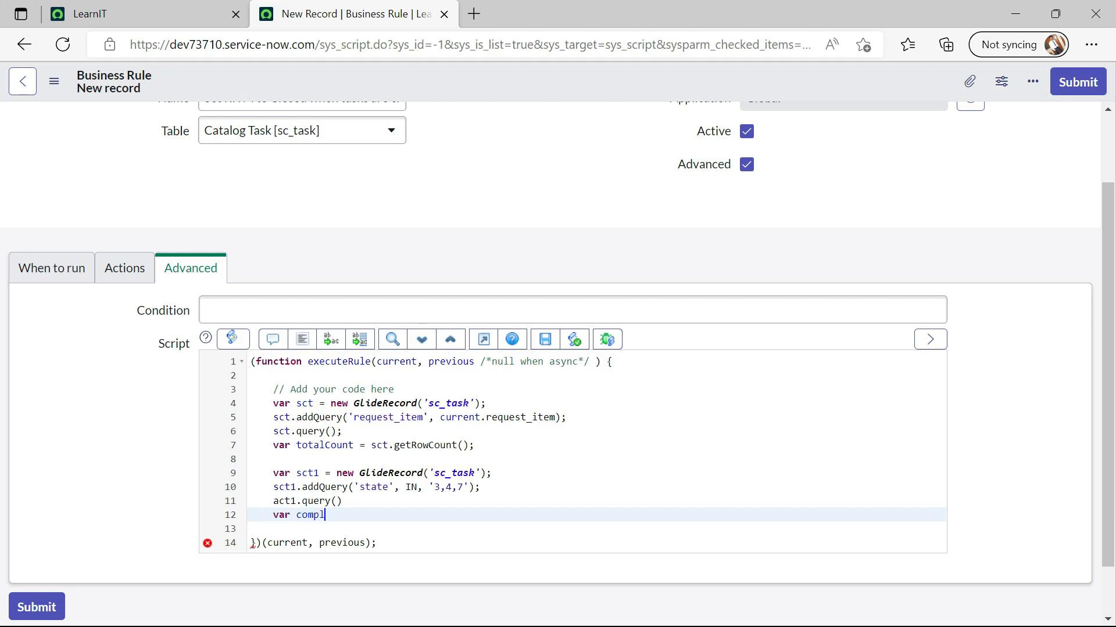
{"action": "type", "text": "eted"}
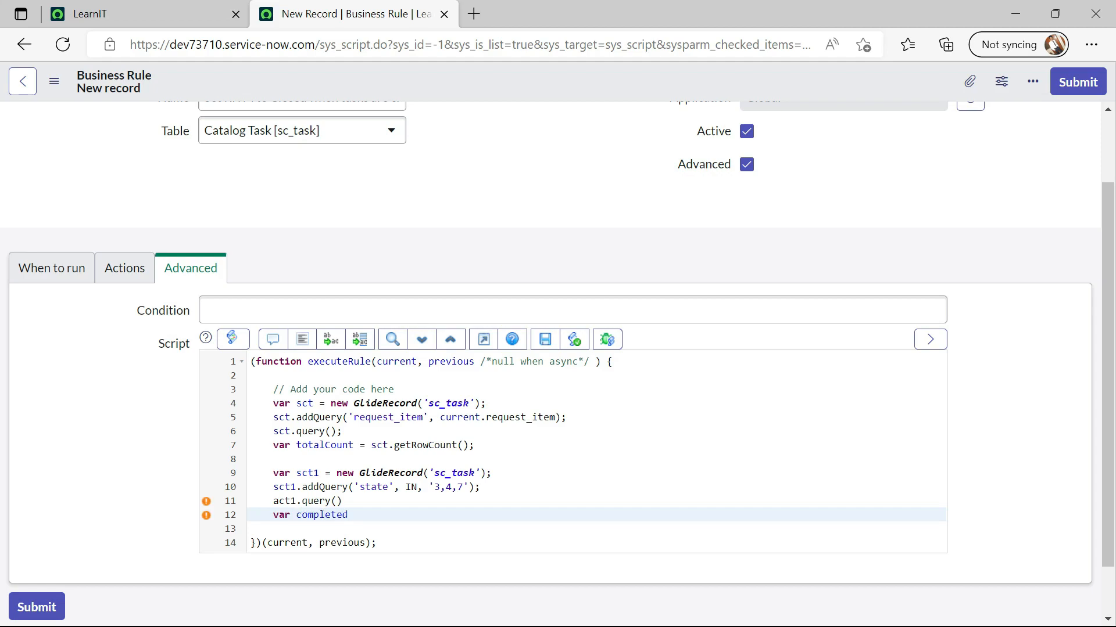
{"action": "type", "text": "tot"}
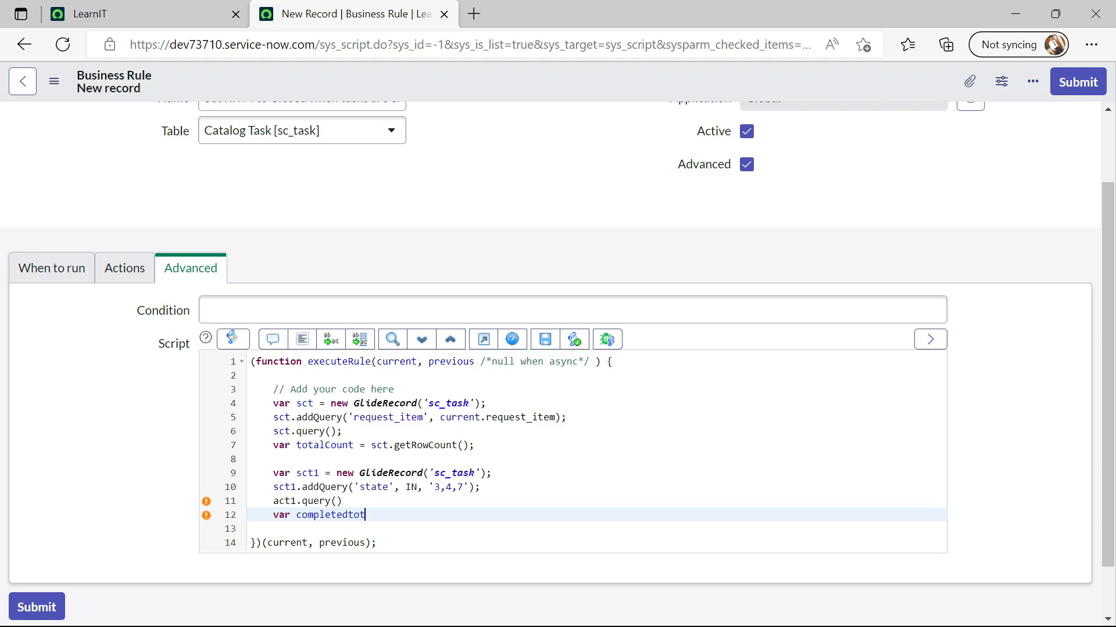
{"action": "type", "text": "alcount ="}
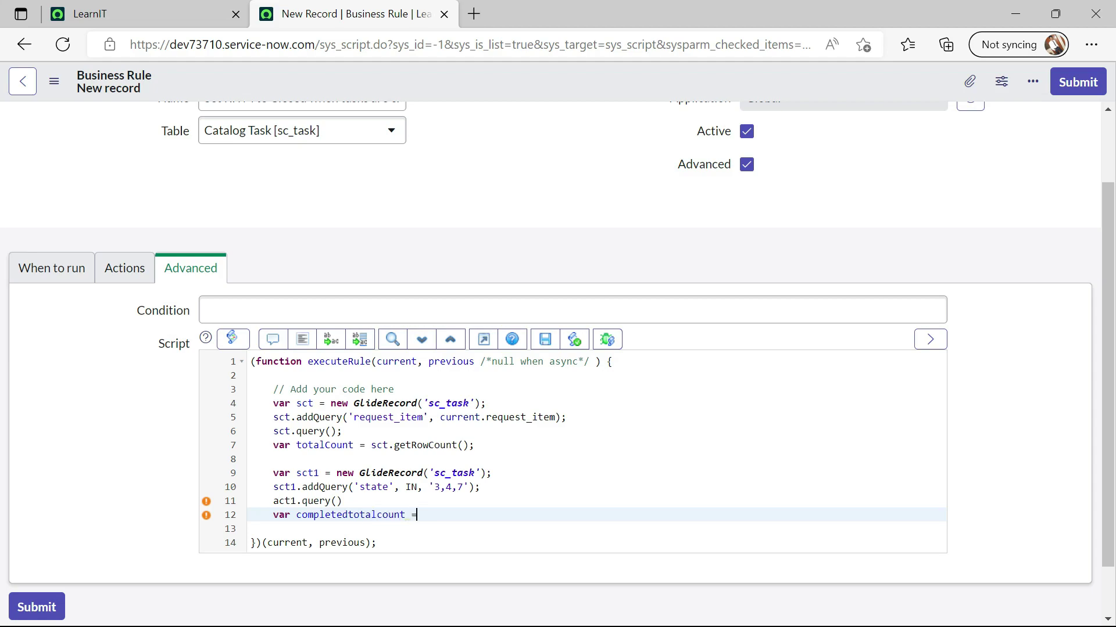
{"action": "type", "text": "sct1"}
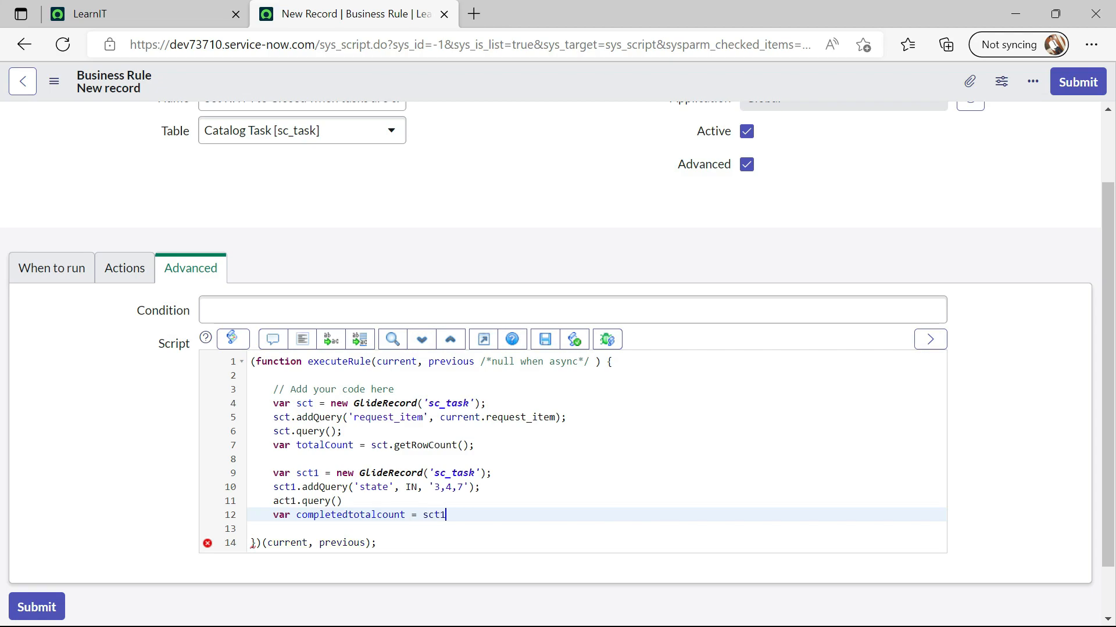
{"action": "type", "text": ".getRowCount();"}
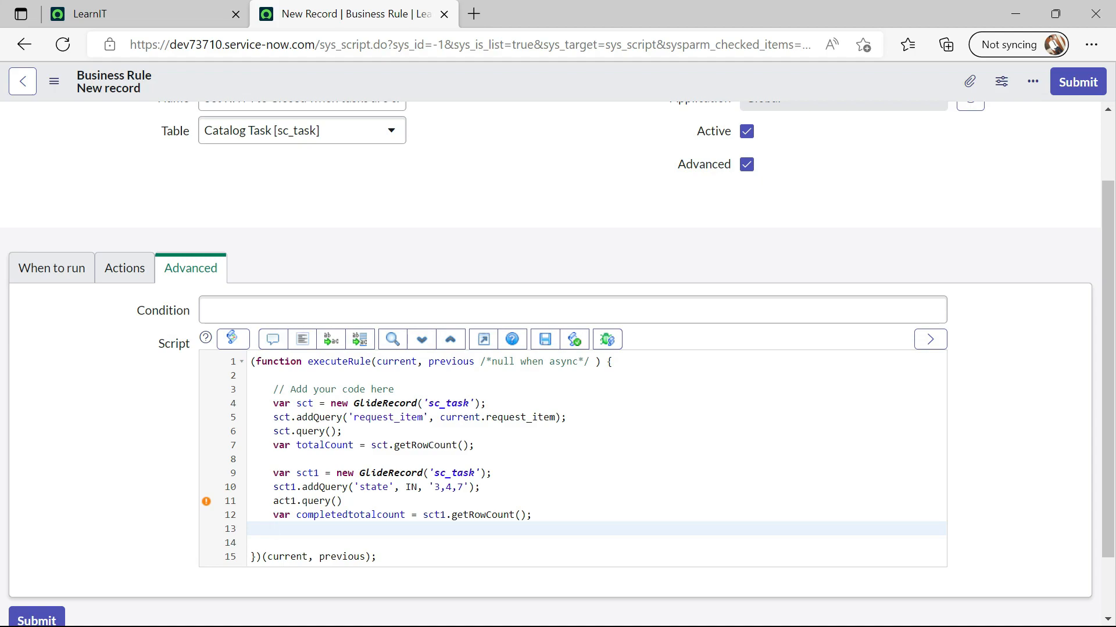
Open an if block comparing totalCount == completedtotalcount
{"action": "left_click", "coordinate": [272, 528]}
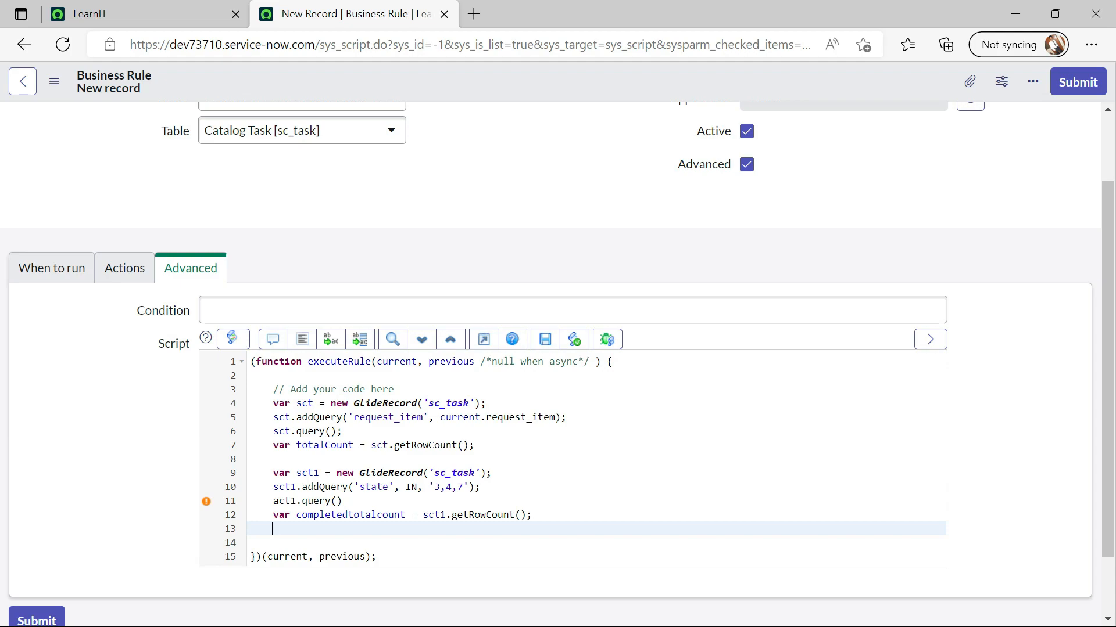
{"action": "type", "text": "i"}
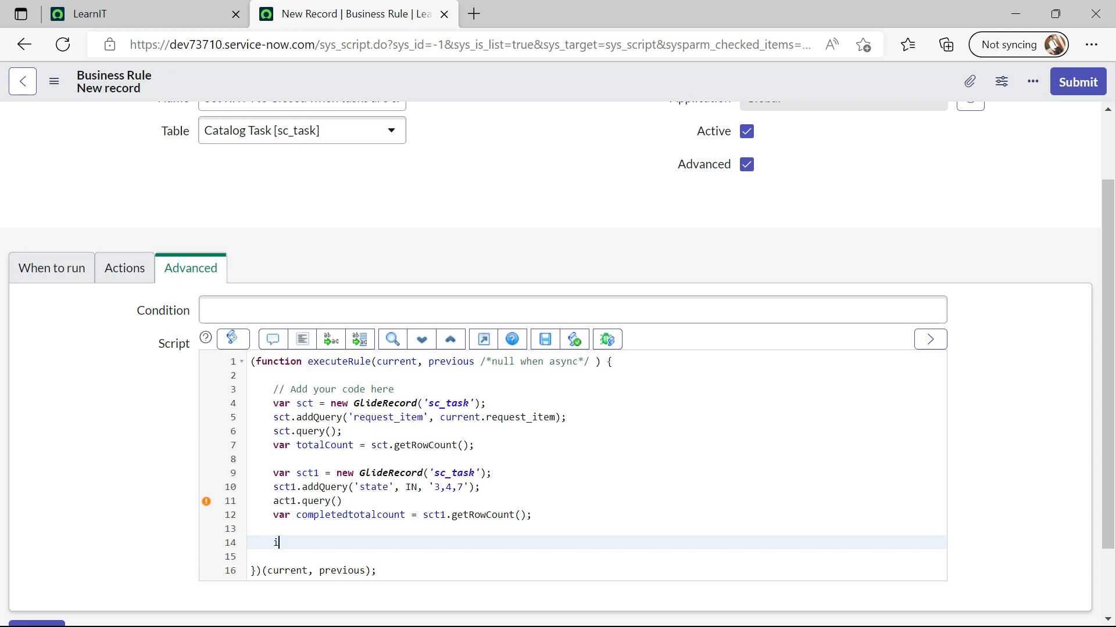
{"action": "type", "text": "f()"}
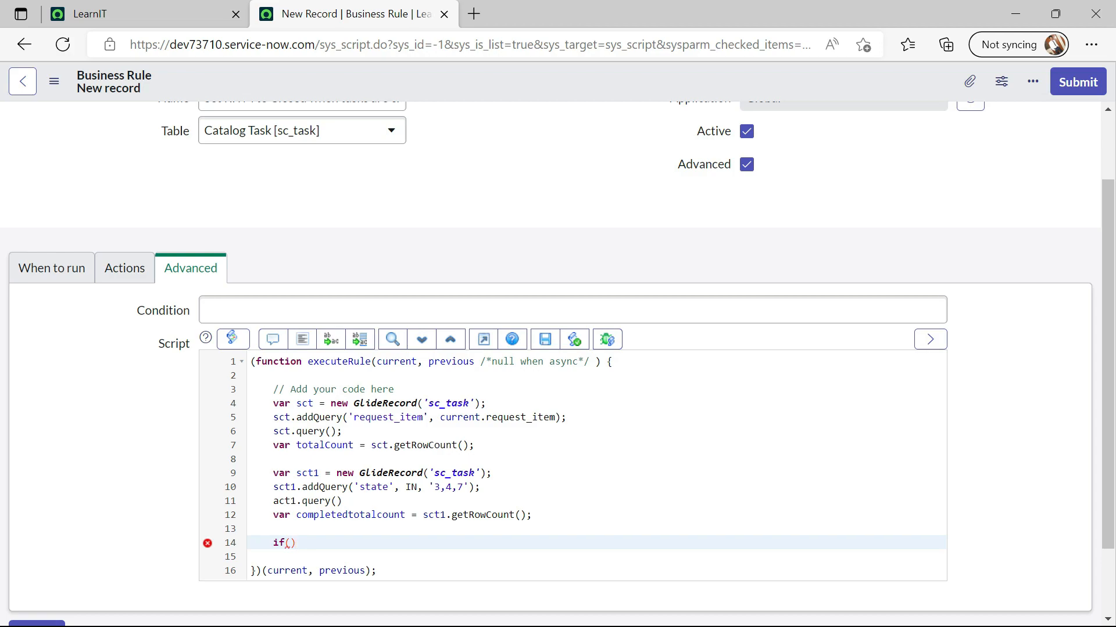
{"action": "double_click", "coordinate": [324, 445]}
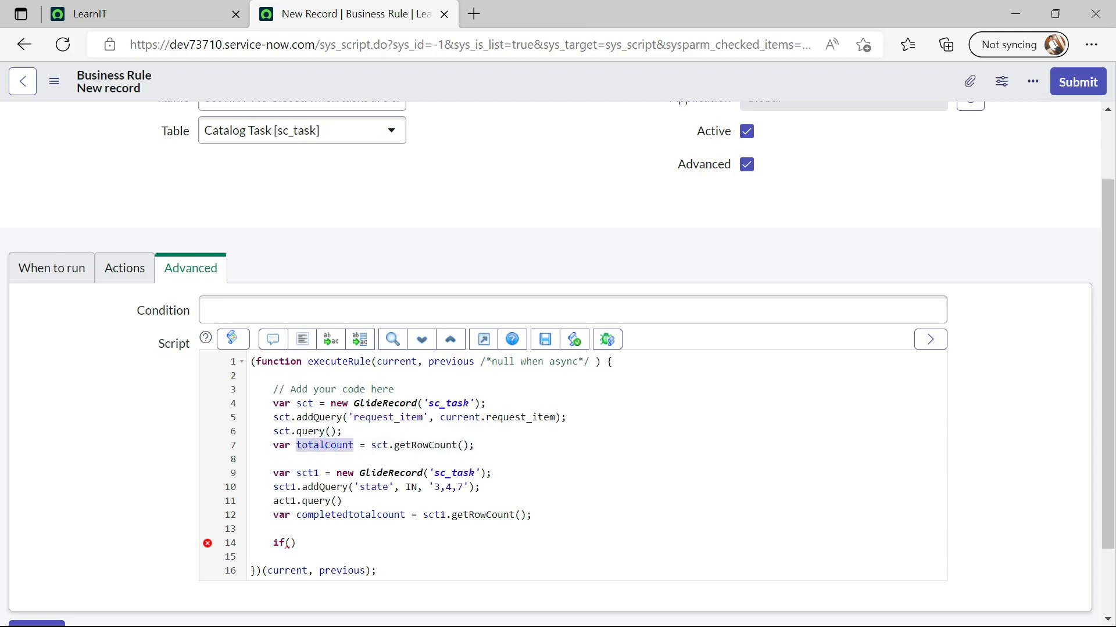
{"action": "type", "text": "totalCount"}
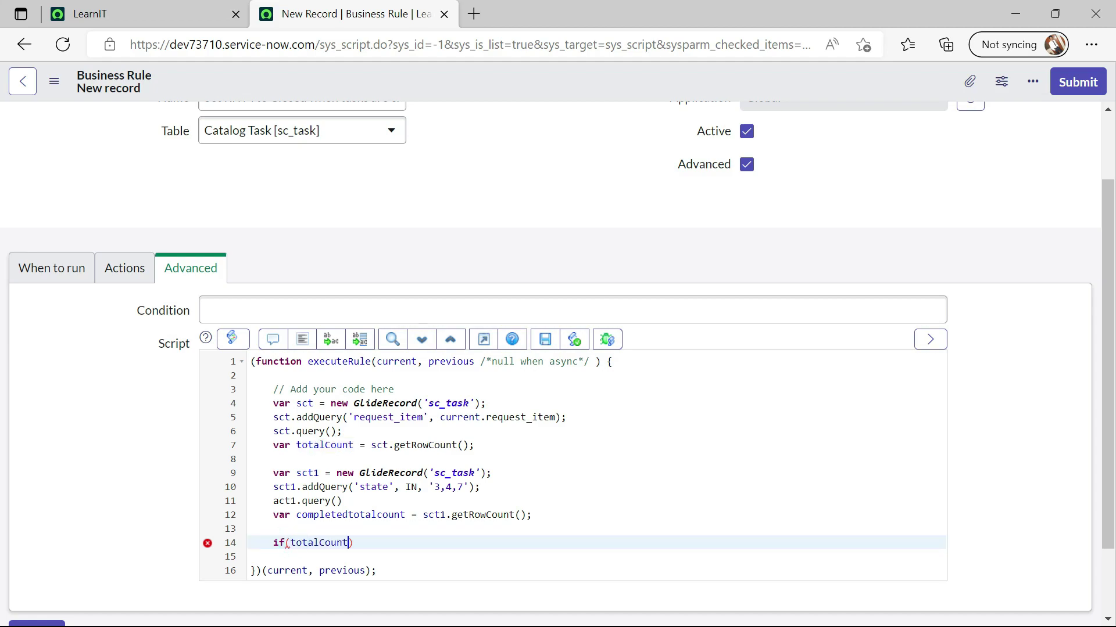
{"action": "type", "text": "=="}
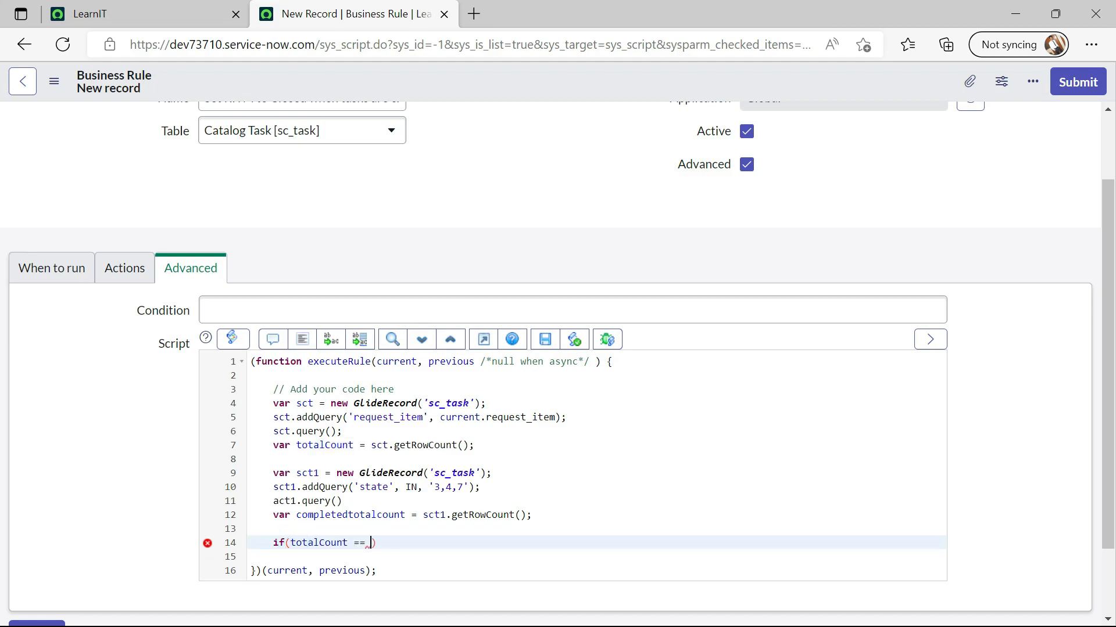
{"action": "double_click", "coordinate": [350, 514]}
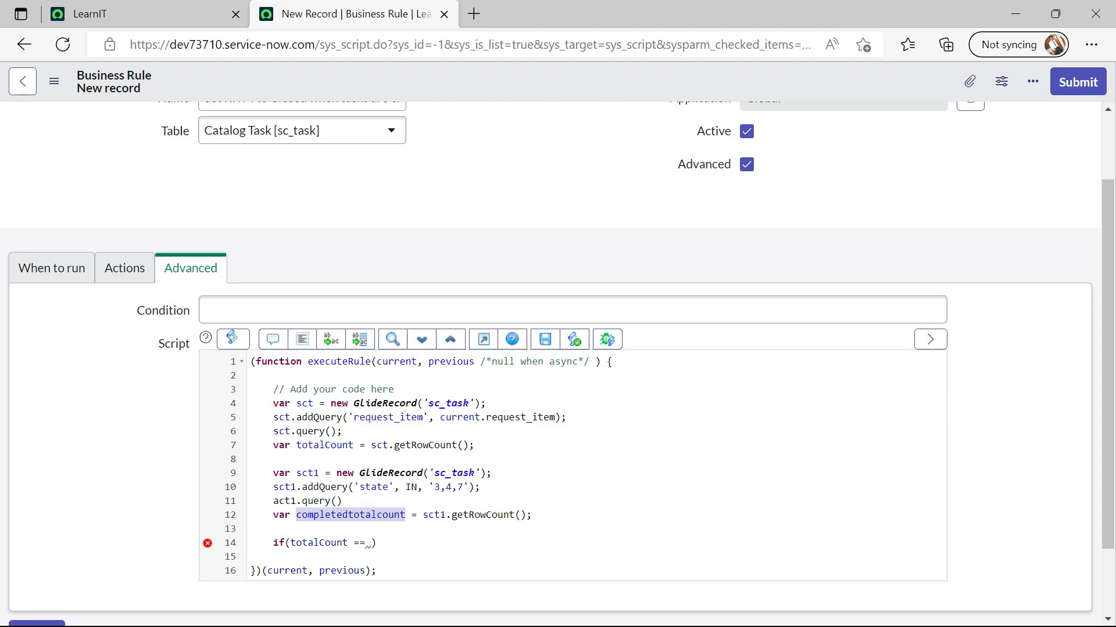
{"action": "type", "text": "completedtotalcount"}
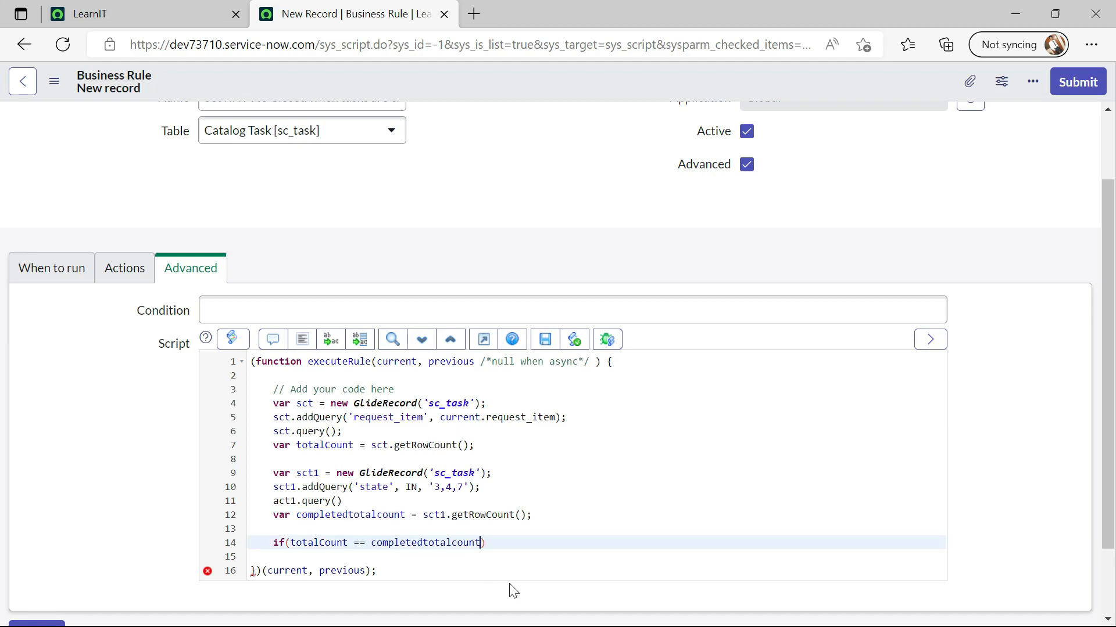
{"action": "type", "text": "{"}
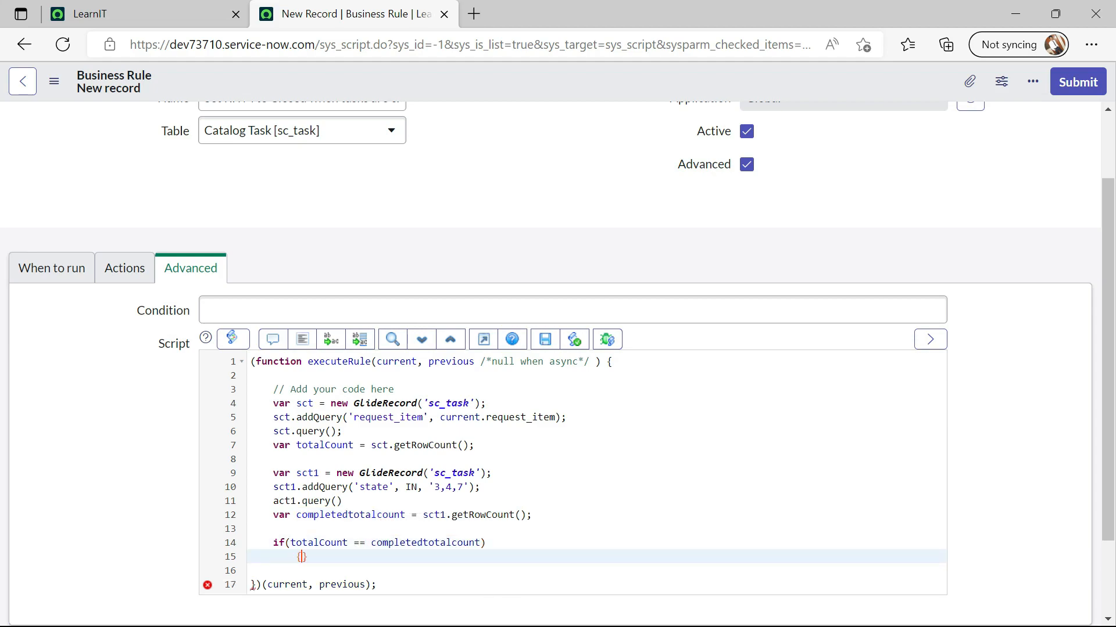
{"action": "scroll", "scroll_direction": "down", "scroll_amount": 3}
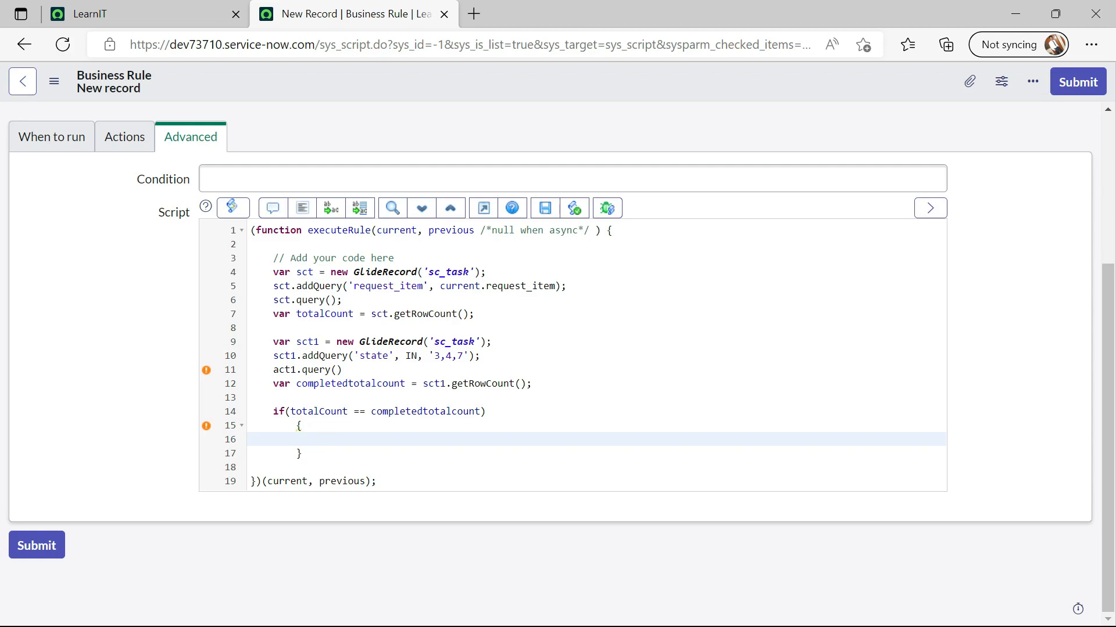
Inside the if block, fetch the parent item with var ritm = current.request_item.getRefRecord();
{"action": "left_click", "coordinate": [318, 439]}
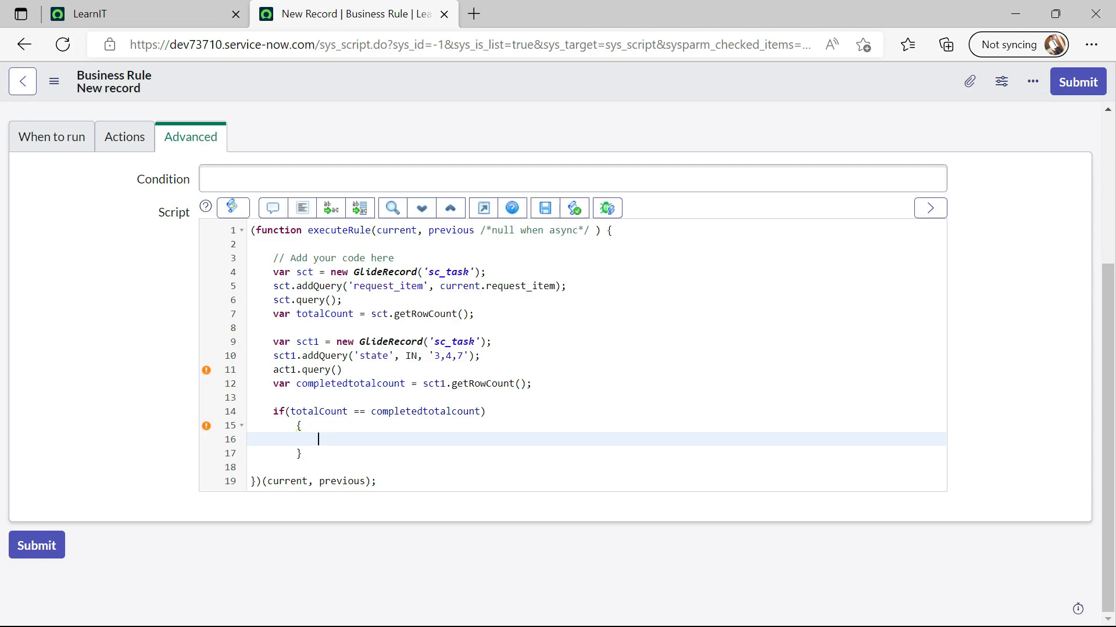
{"action": "type", "text": "var"}
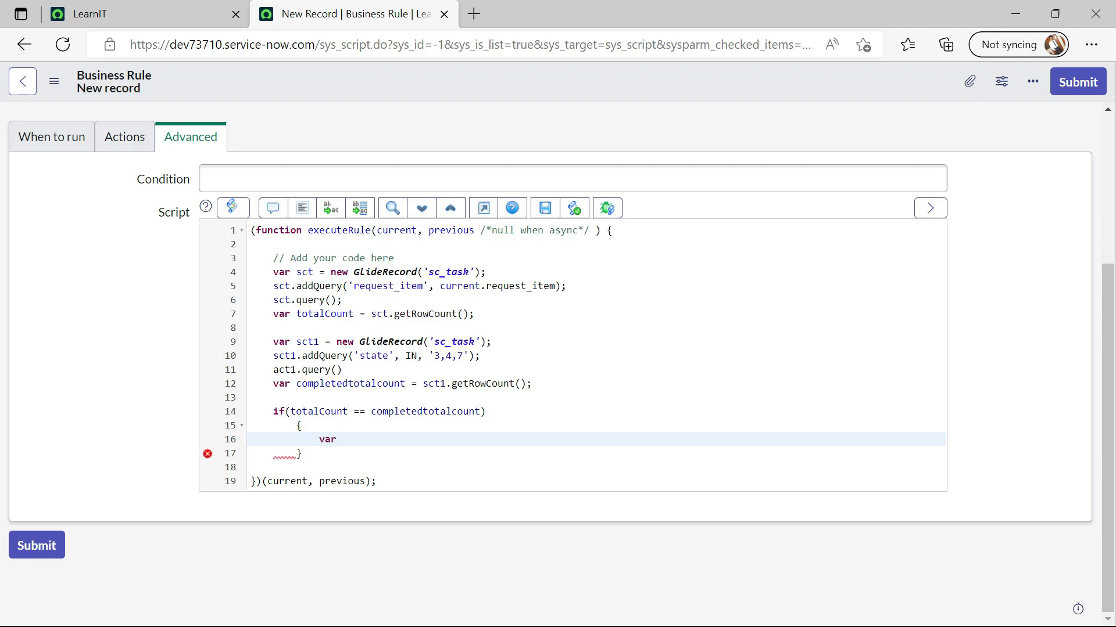
{"action": "type", "text": "ritm"}
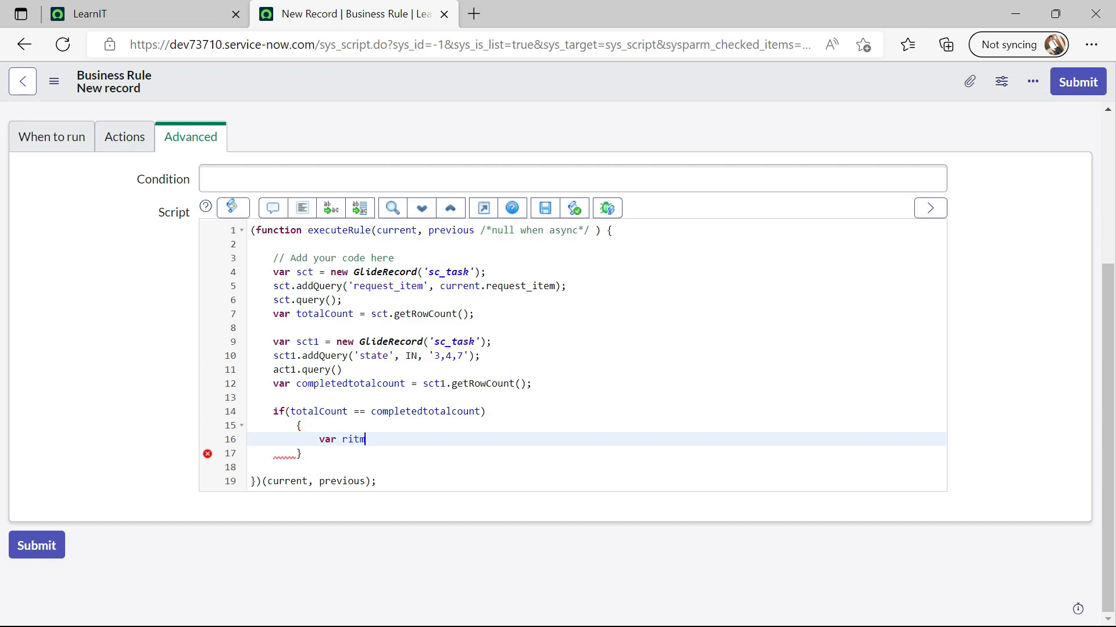
{"action": "type", "text": "Rec"}
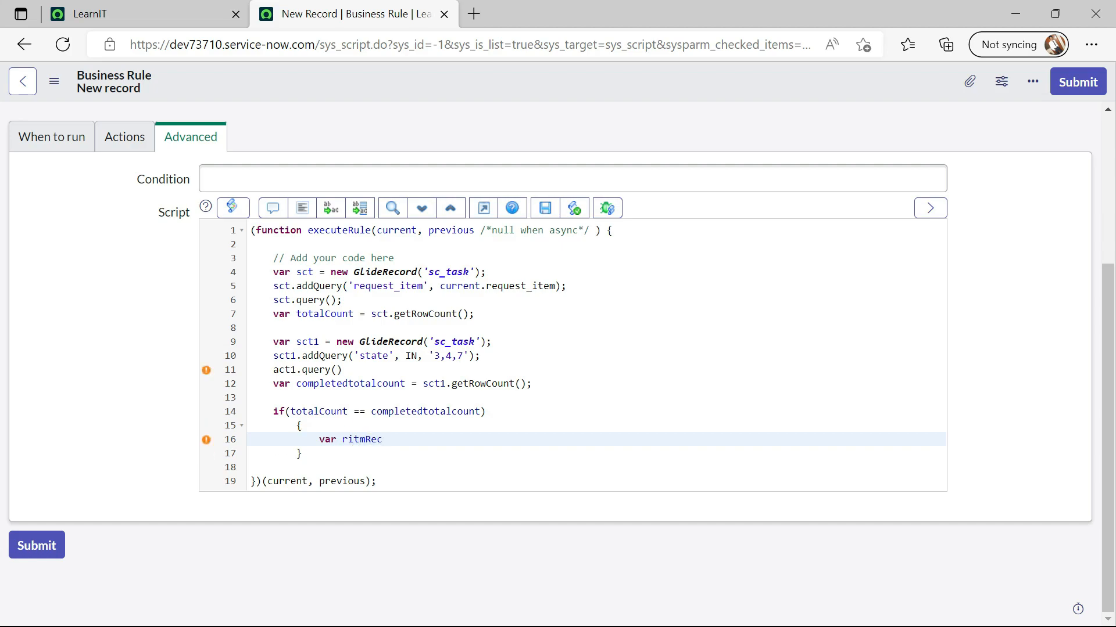
{"action": "key", "text": "Backspace"}
{"action": "type", "text": " ="}
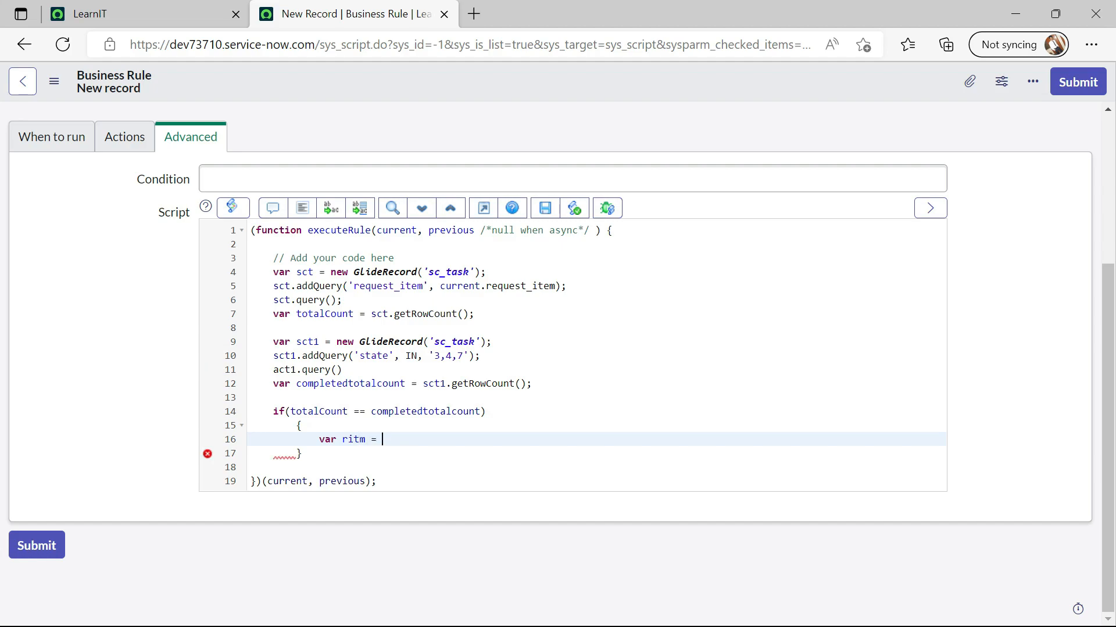
{"action": "type", "text": "current"}
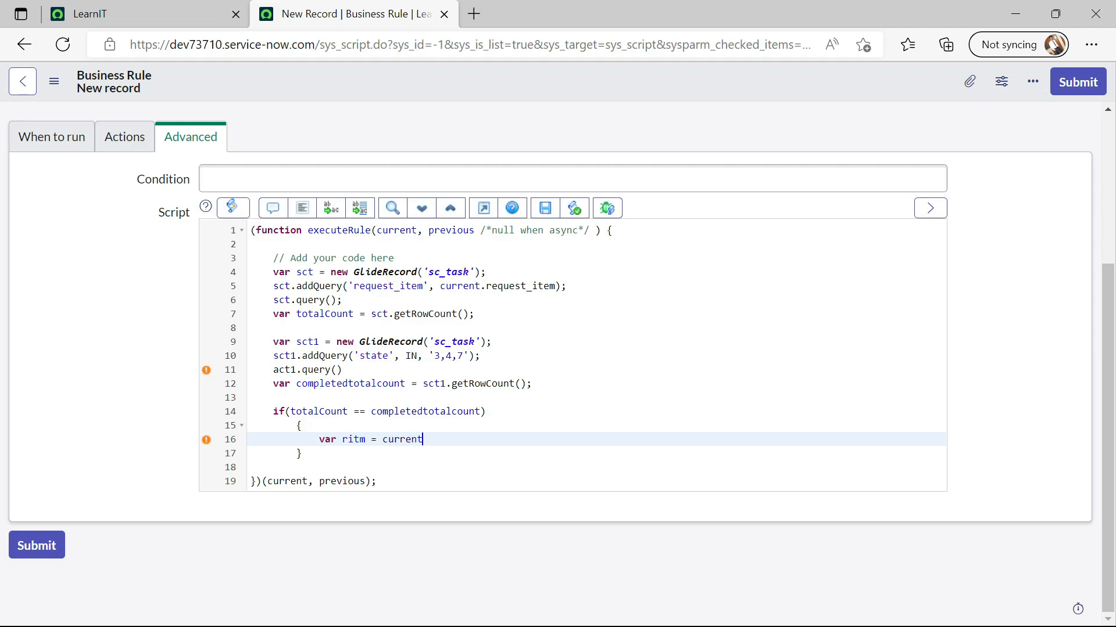
{"action": "type", "text": ".request"}
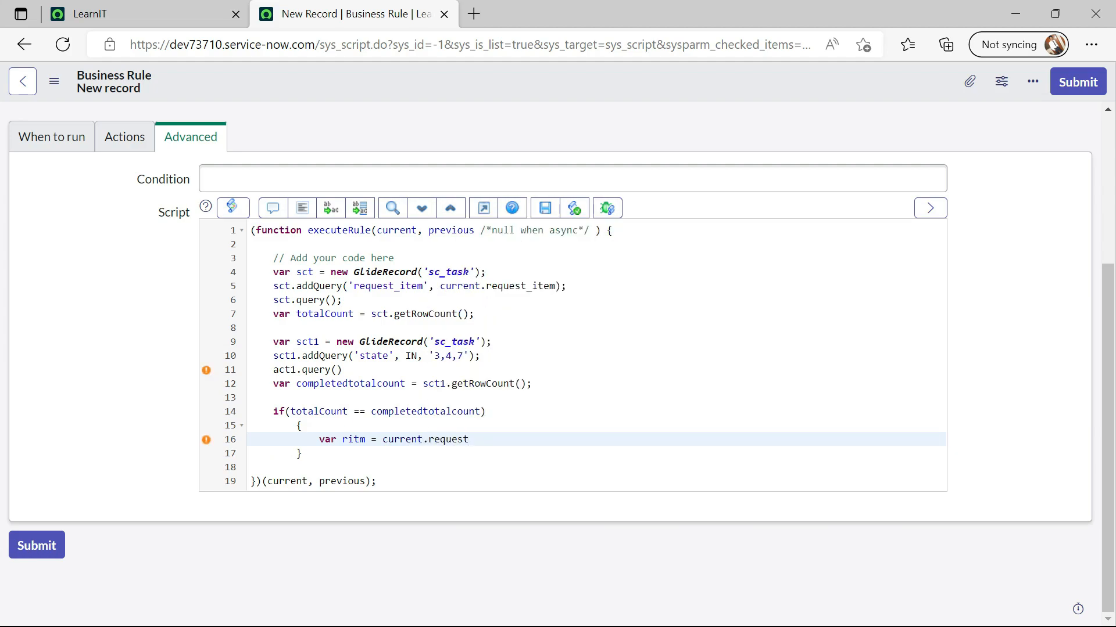
{"action": "type", "text": "_ite,"}
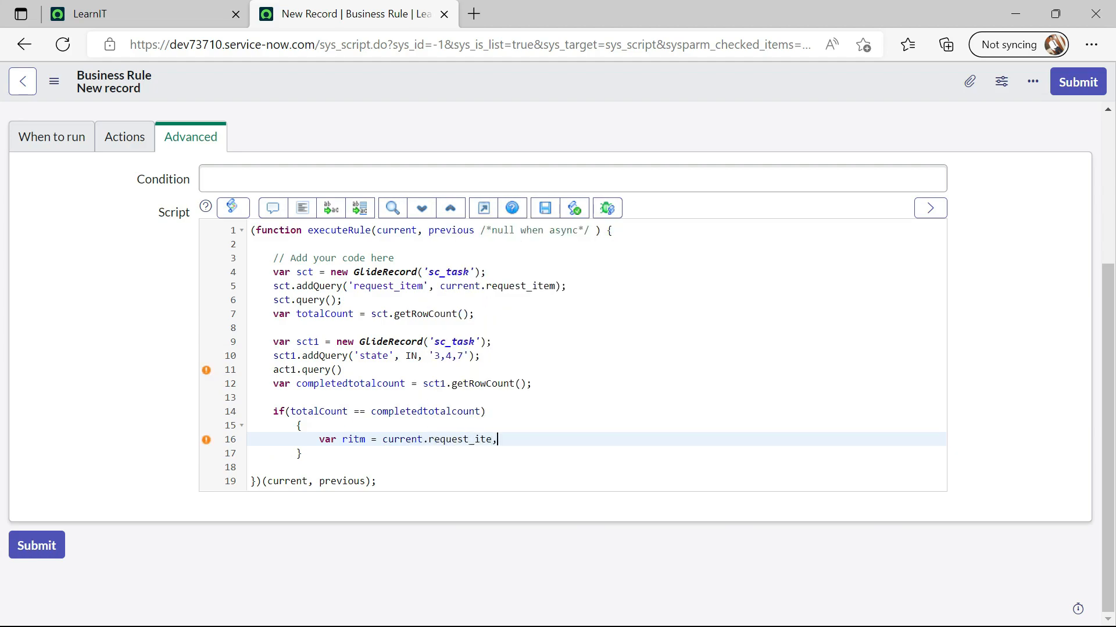
{"action": "type", "text": "m."}
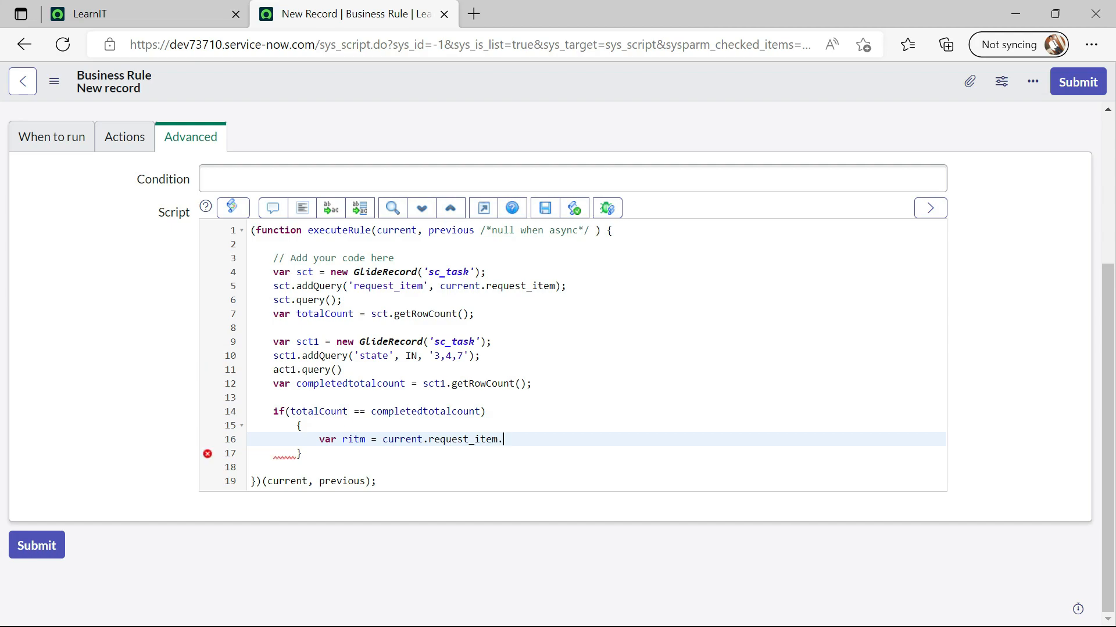
{"action": "type", "text": "get"}
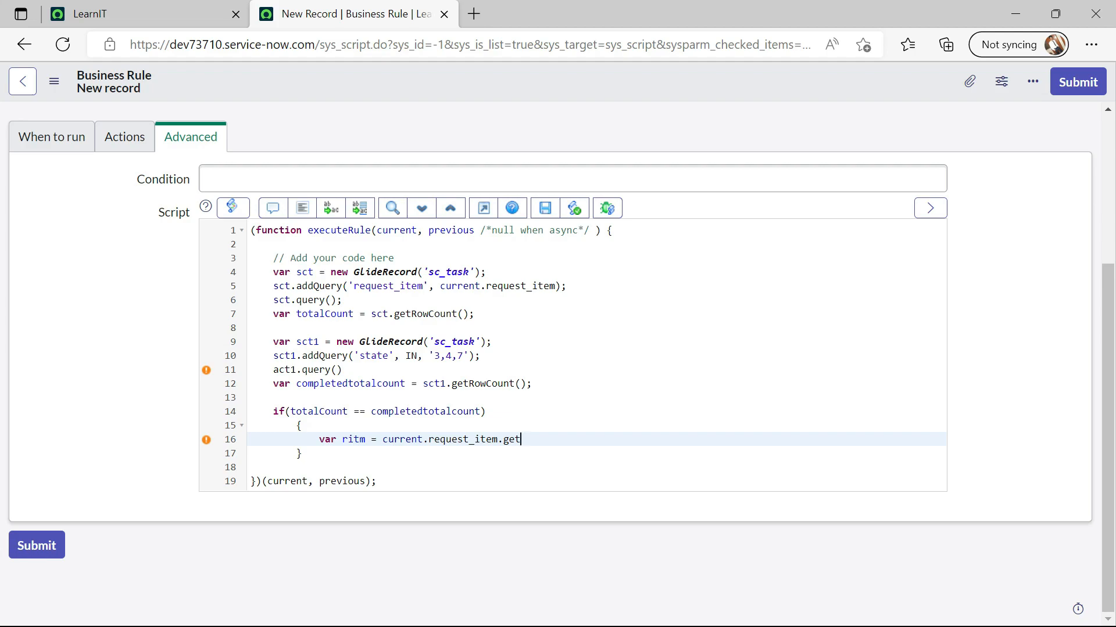
{"action": "type", "text": "Ref"}
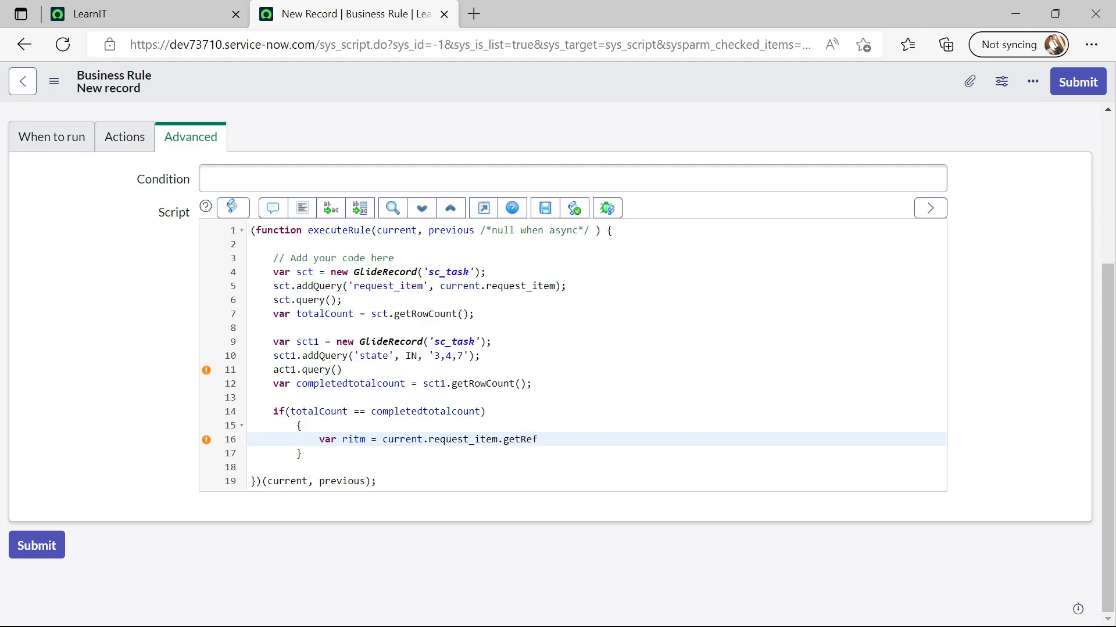
{"action": "type", "text": "Record"}
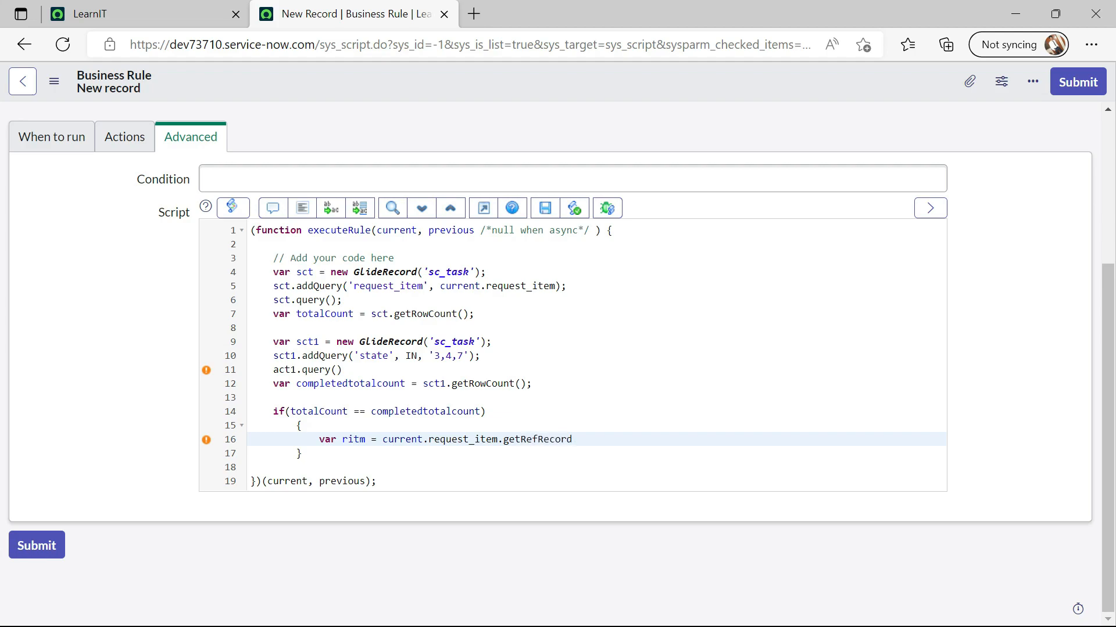
{"action": "type", "text": "();"}
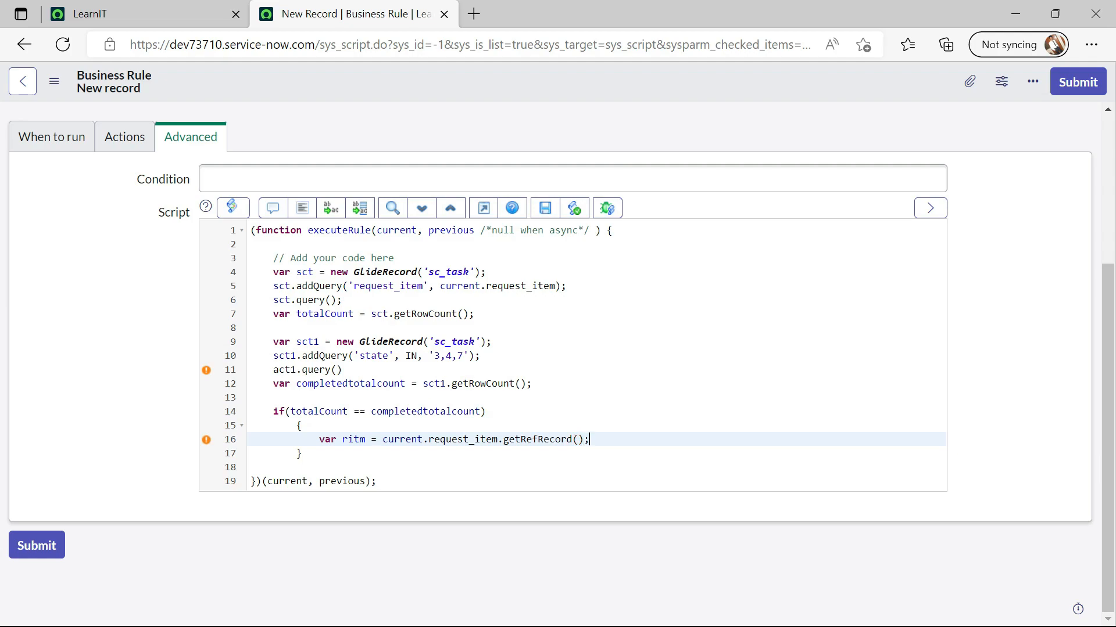
Set ritm.state = 3 and call ritm.update()
{"action": "type", "text": "rit"}
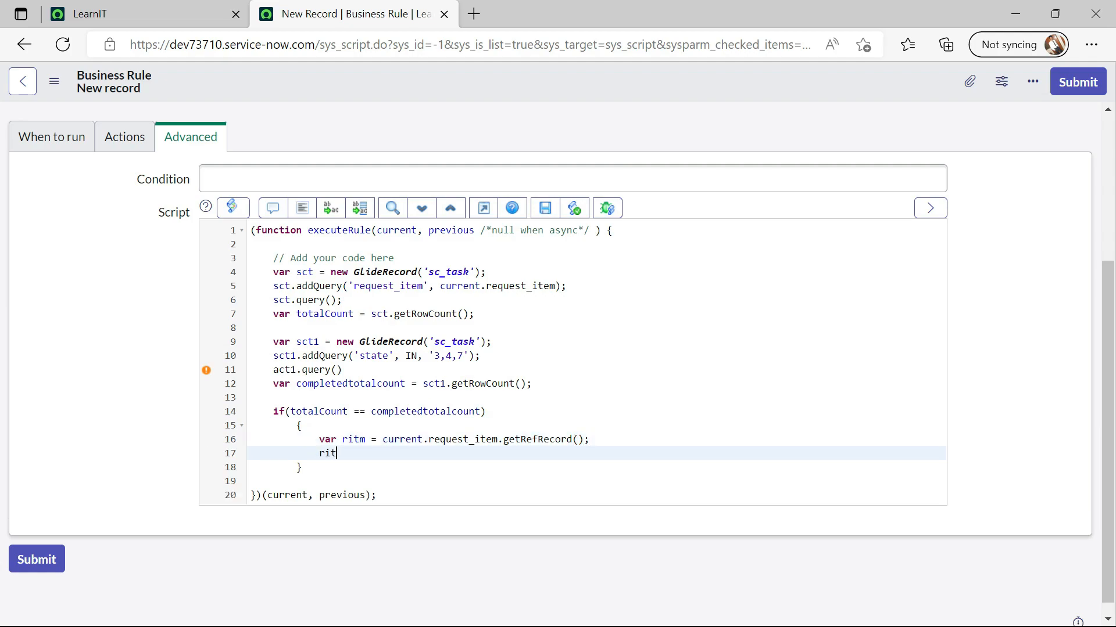
{"action": "type", "text": "m."}
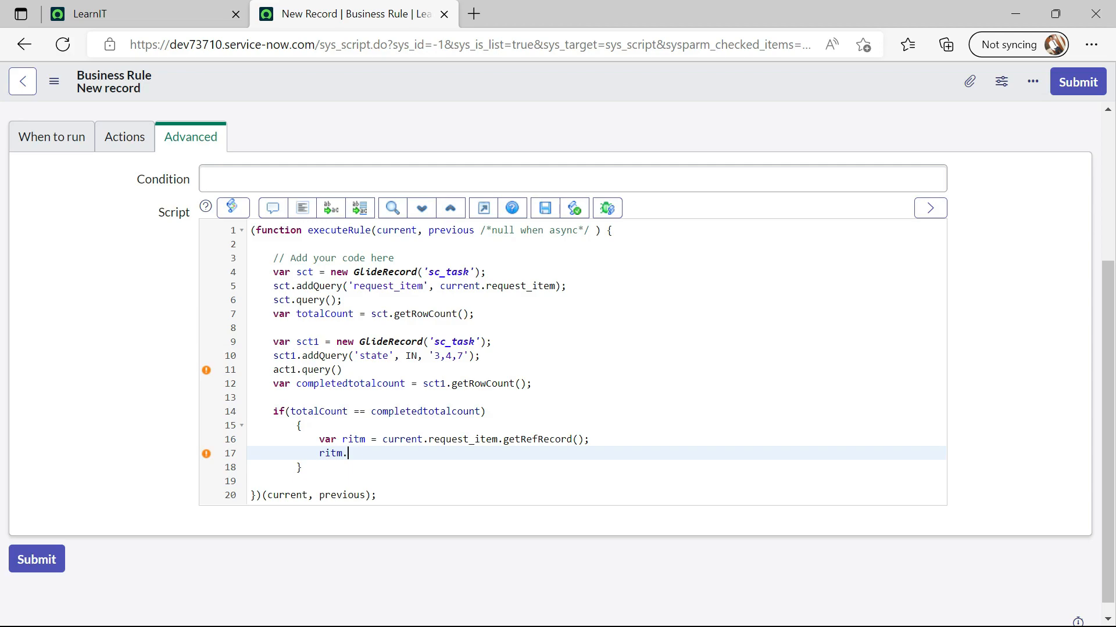
{"action": "type", "text": "s"}
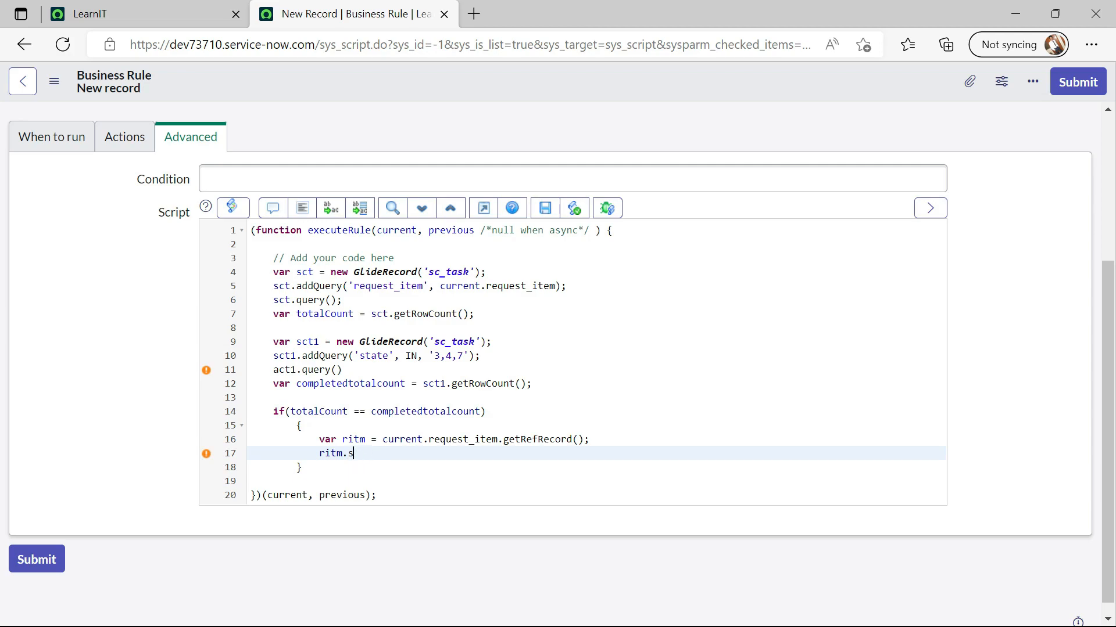
{"action": "type", "text": "tate ="}
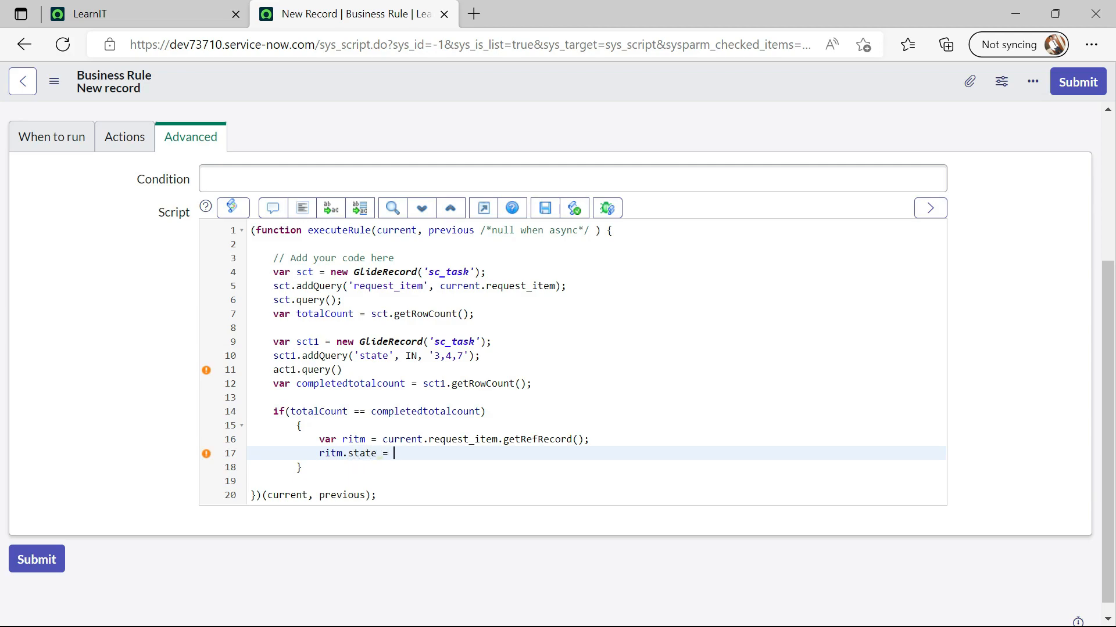
{"action": "type", "text": "3;"}
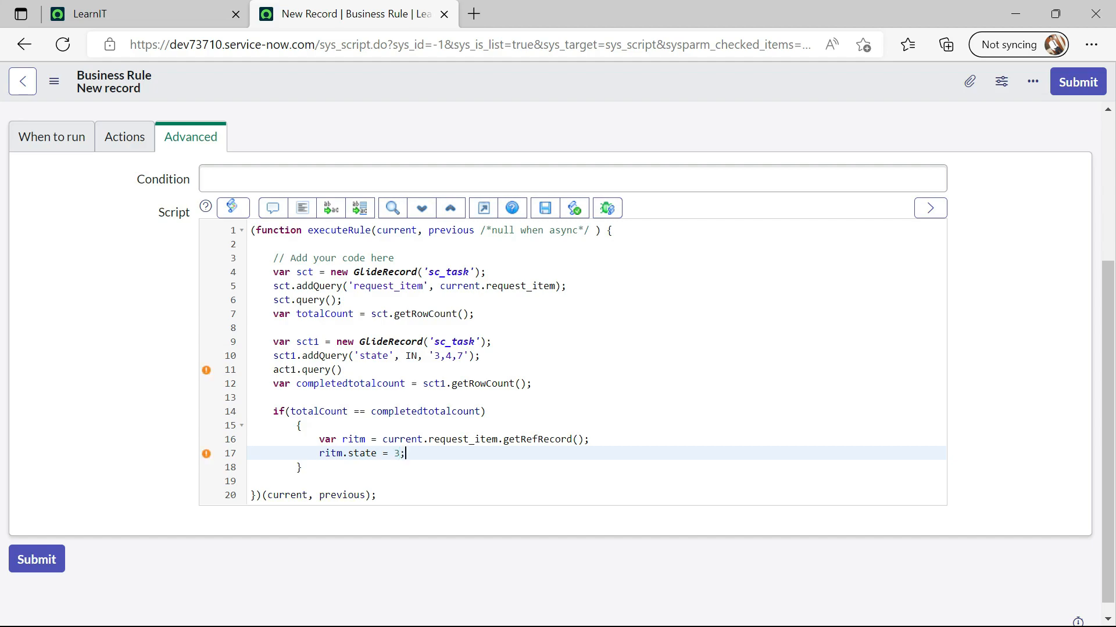
{"action": "type", "text": "r"}
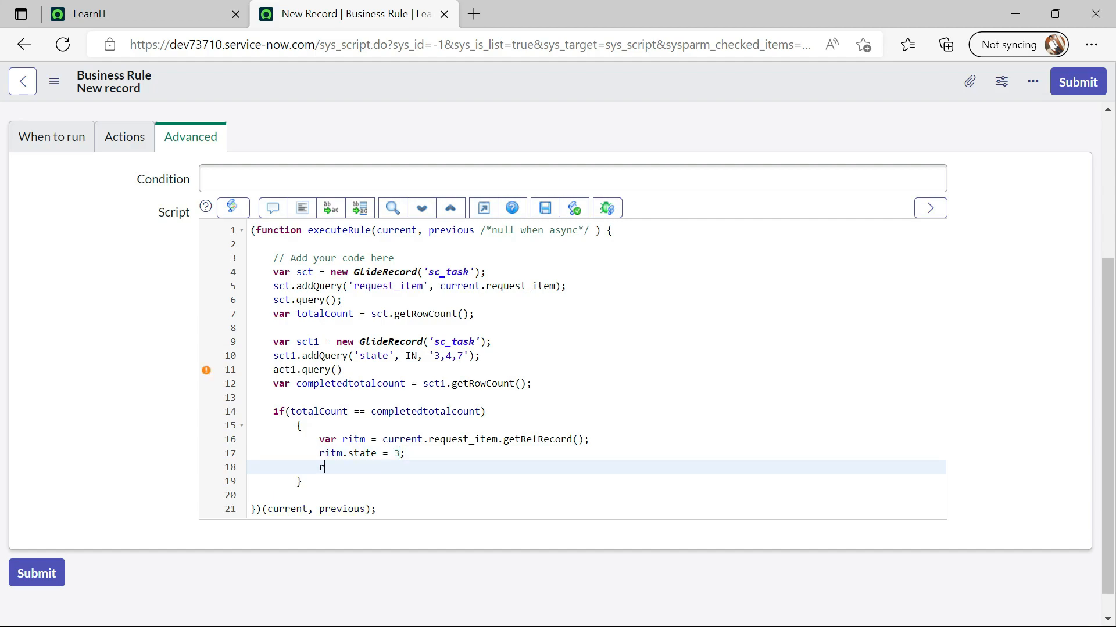
{"action": "type", "text": "itm"}
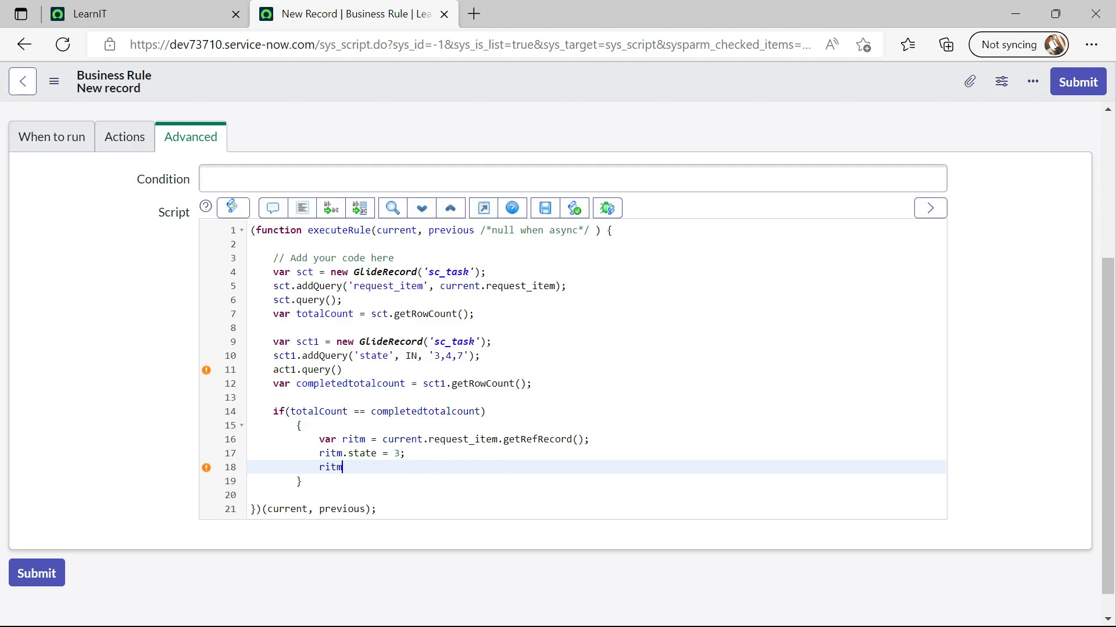
{"action": "type", "text": ".updat"}
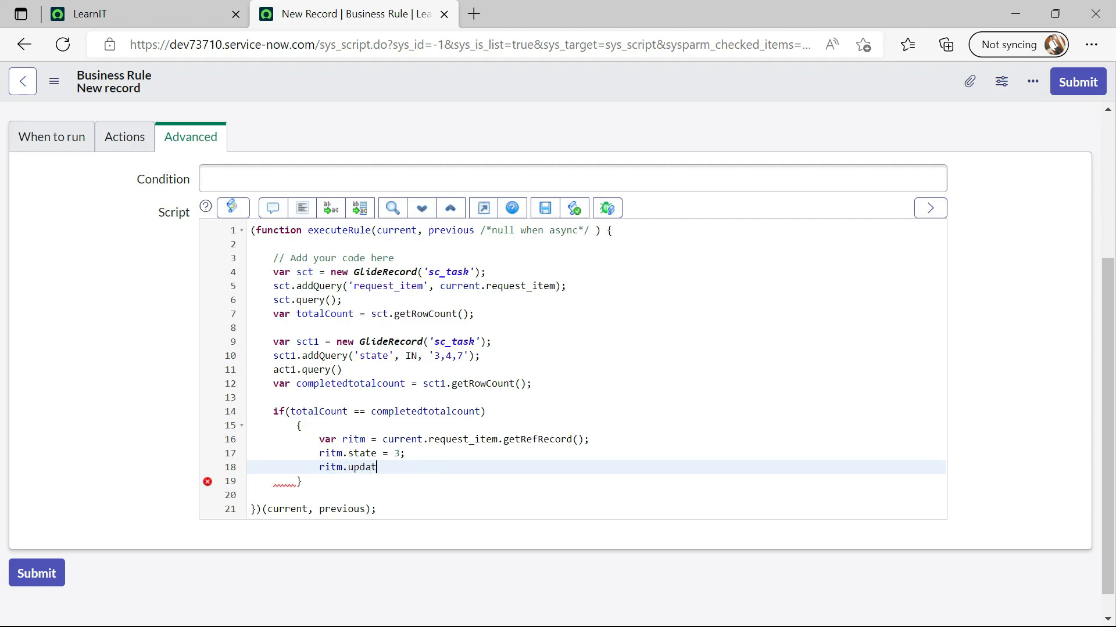
{"action": "type", "text": "e();"}
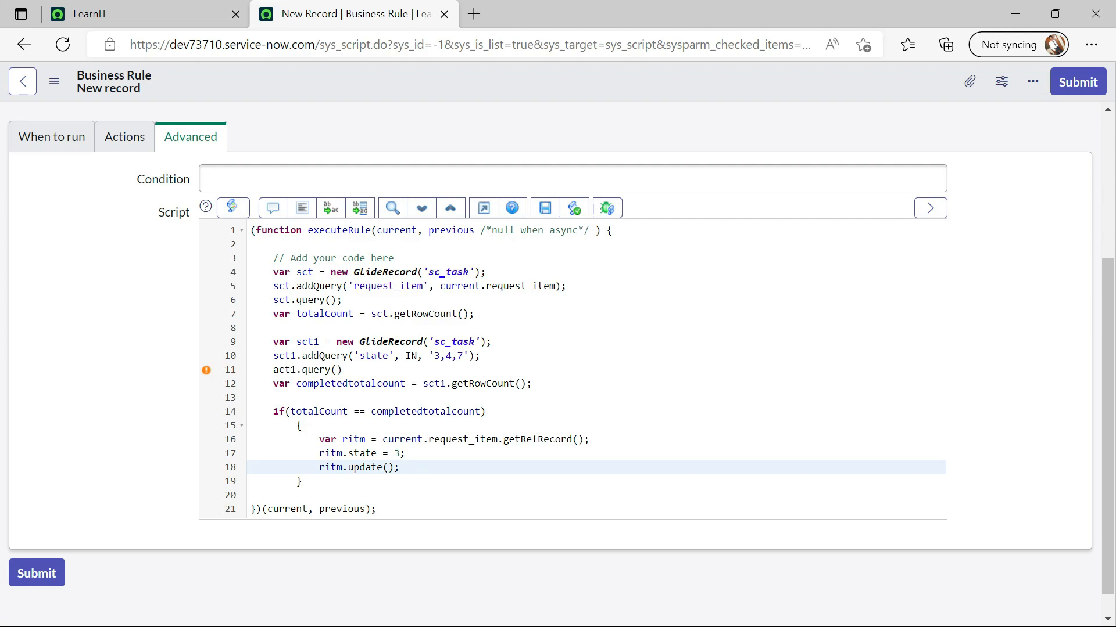
Correct act1 to sct1.query();, format the code, and reopen the when-to-run settings
{"action": "left_click", "coordinate": [400, 467]}
{"action": "type", "text": "s"}
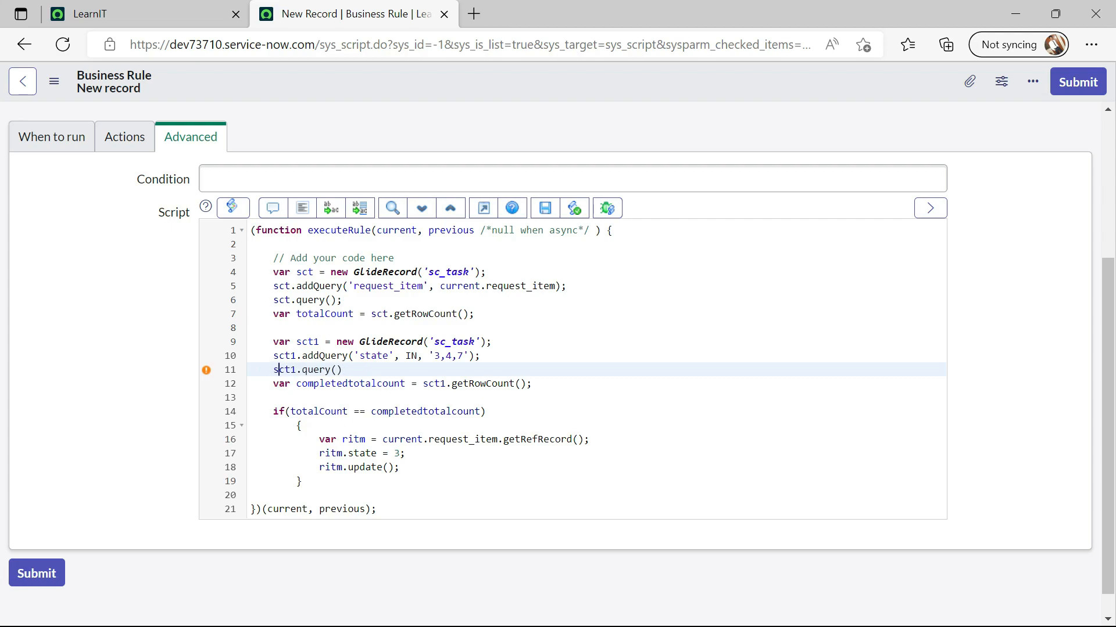
{"action": "left_click", "coordinate": [302, 208]}
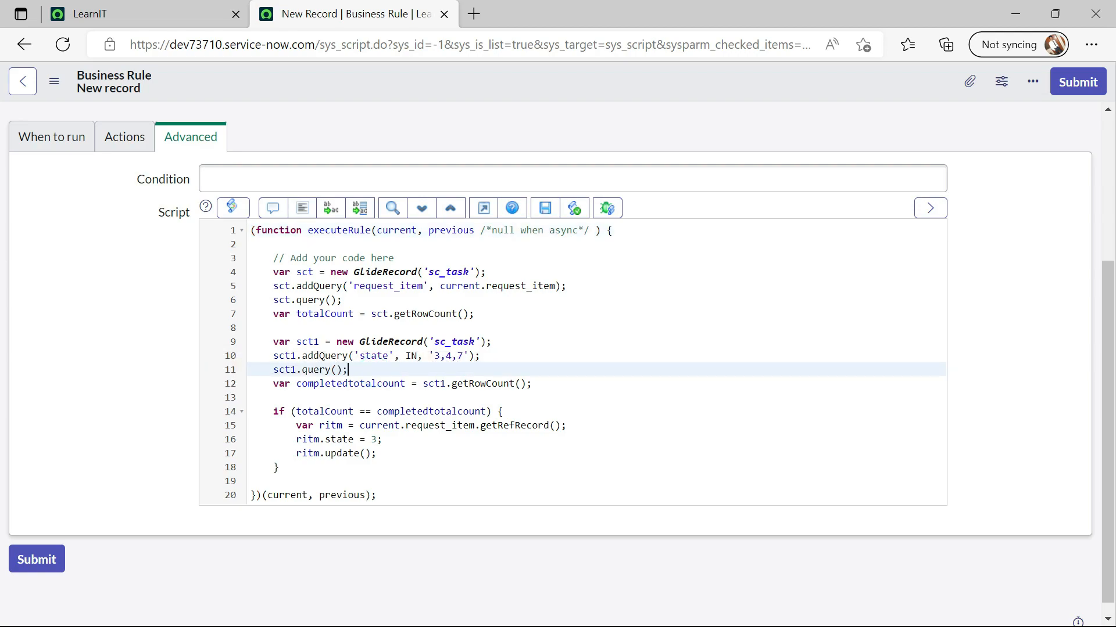
{"action": "left_click", "coordinate": [397, 467]}
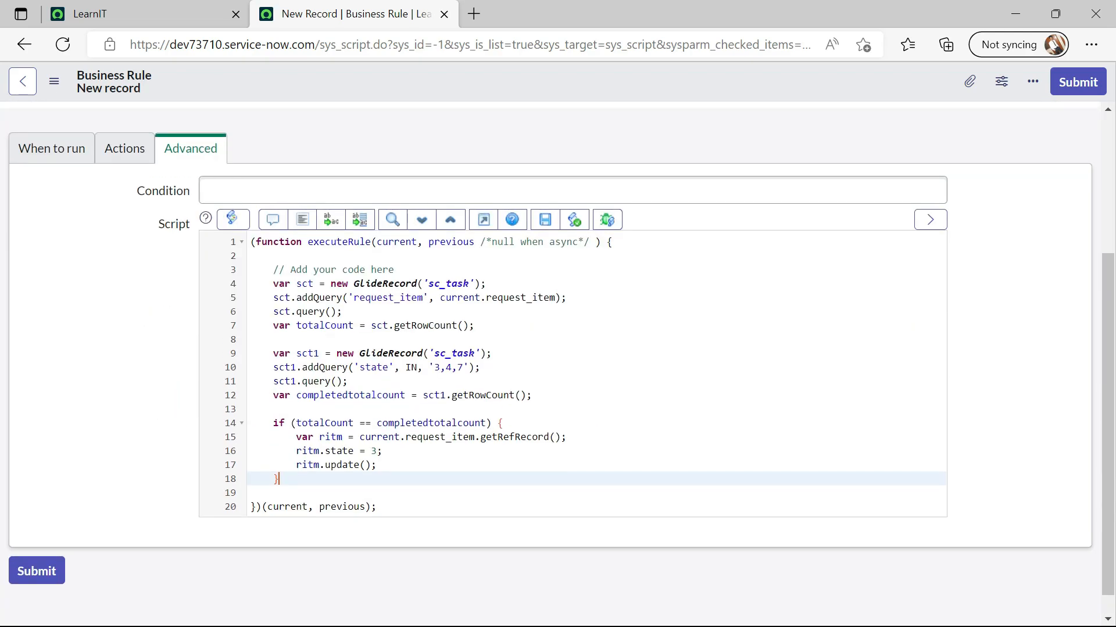
{"action": "left_click", "coordinate": [51, 359]}
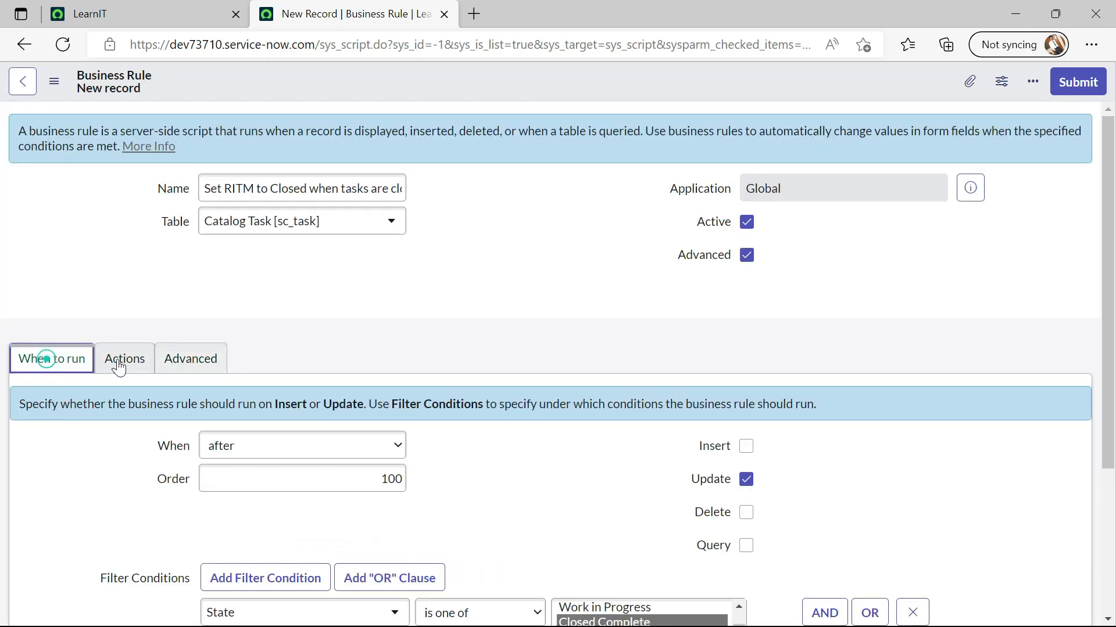
Save the new business rule from the form header's actions
{"action": "scroll", "scroll_direction": "down", "scroll_amount": 3}
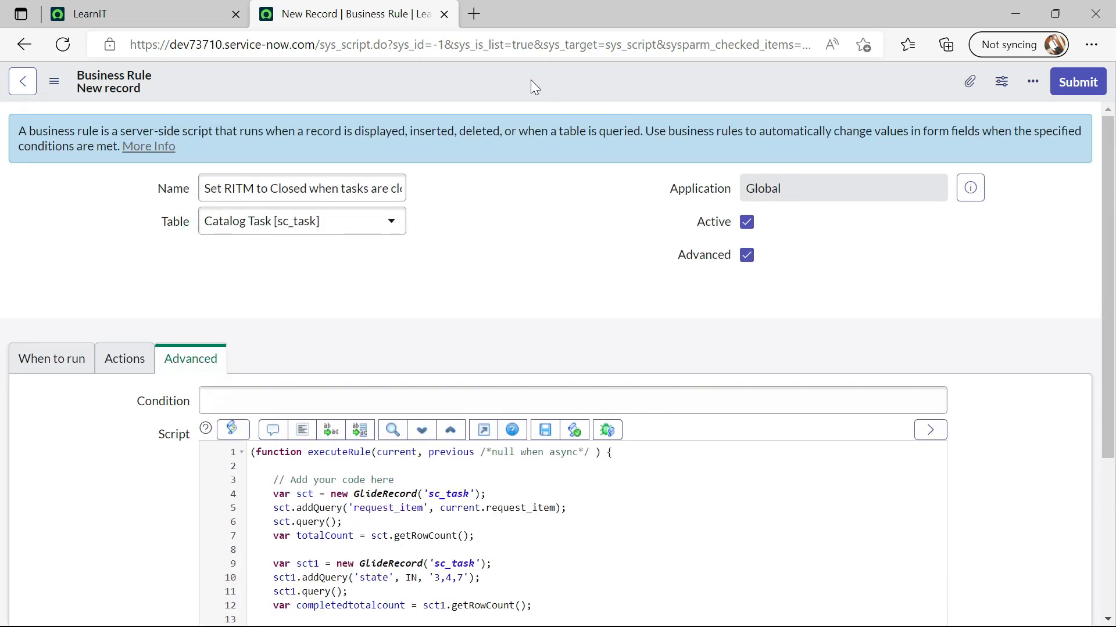
{"action": "left_click", "coordinate": [1032, 82]}
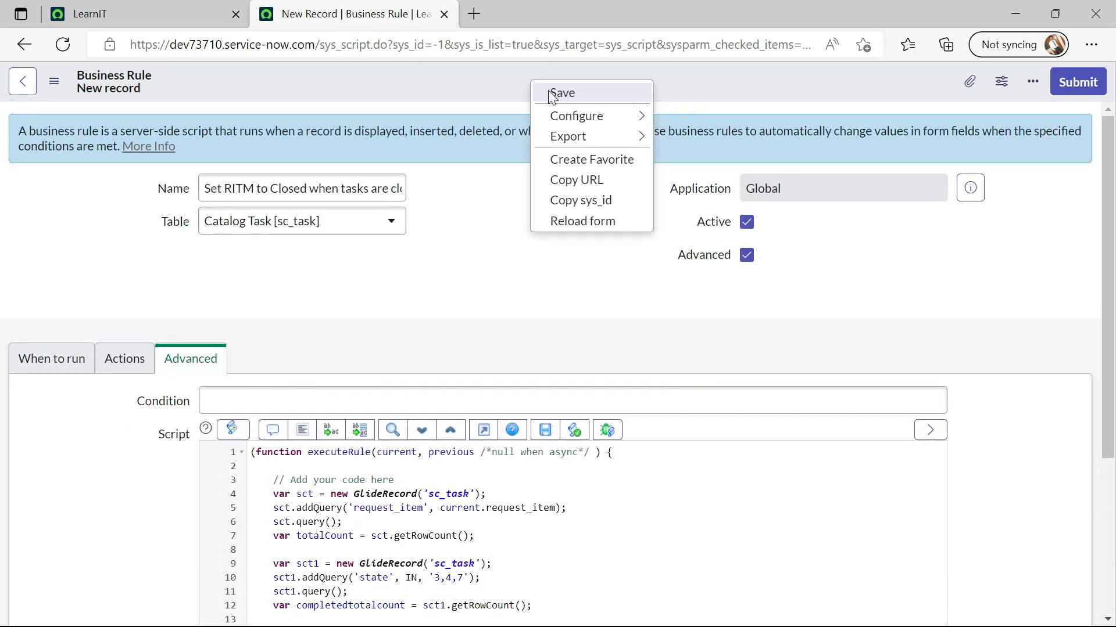
{"action": "left_click", "coordinate": [561, 93]}
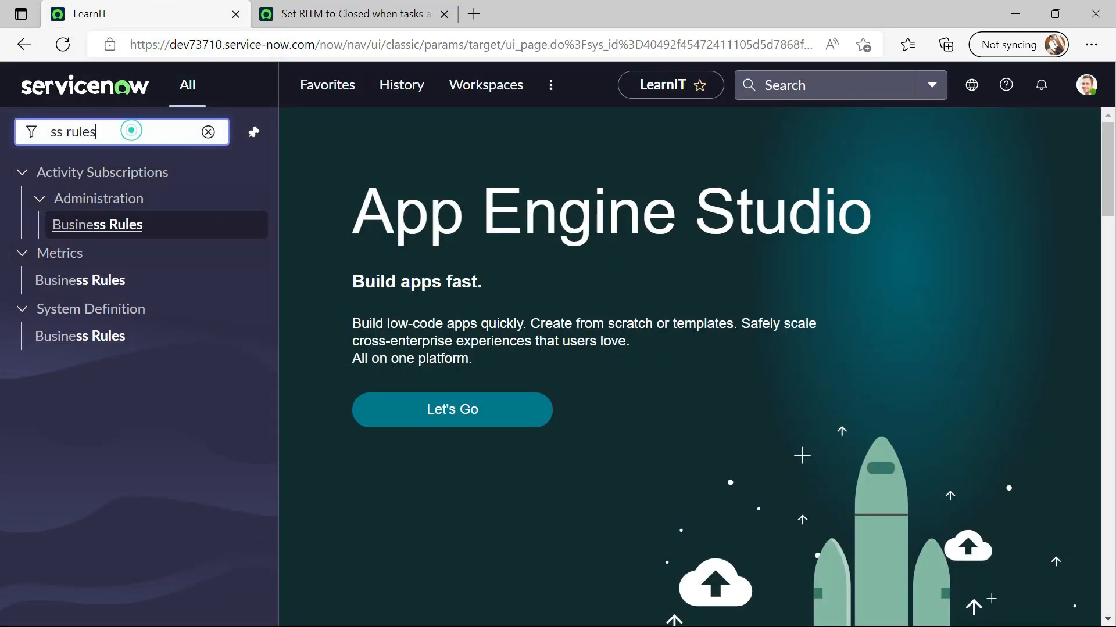
Filter the navigator for 'service catalog' and open the Catalogs list
{"action": "left_click", "coordinate": [208, 132]}
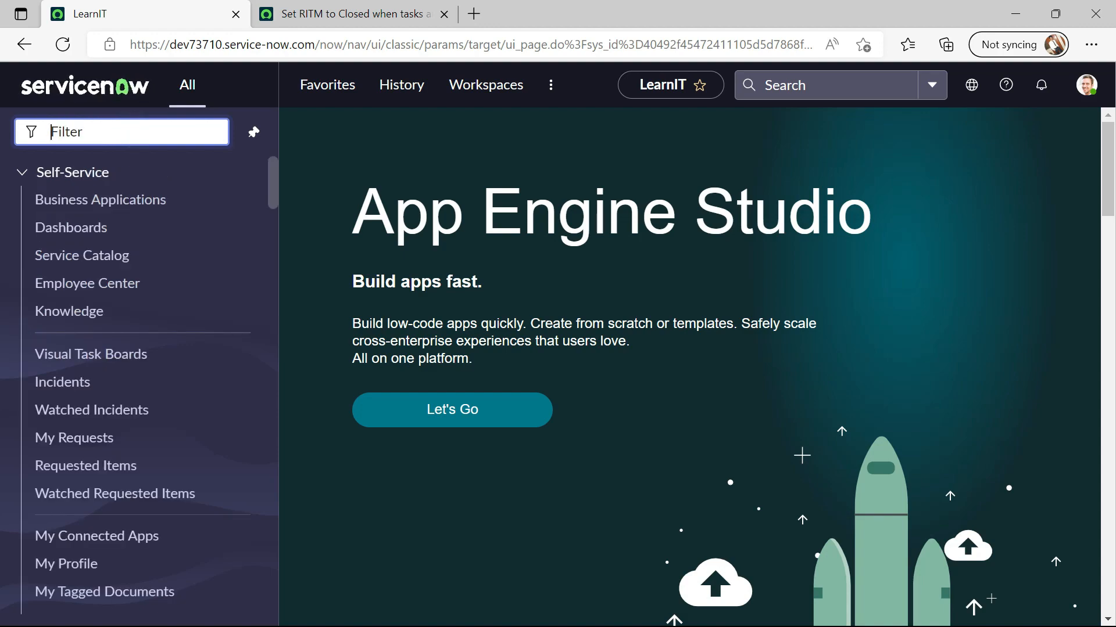
{"action": "type", "text": "service"}
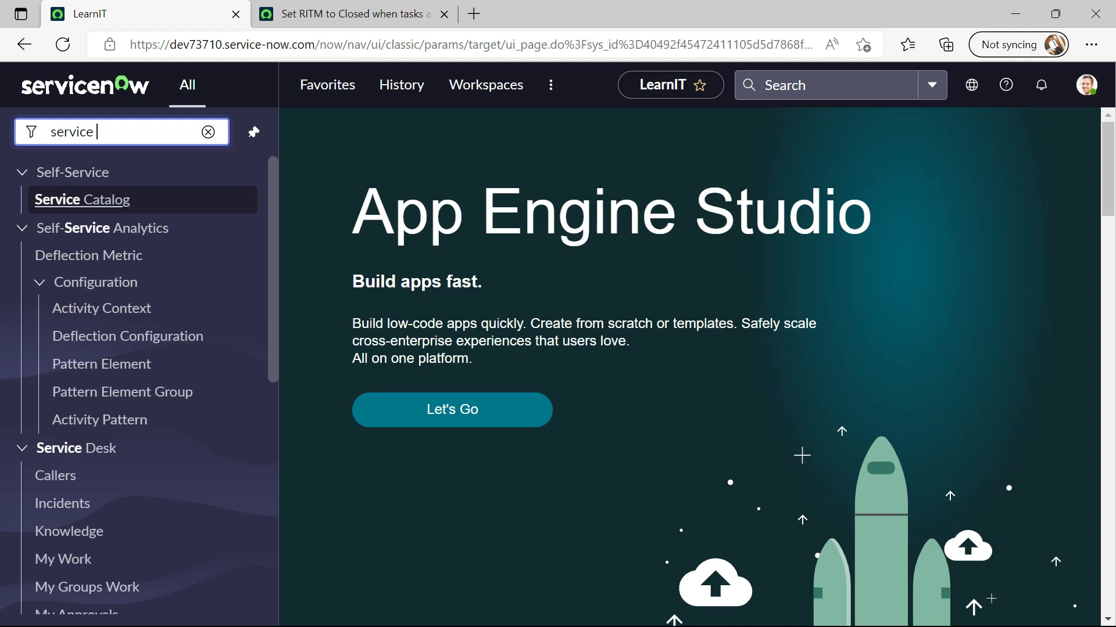
{"action": "type", "text": "catalog"}
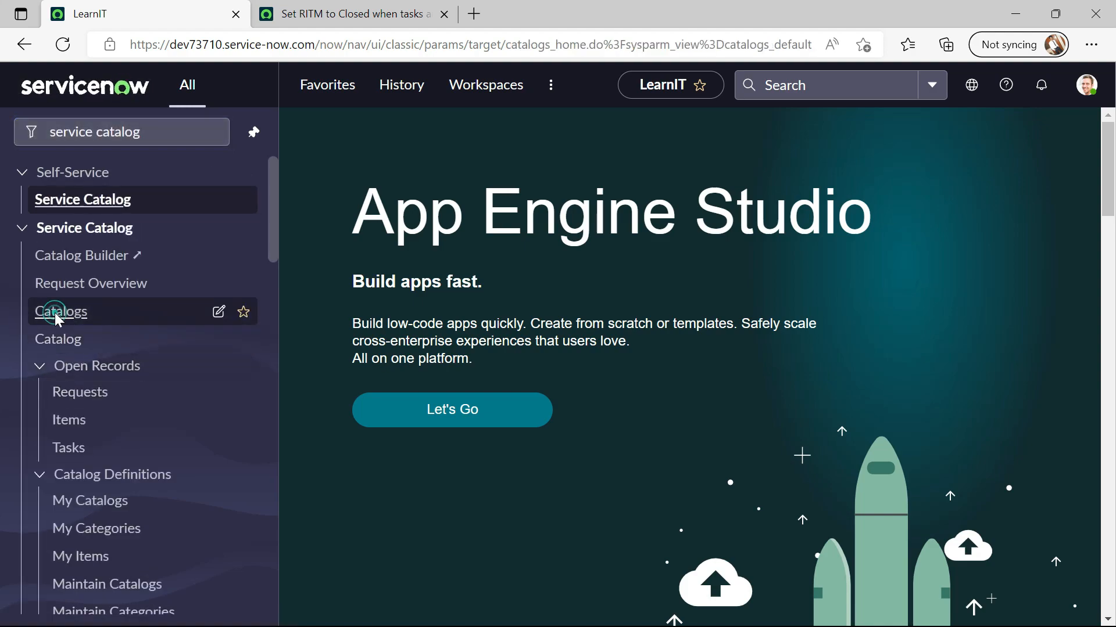
{"action": "left_click", "coordinate": [61, 311]}
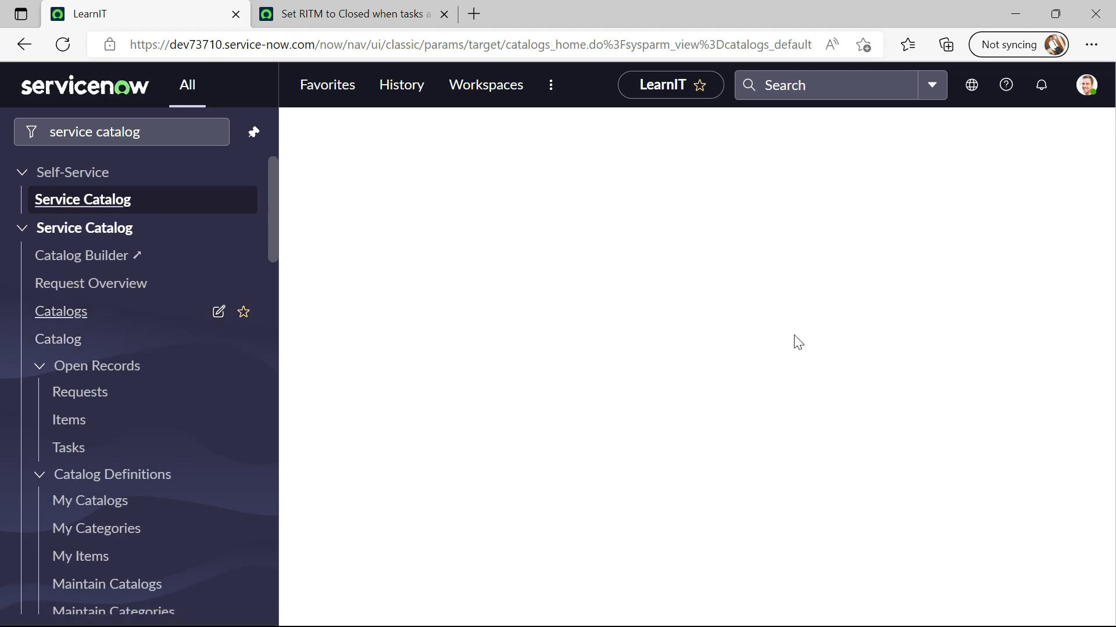
Open the Service Catalog home page with its categories
{"action": "left_click", "coordinate": [60, 311]}
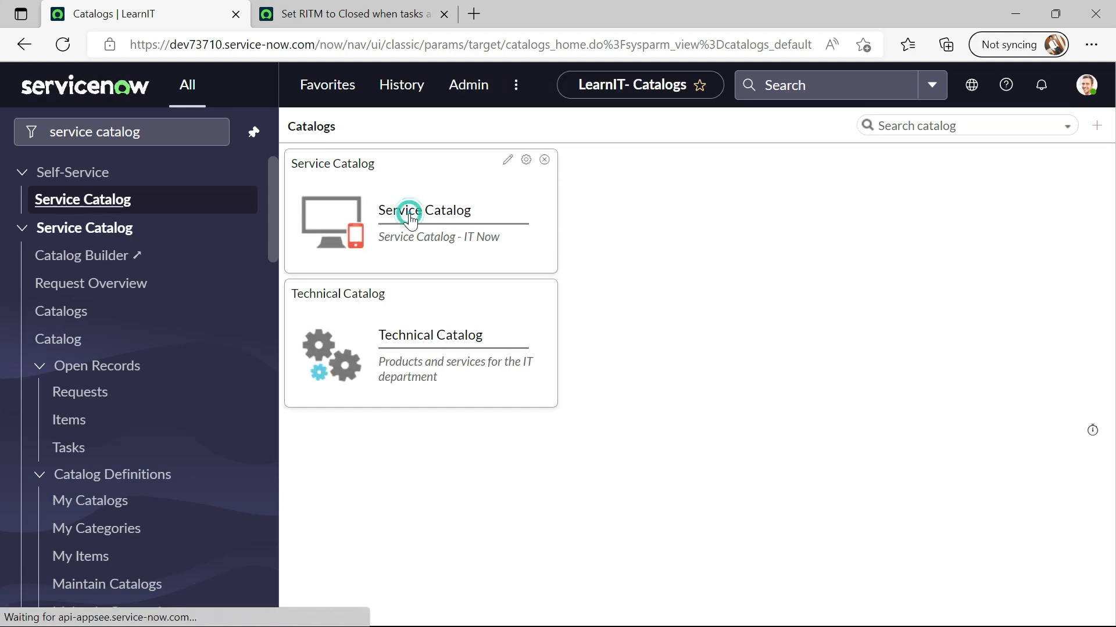
{"action": "left_click", "coordinate": [425, 210]}
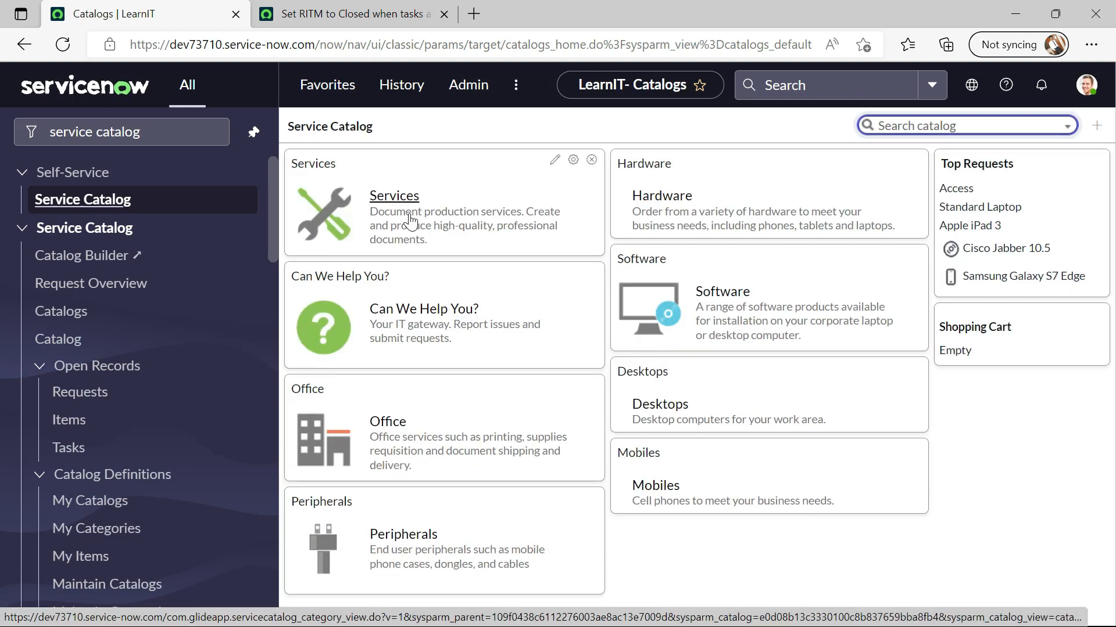
{"action": "left_click", "coordinate": [58, 338]}
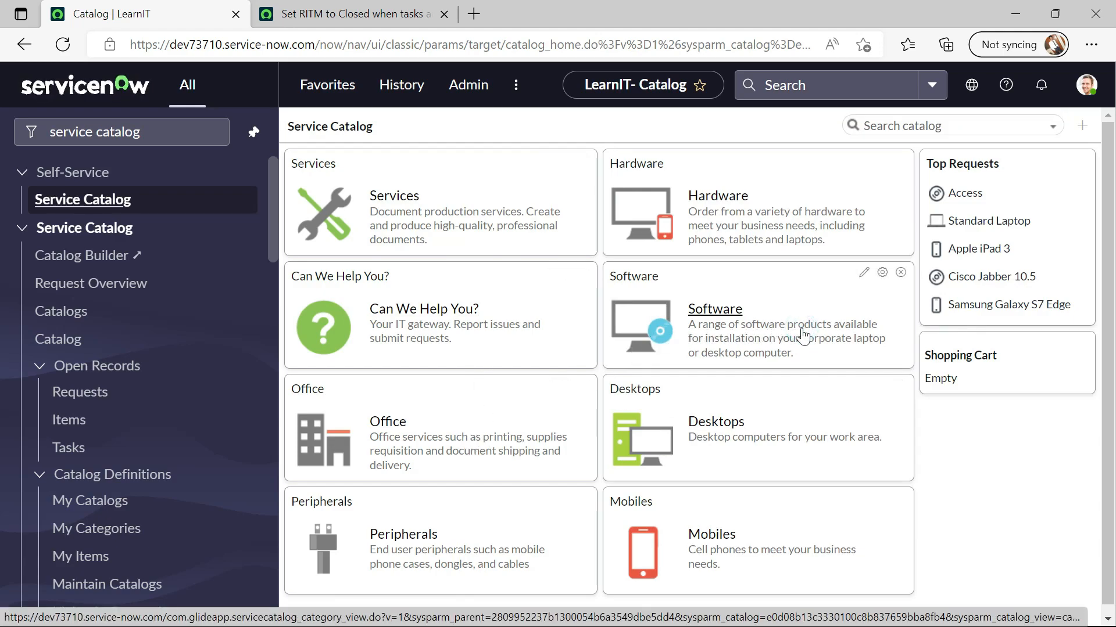
Order Microsoft Access from Software and view RITM0010004's Catalog Tasks list
{"action": "left_click", "coordinate": [713, 308]}
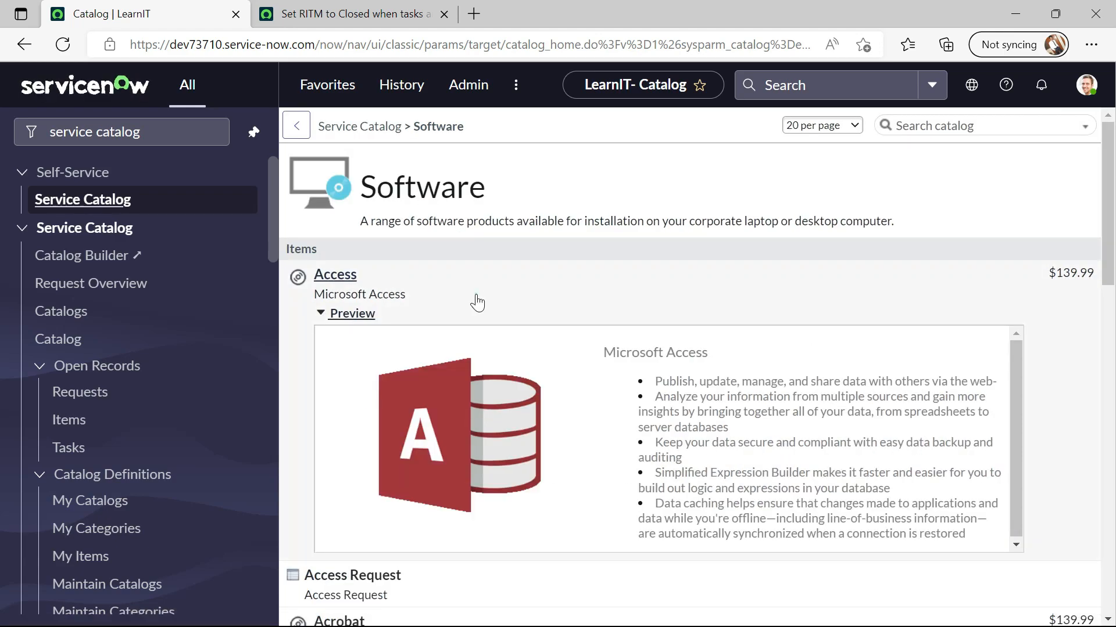
{"action": "left_click", "coordinate": [334, 274]}
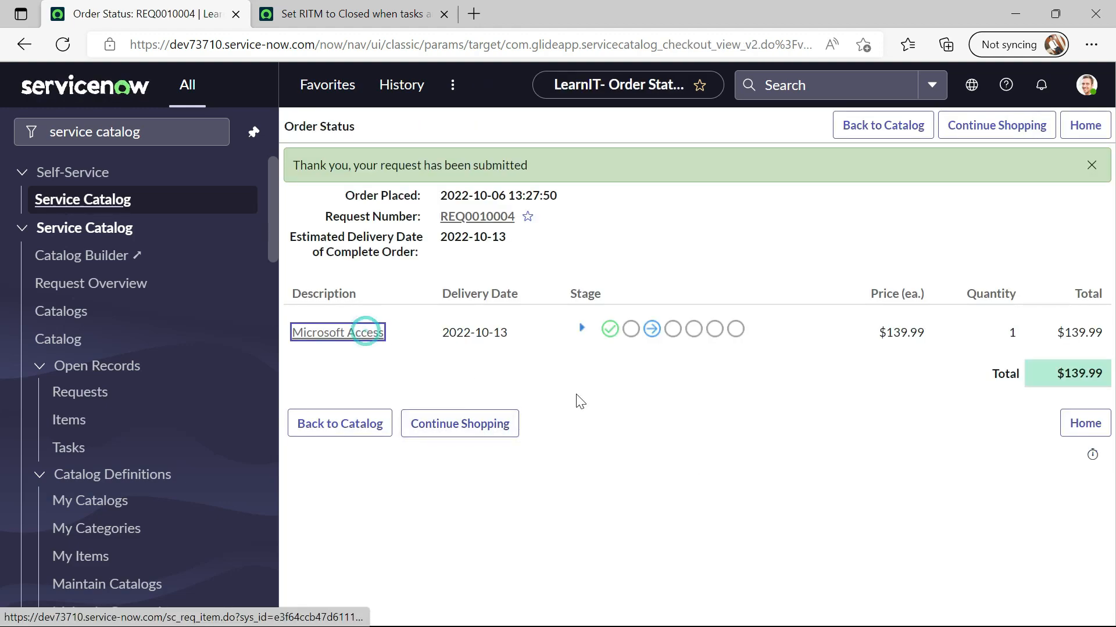
{"action": "left_click", "coordinate": [337, 332]}
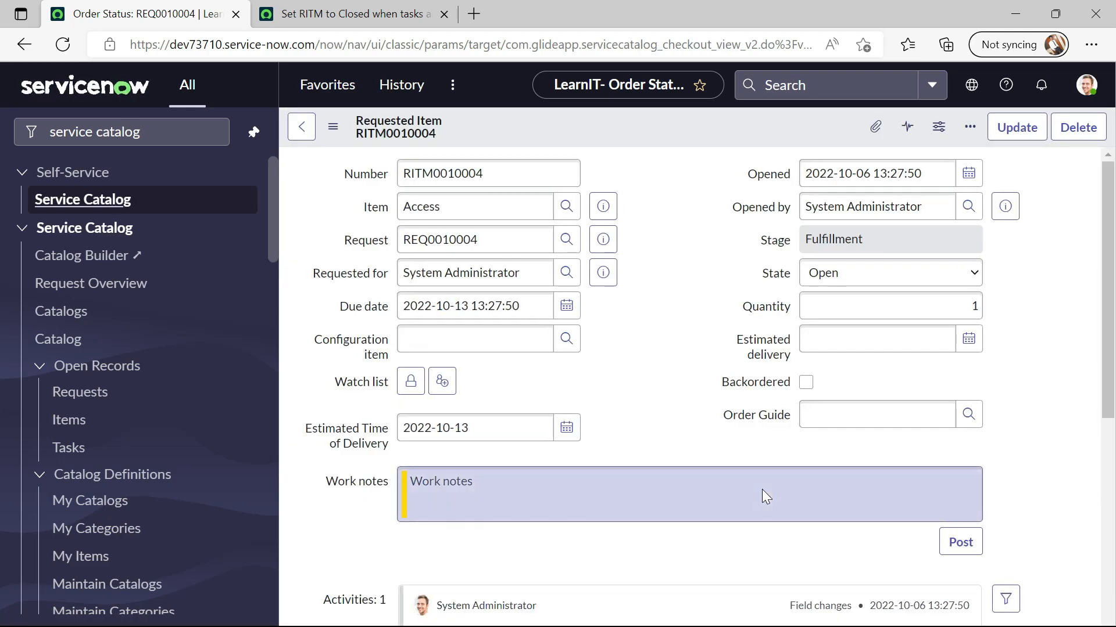
{"action": "scroll", "scroll_direction": "down", "scroll_amount": 3}
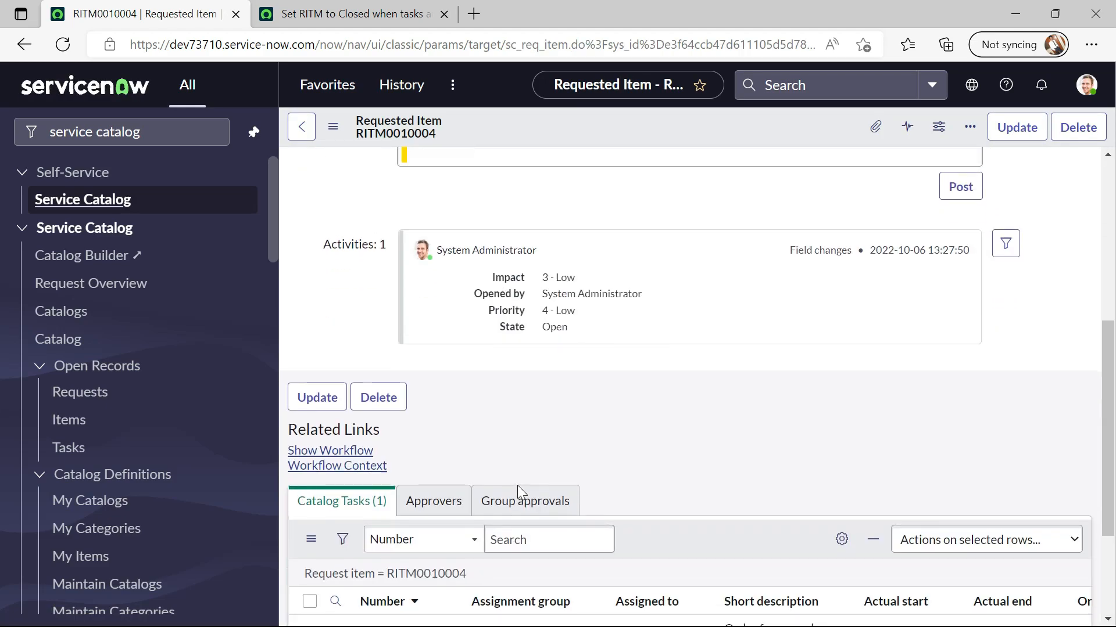
Set SCTASK0010006 to Closed Complete in its own tab and save it
{"action": "scroll", "scroll_direction": "down", "scroll_amount": 3}
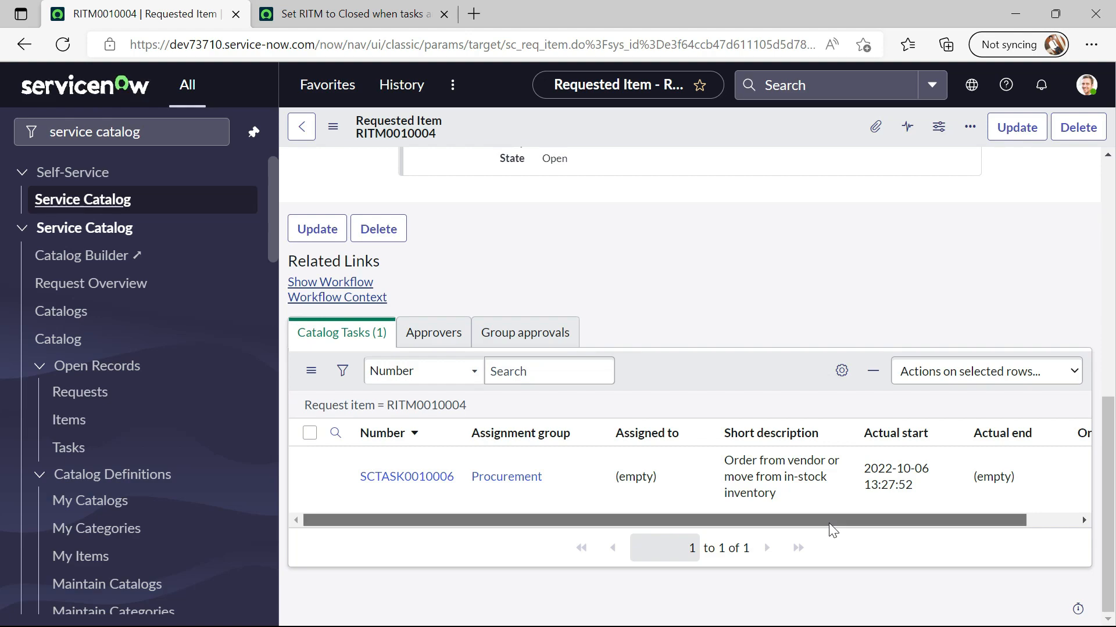
{"action": "mouse_move", "coordinate": [334, 535]}
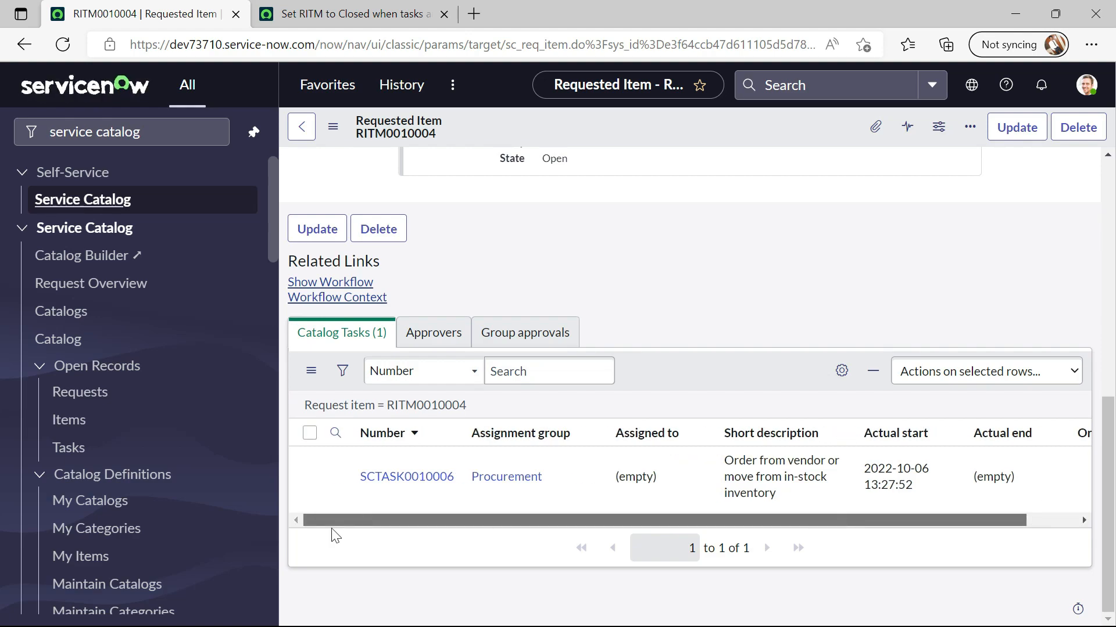
{"action": "mouse_move", "coordinate": [338, 490]}
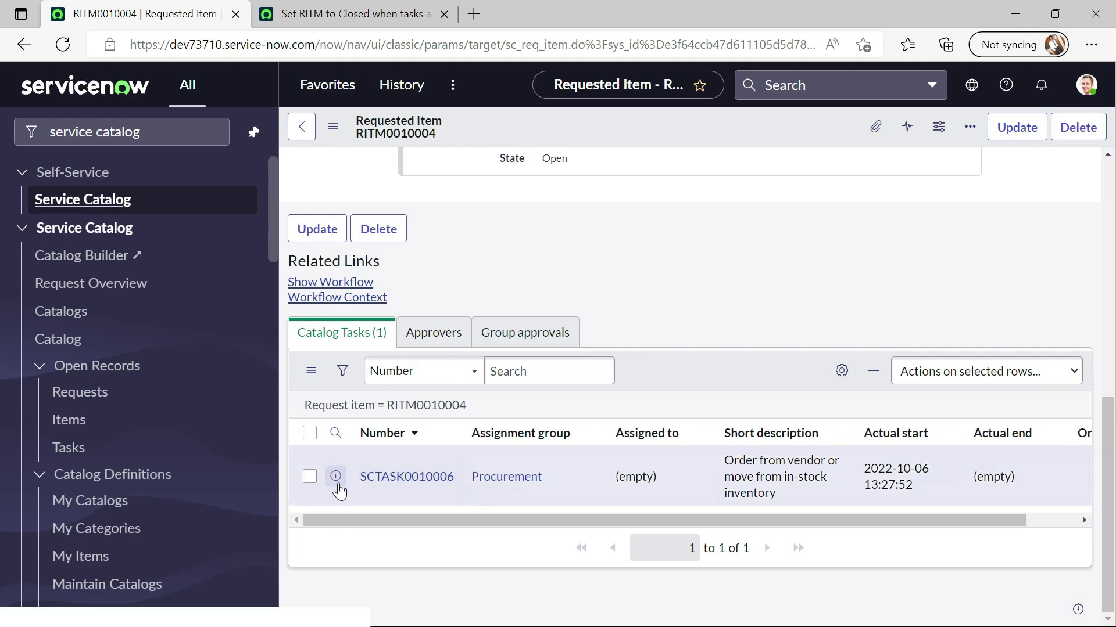
{"action": "mouse_move", "coordinate": [407, 476]}
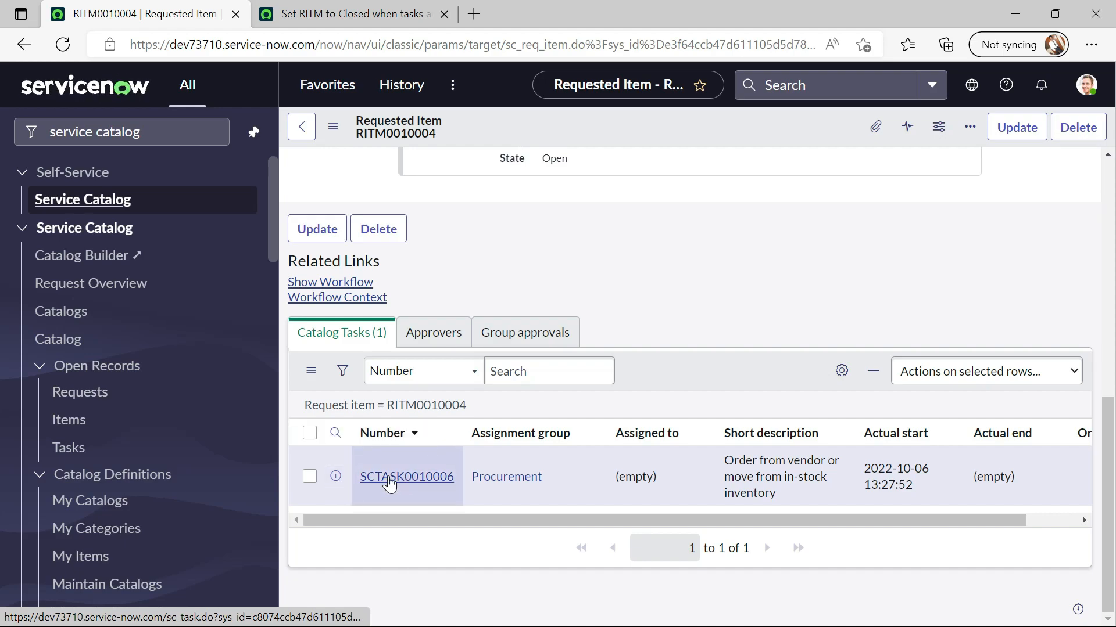
{"action": "left_click", "coordinate": [406, 477]}
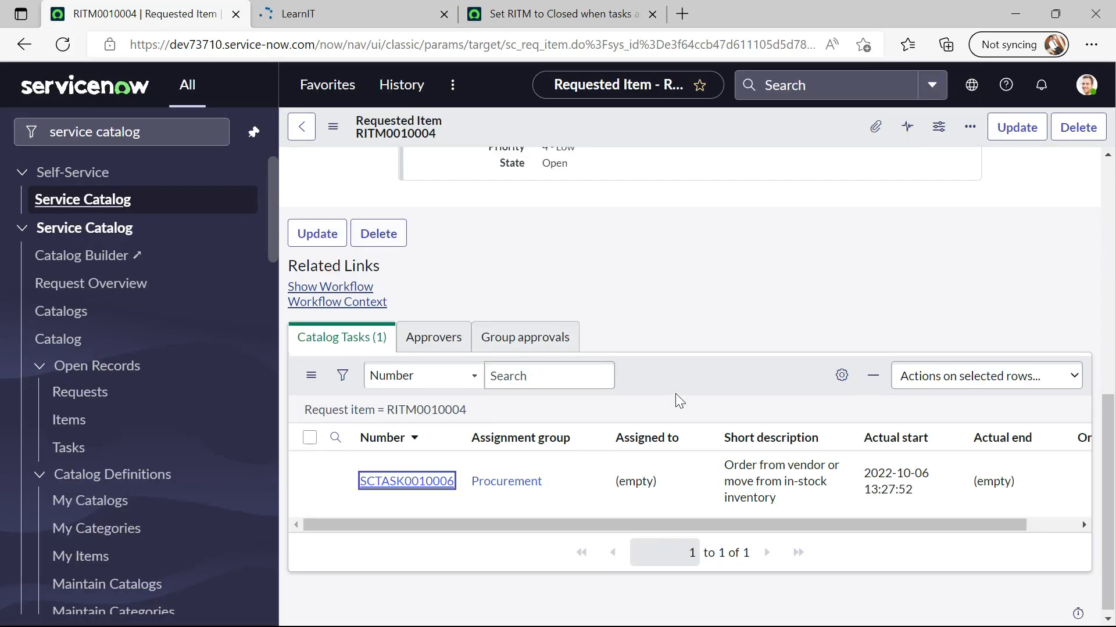
{"action": "left_click", "coordinate": [407, 481]}
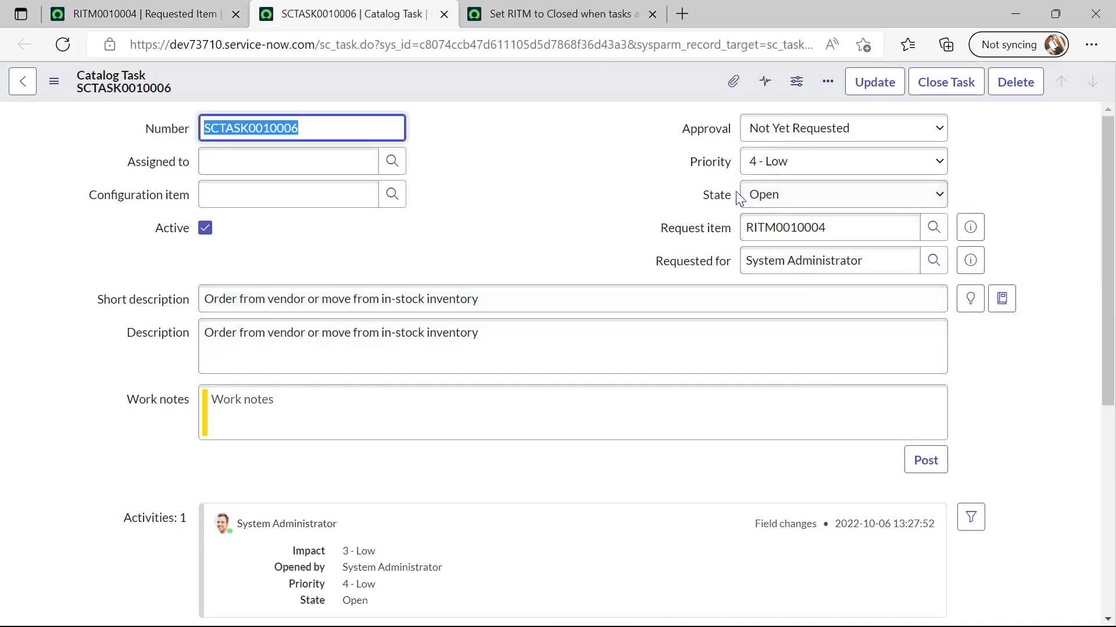
{"action": "left_click", "coordinate": [842, 194]}
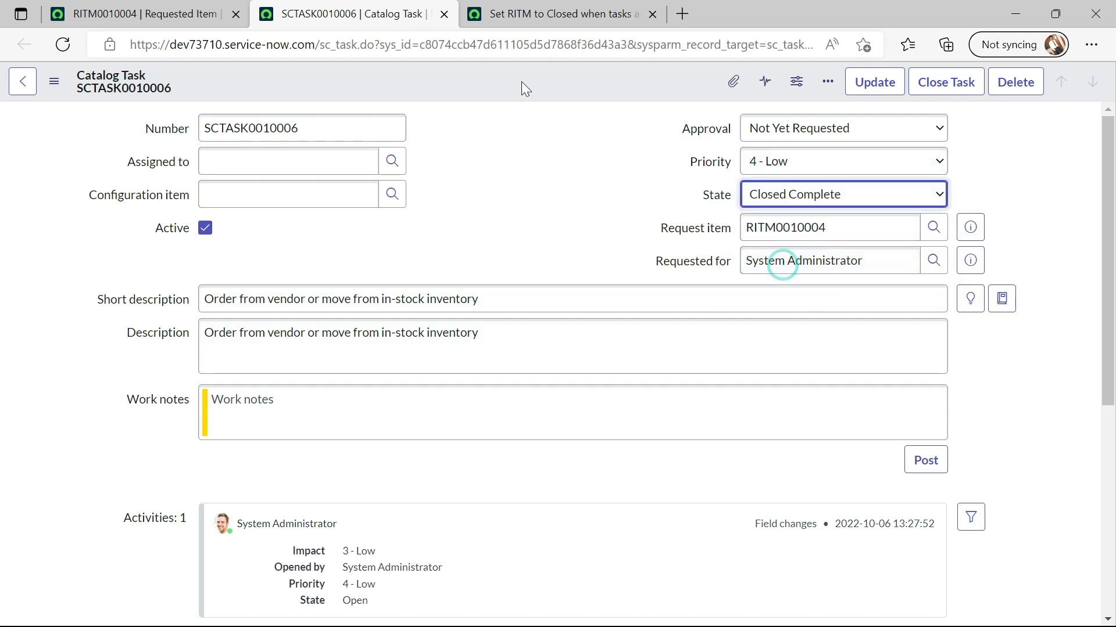
{"action": "left_click", "coordinate": [874, 82]}
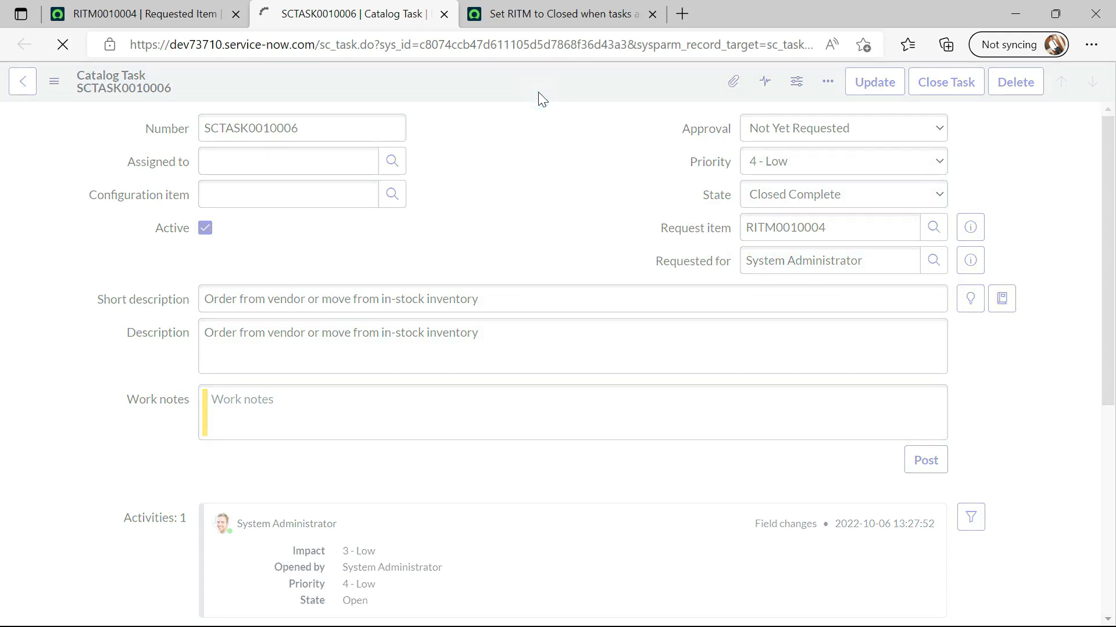
{"action": "left_click", "coordinate": [945, 82]}
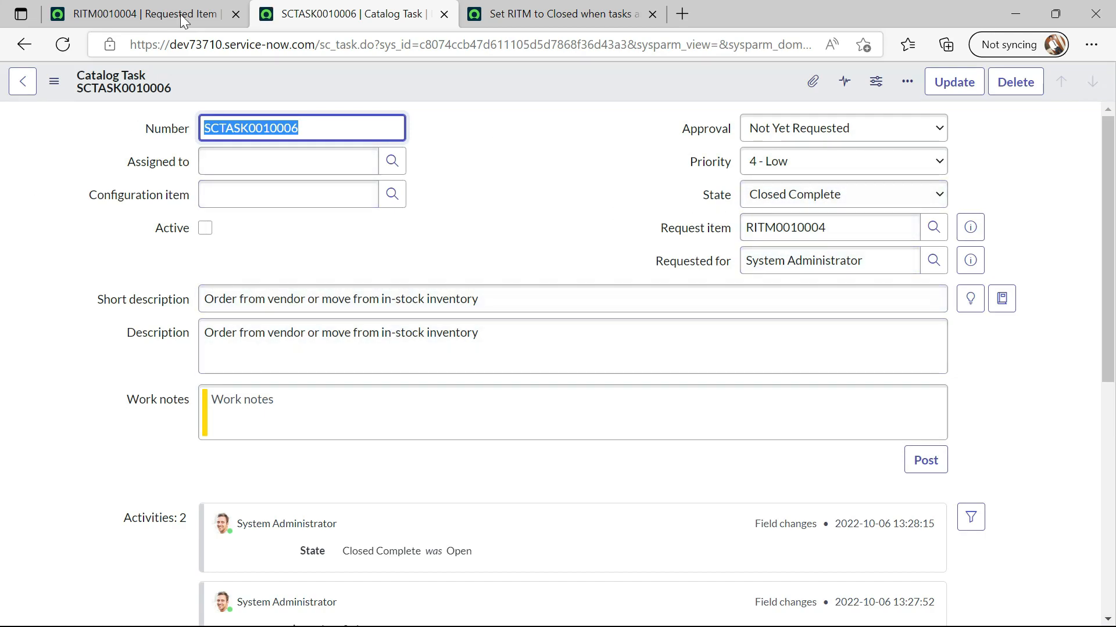
Reload RITM0010004's form and bring up its new task SCTASK0010007
{"action": "left_click", "coordinate": [142, 14]}
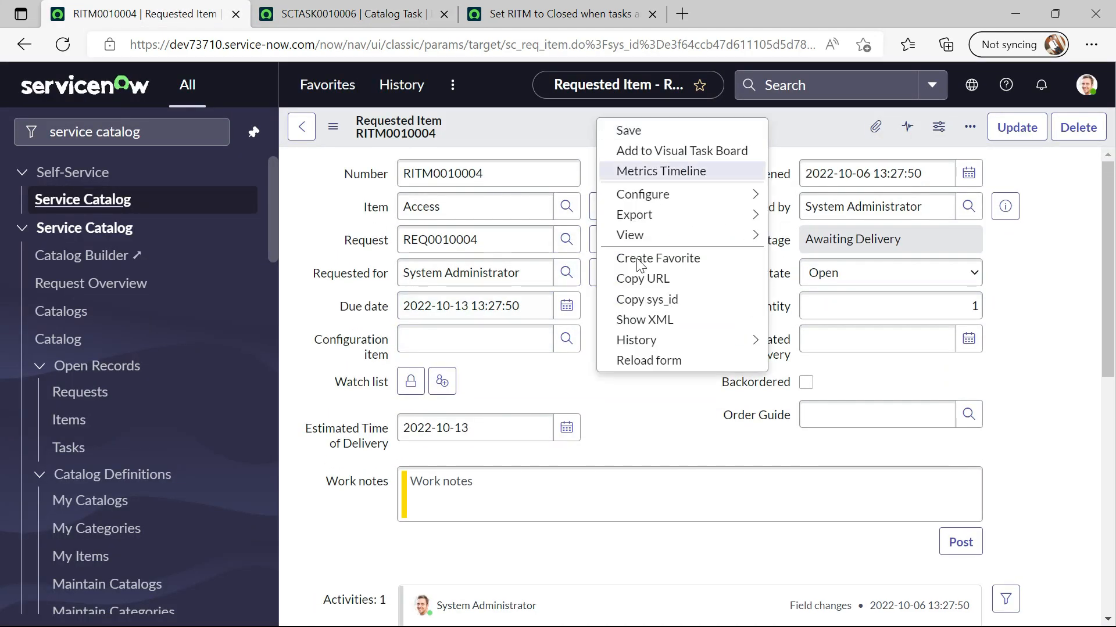
{"action": "left_click", "coordinate": [644, 368]}
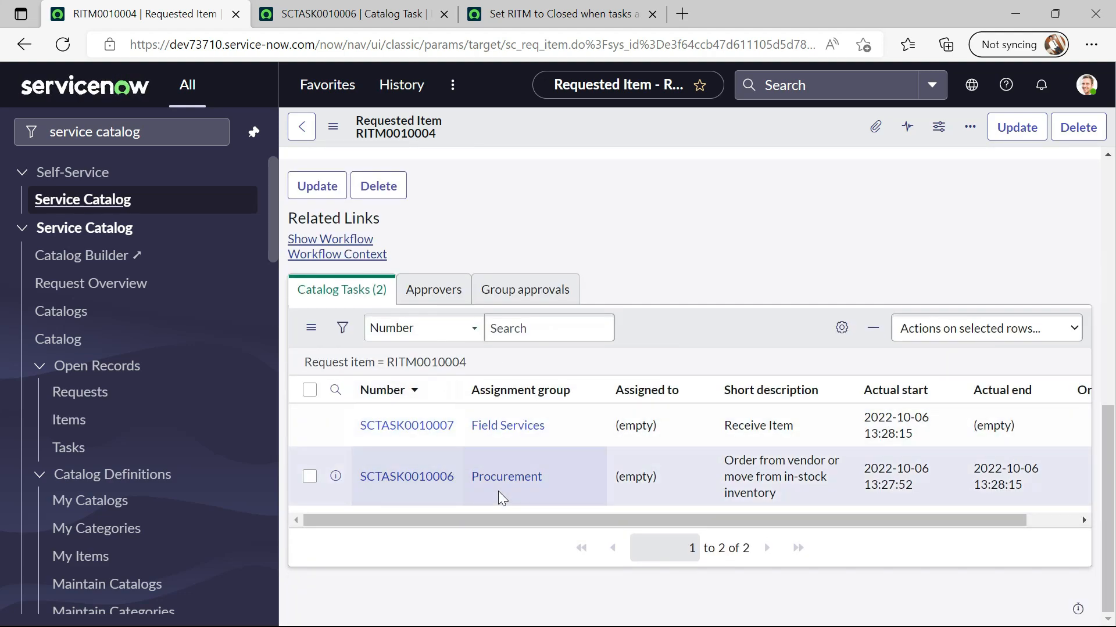
{"action": "mouse_move", "coordinate": [573, 505]}
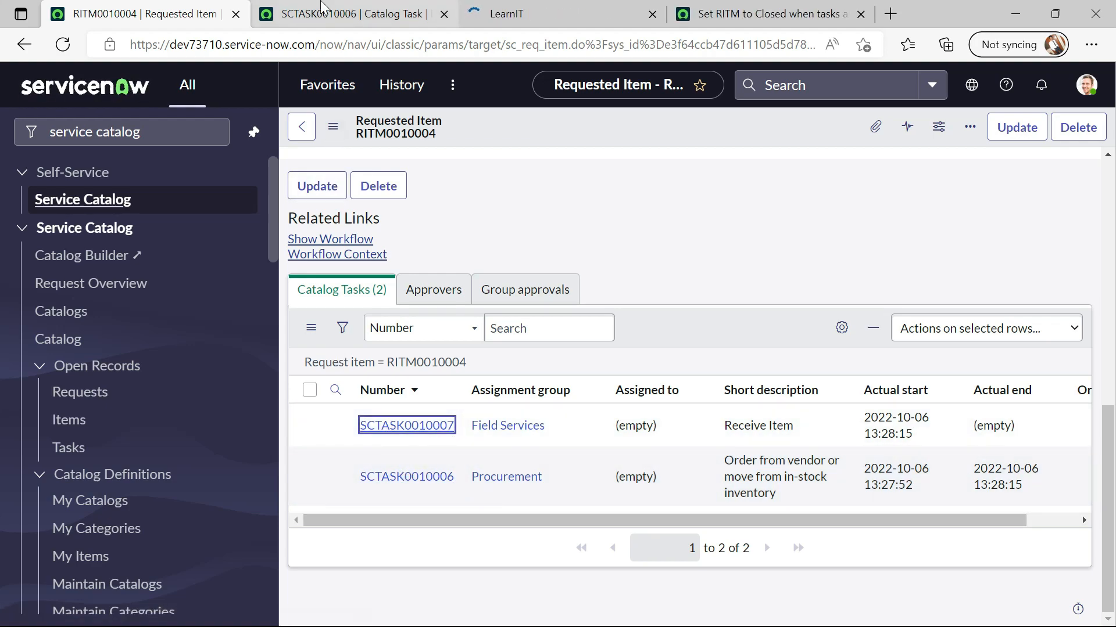
{"action": "left_click", "coordinate": [407, 425]}
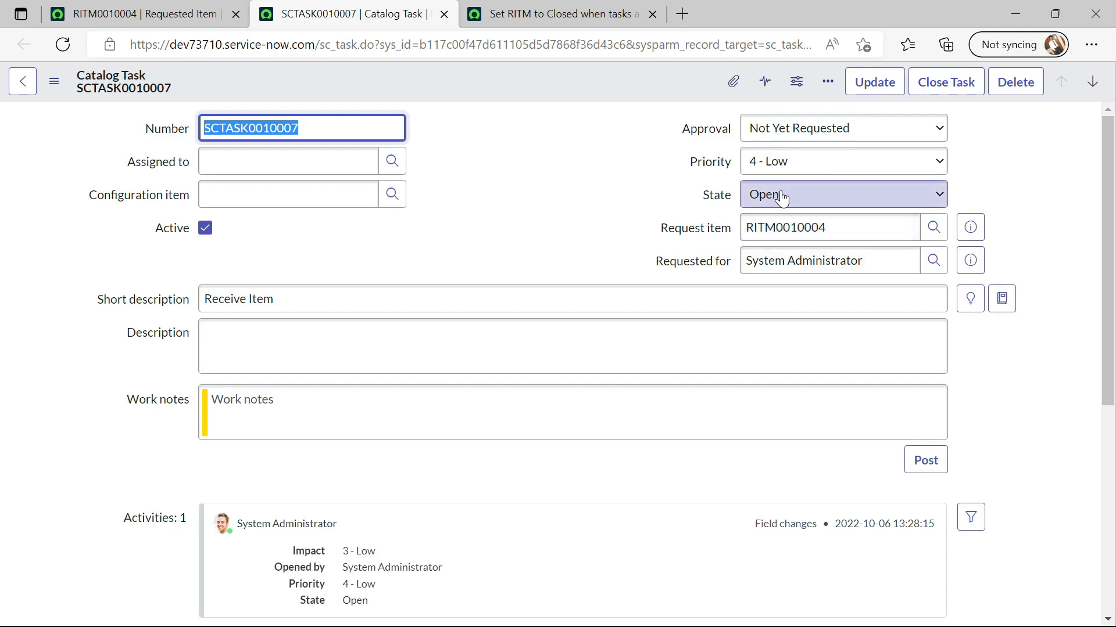
Save SCTASK0010007 as Closed Complete and return to RITM0010004
{"action": "left_click", "coordinate": [843, 194]}
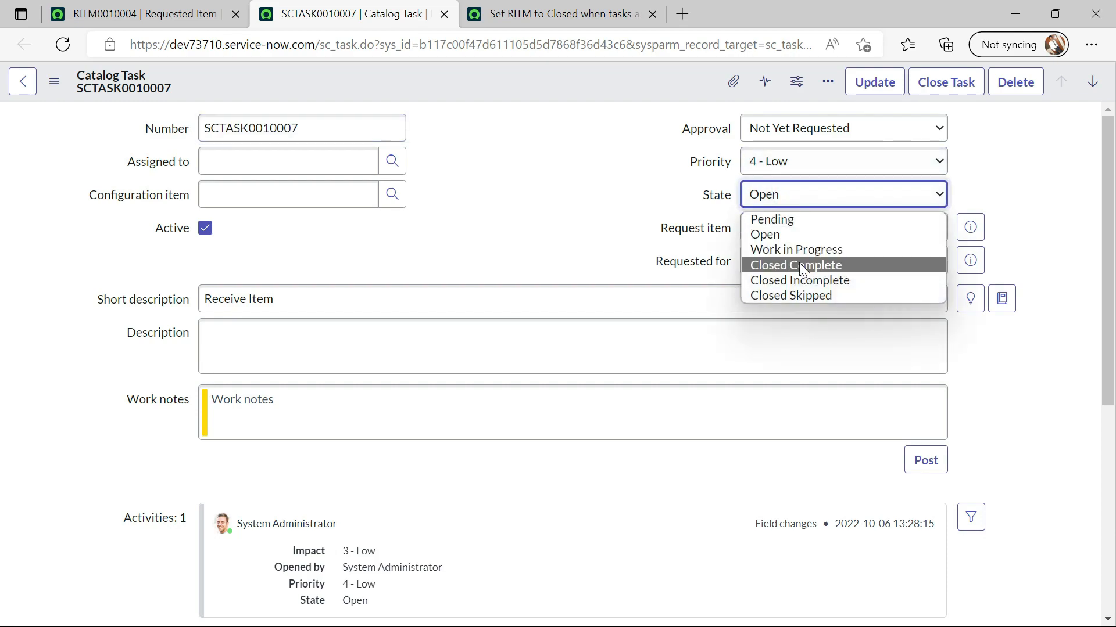
{"action": "left_click", "coordinate": [795, 264]}
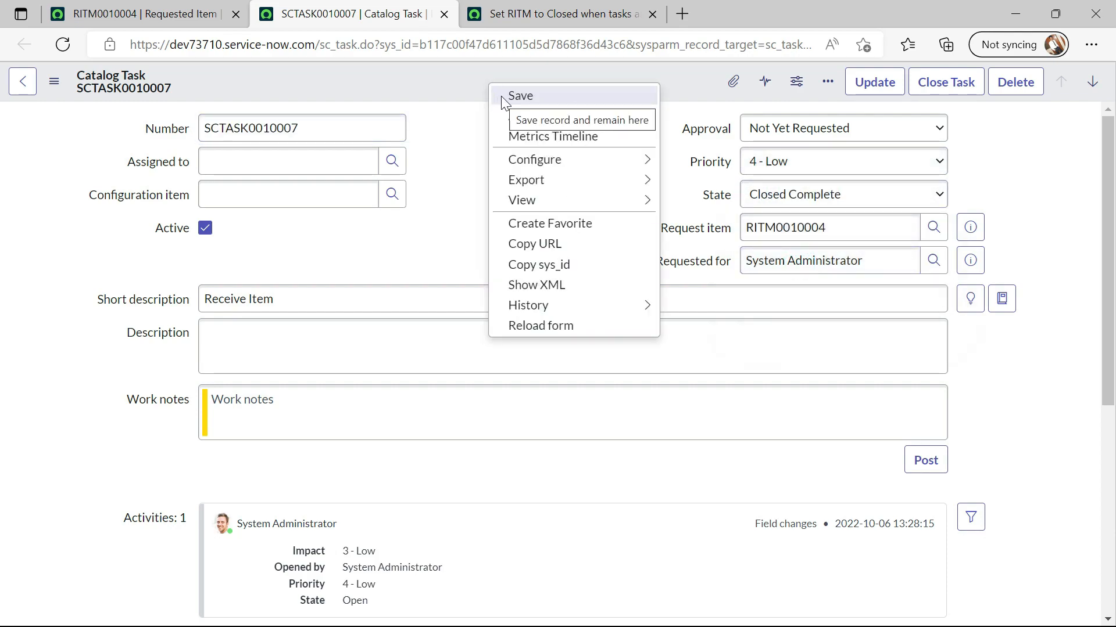
{"action": "left_click", "coordinate": [521, 95]}
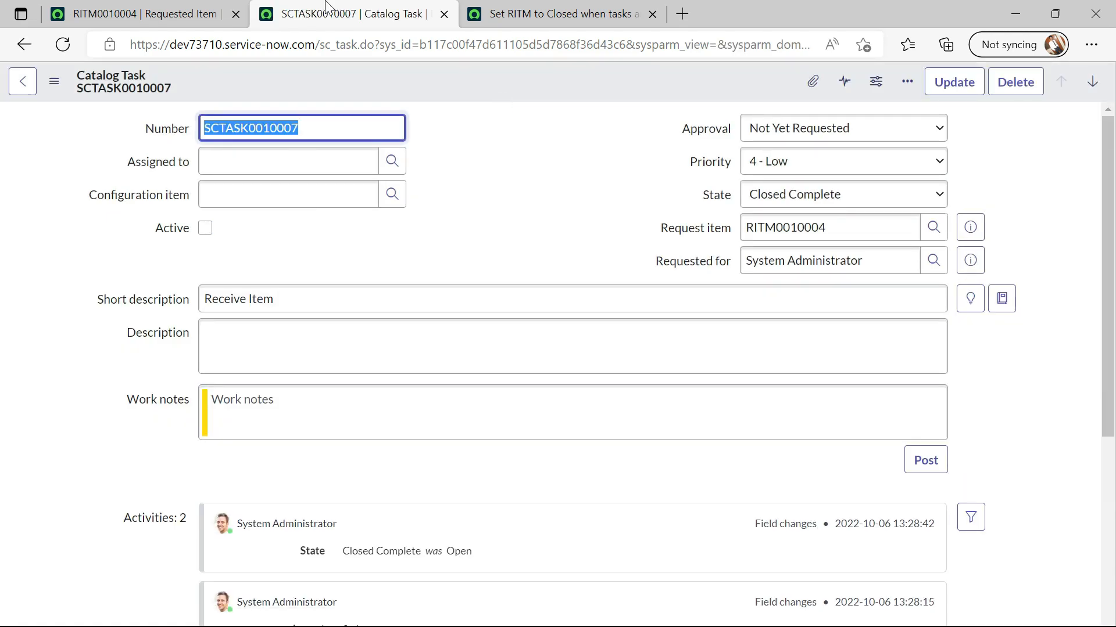
{"action": "left_click", "coordinate": [142, 14]}
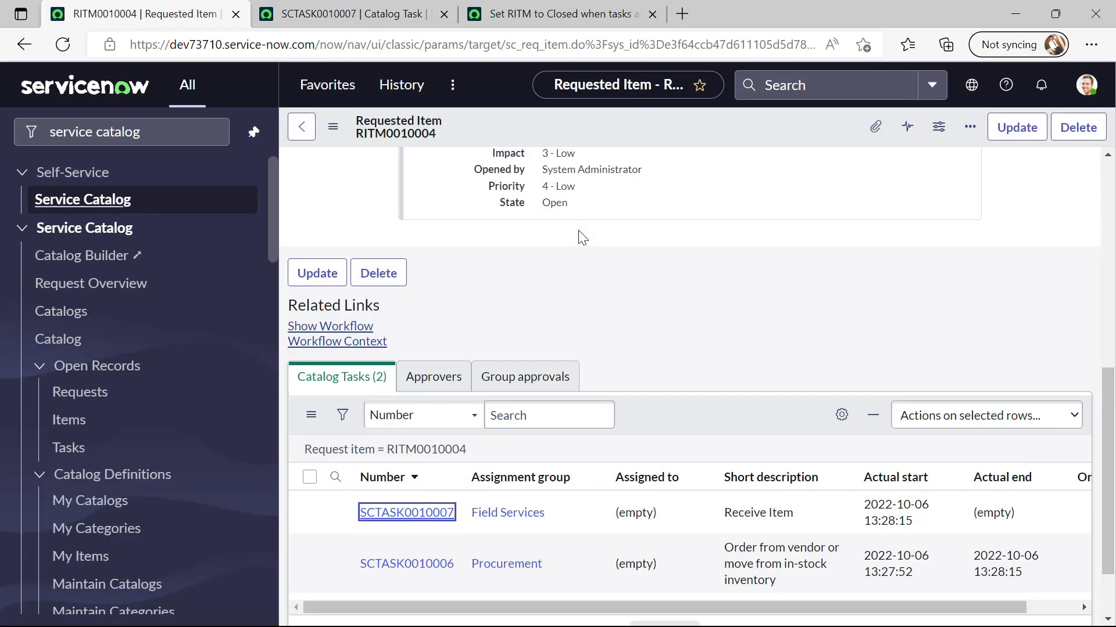
Reload RITM0010004's form and bring up catalog task SCTASK0010008
{"action": "left_click", "coordinate": [332, 126]}
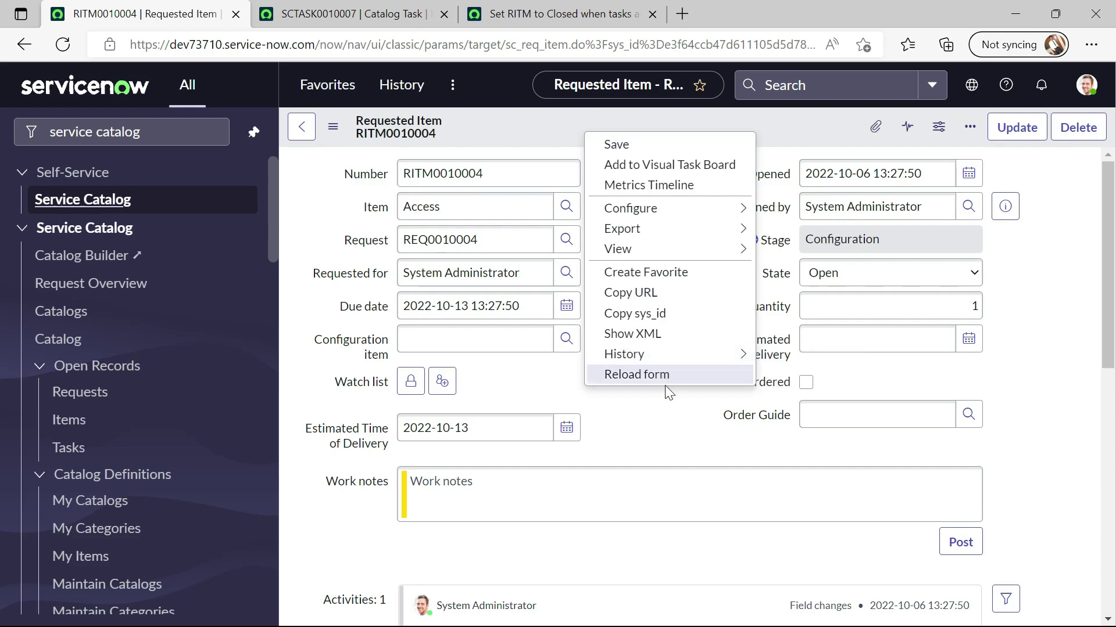
{"action": "left_click", "coordinate": [636, 374]}
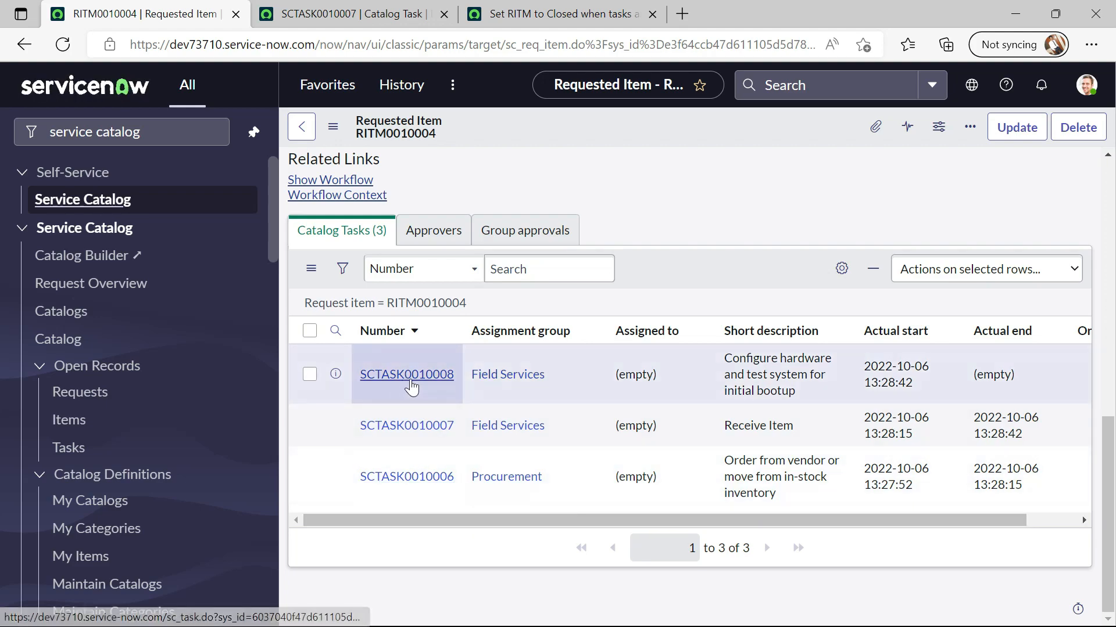
{"action": "left_click", "coordinate": [407, 375]}
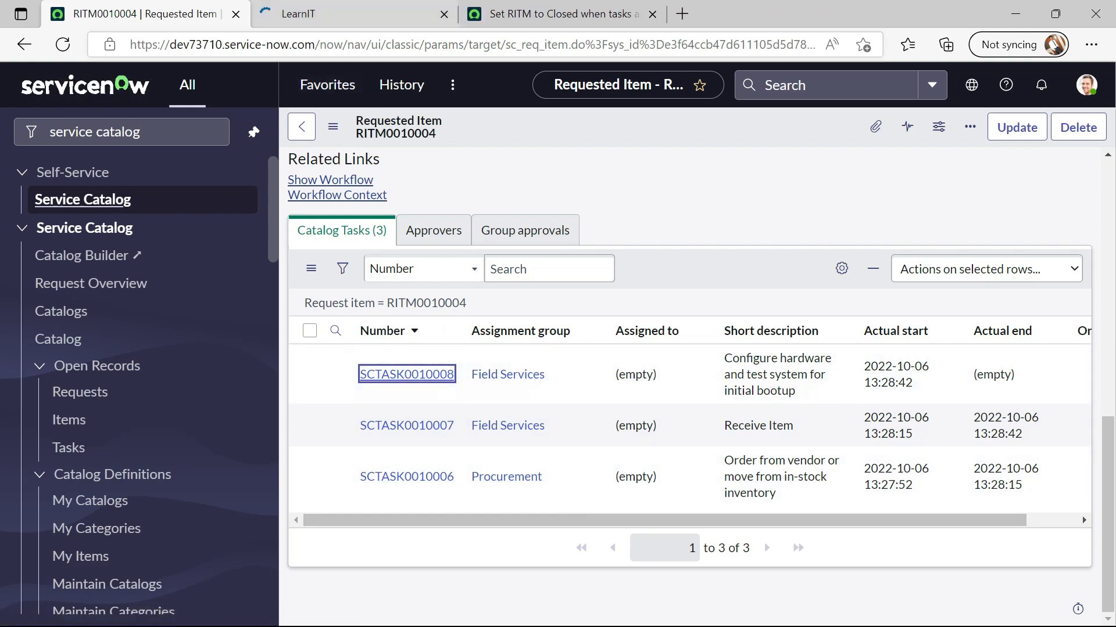
{"action": "left_click", "coordinate": [406, 374]}
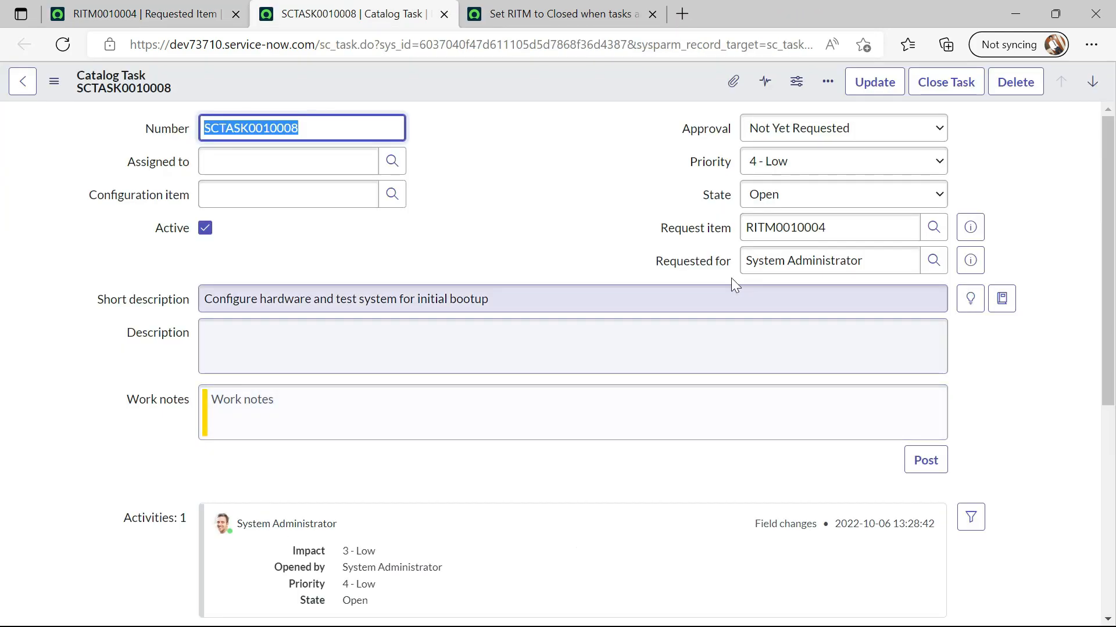
Save SCTASK0010008 as Closed Complete and return to RITM0010004
{"action": "left_click", "coordinate": [843, 194]}
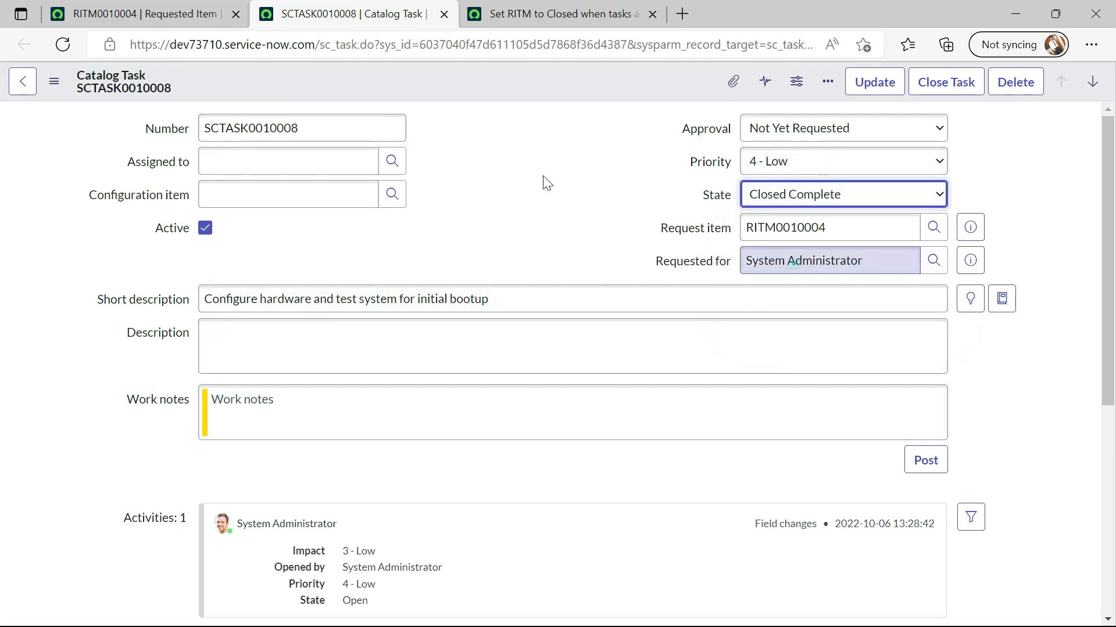
{"action": "left_click", "coordinate": [874, 81]}
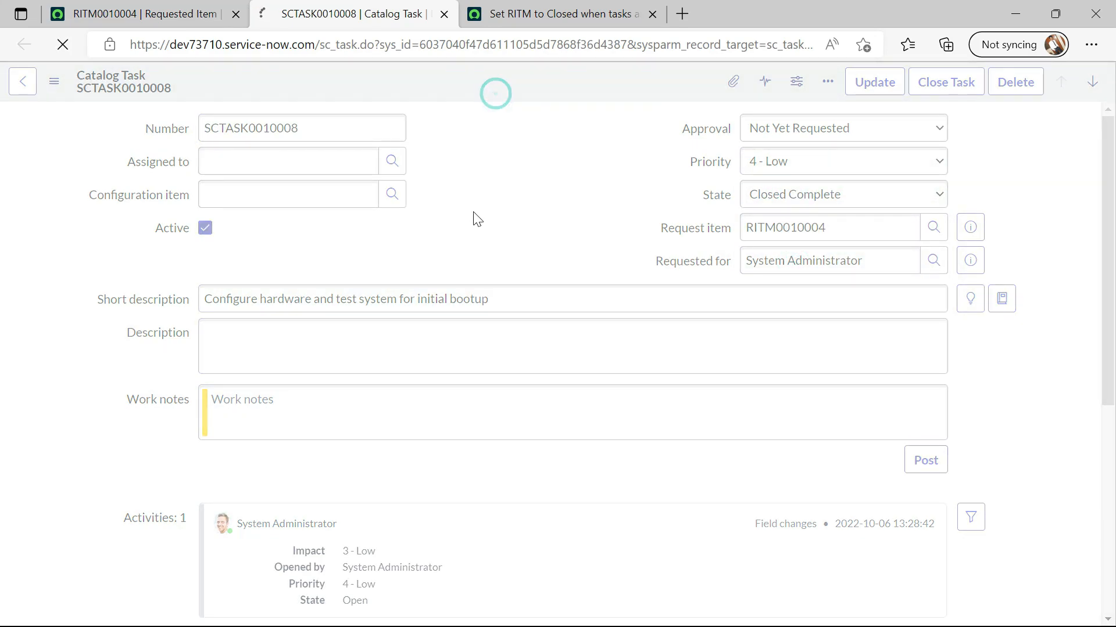
{"action": "left_click", "coordinate": [945, 82]}
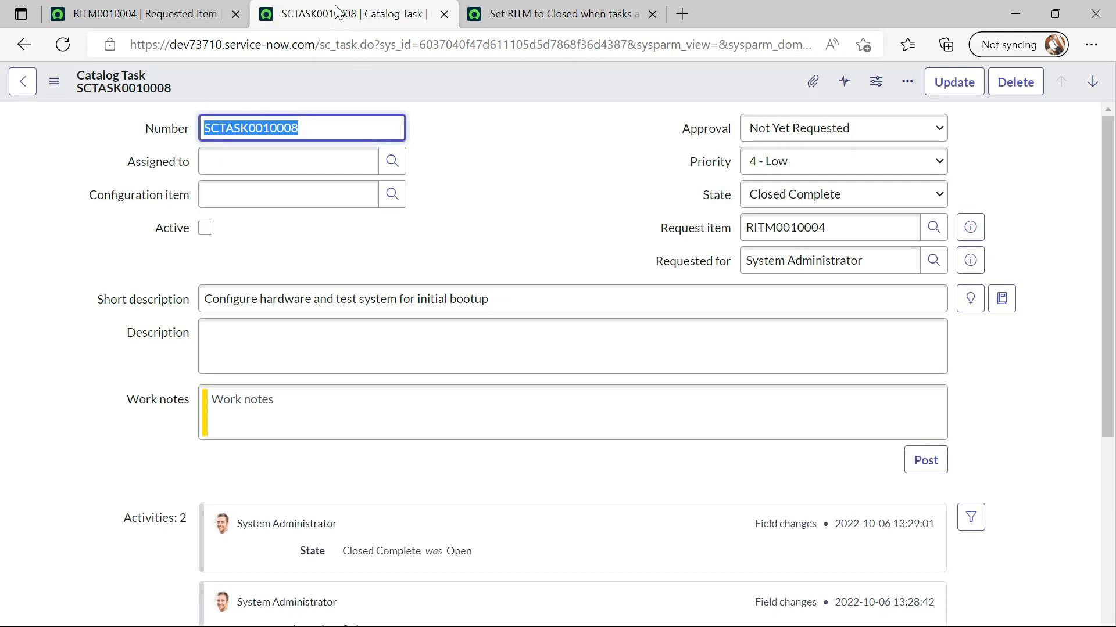
{"action": "left_click", "coordinate": [443, 14]}
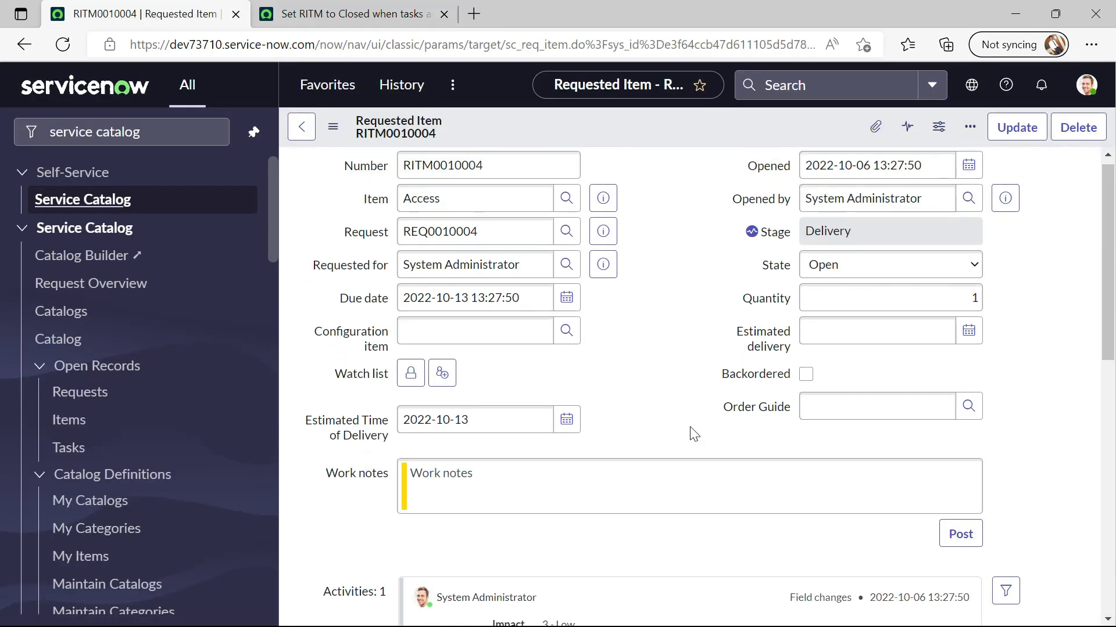
Bring up the new Deliver to Customer task SCTASK0010009
{"action": "scroll", "scroll_direction": "down", "scroll_amount": 3}
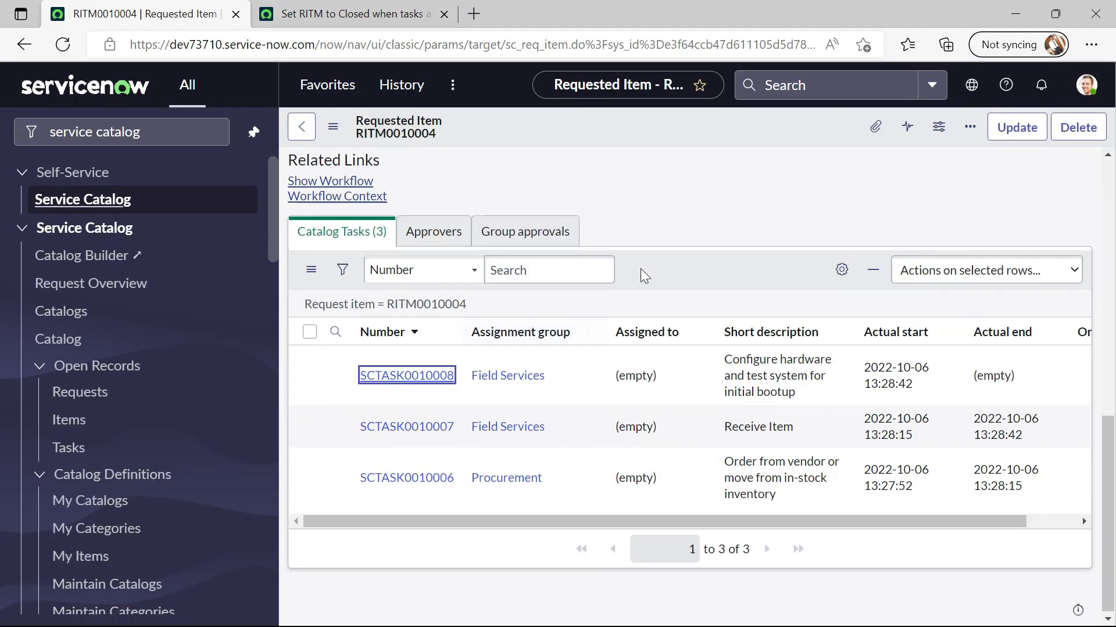
{"action": "mouse_move", "coordinate": [693, 303]}
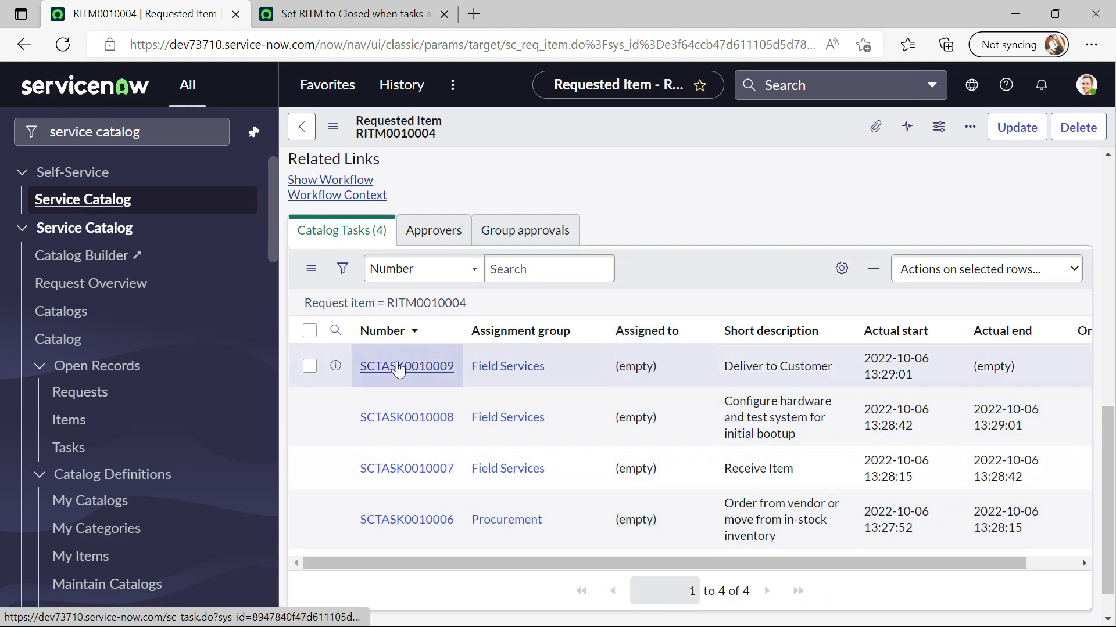
{"action": "left_click", "coordinate": [406, 366]}
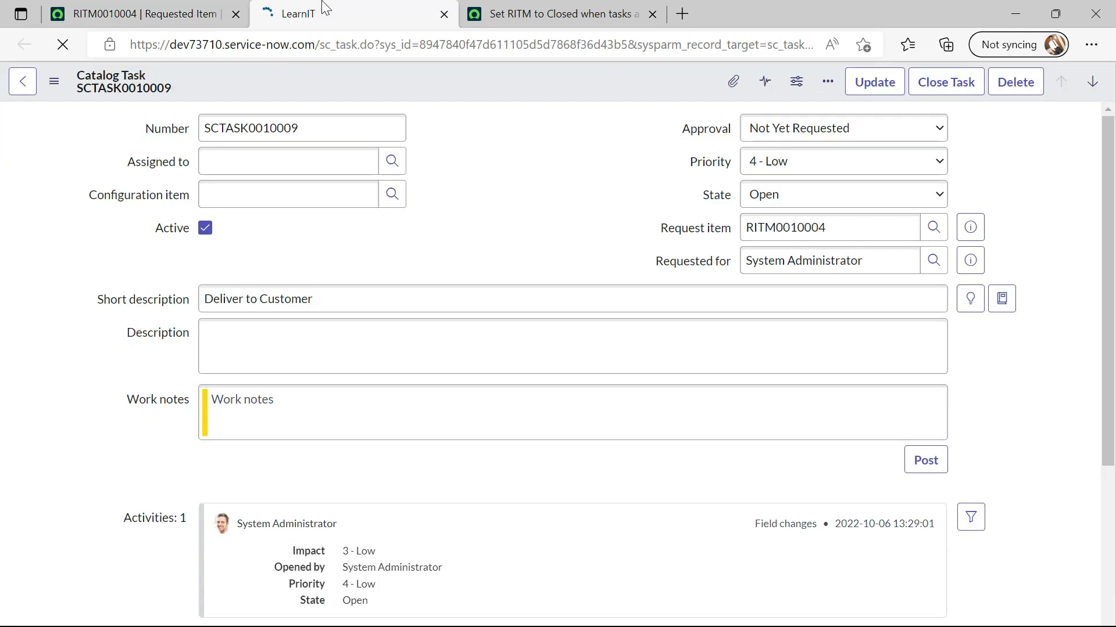
{"action": "left_click", "coordinate": [842, 195]}
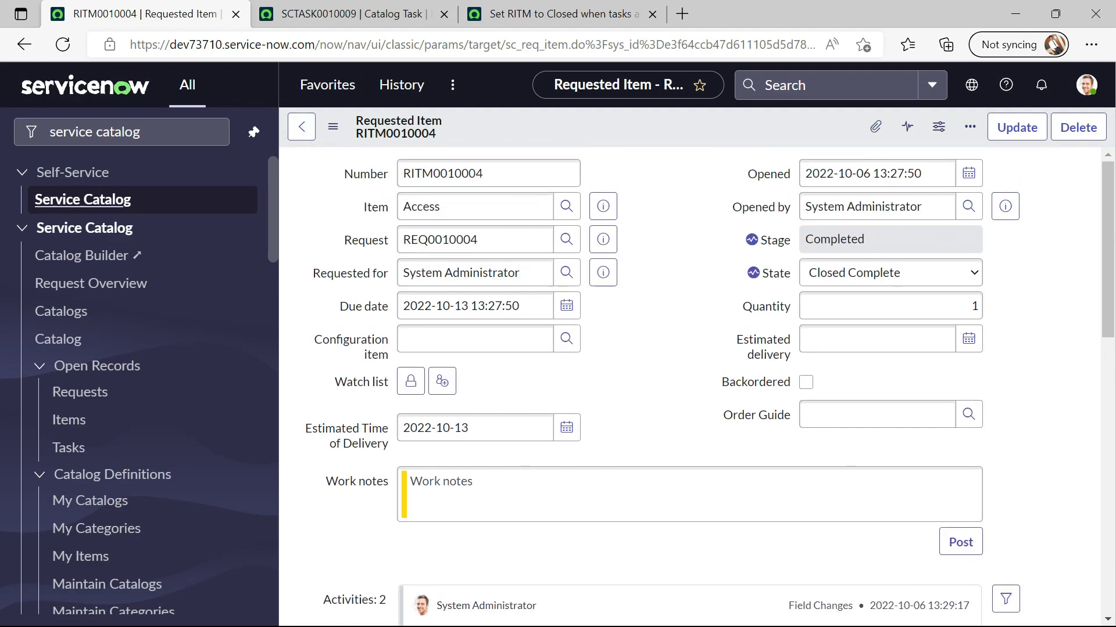
{"action": "left_click", "coordinate": [345, 13]}
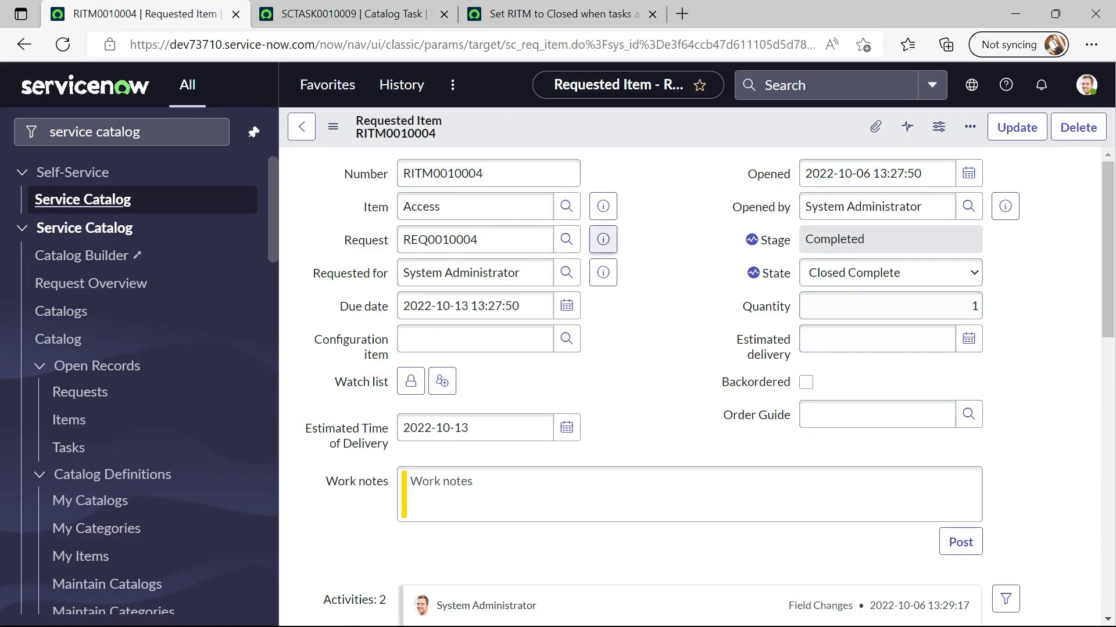
{"action": "mouse_move", "coordinate": [567, 305]}
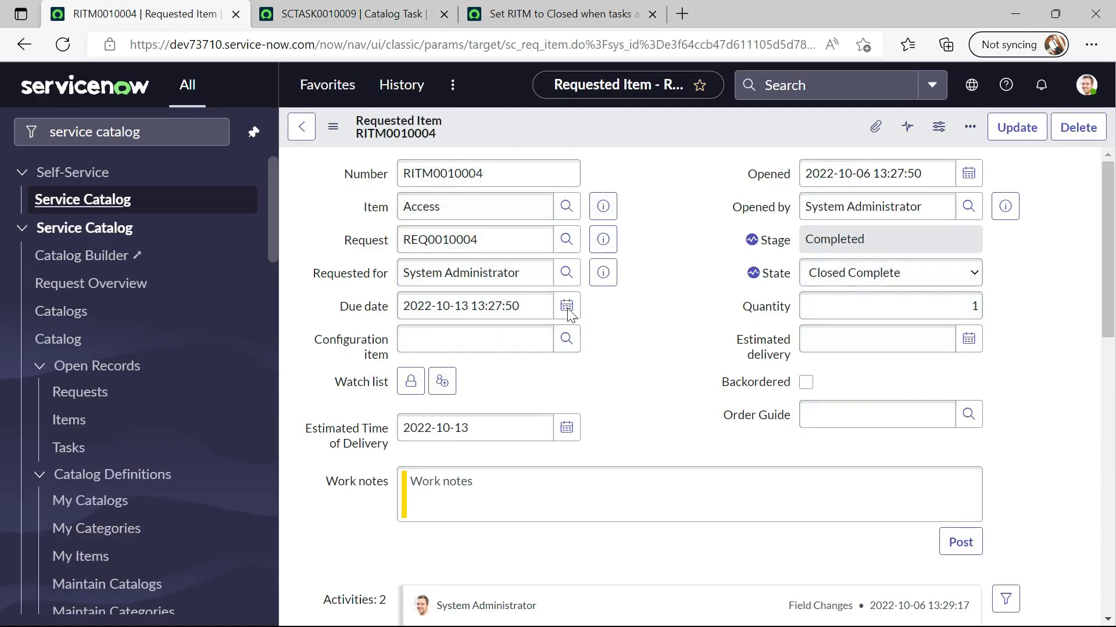
{"action": "left_click", "coordinate": [344, 14]}
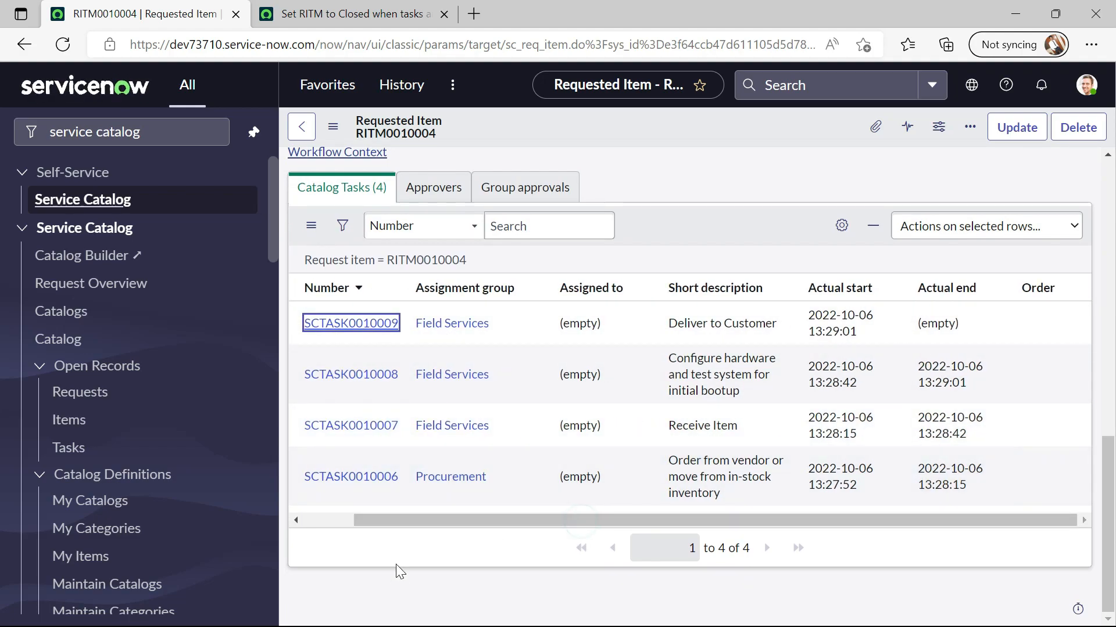
{"action": "scroll", "scroll_direction": "up", "scroll_amount": 3}
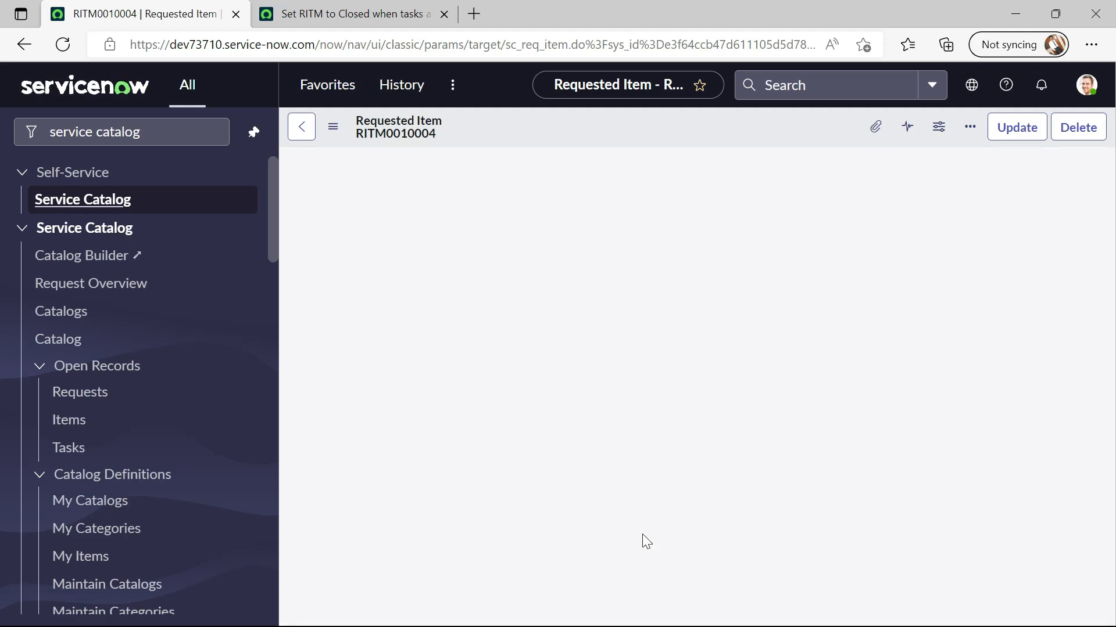
{"action": "left_click", "coordinate": [352, 14]}
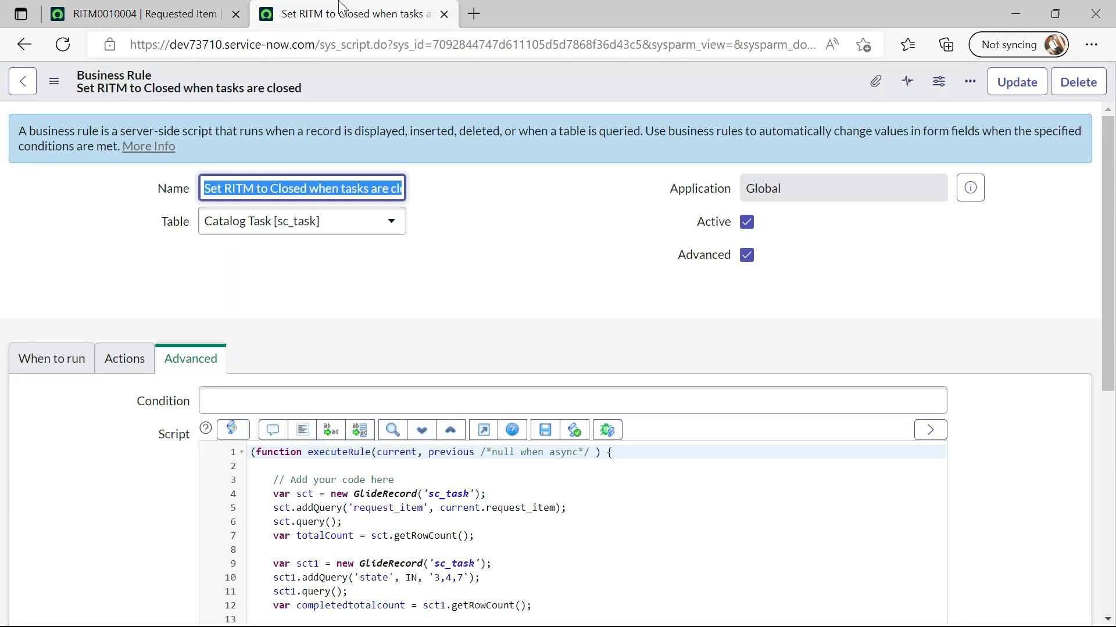
{"action": "scroll", "scroll_direction": "down", "scroll_amount": 3}
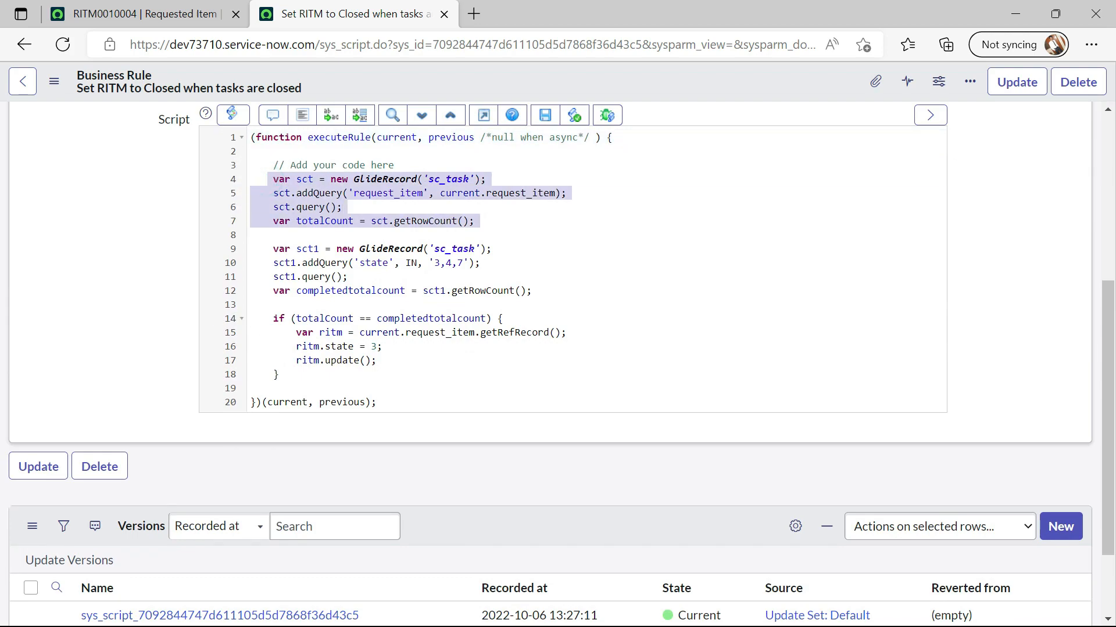
{"action": "left_click", "coordinate": [370, 221]}
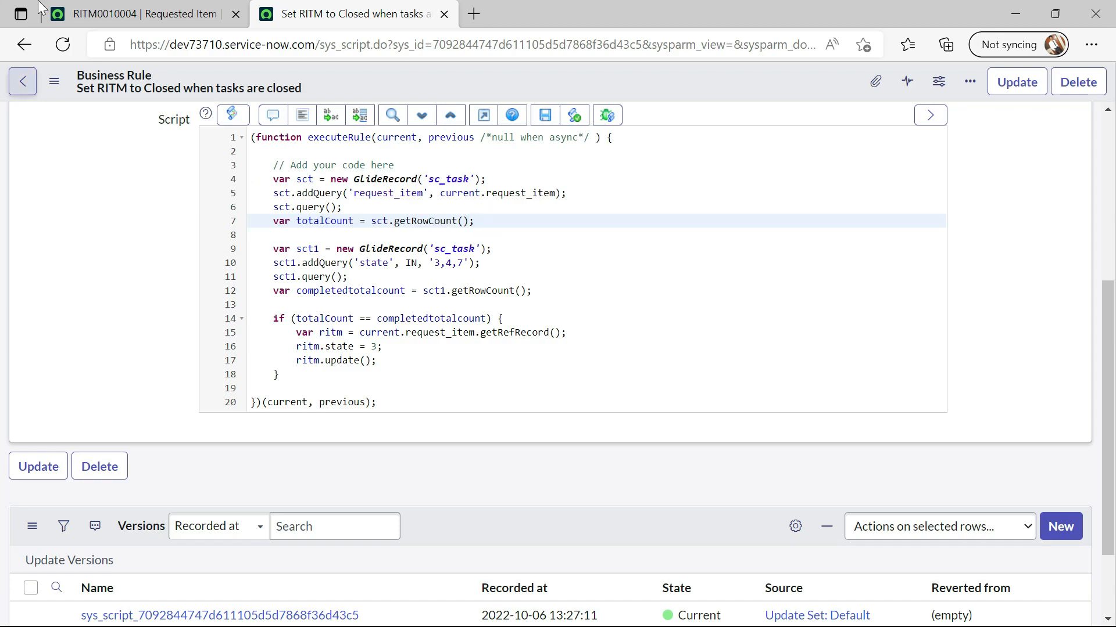
{"action": "left_click", "coordinate": [128, 14]}
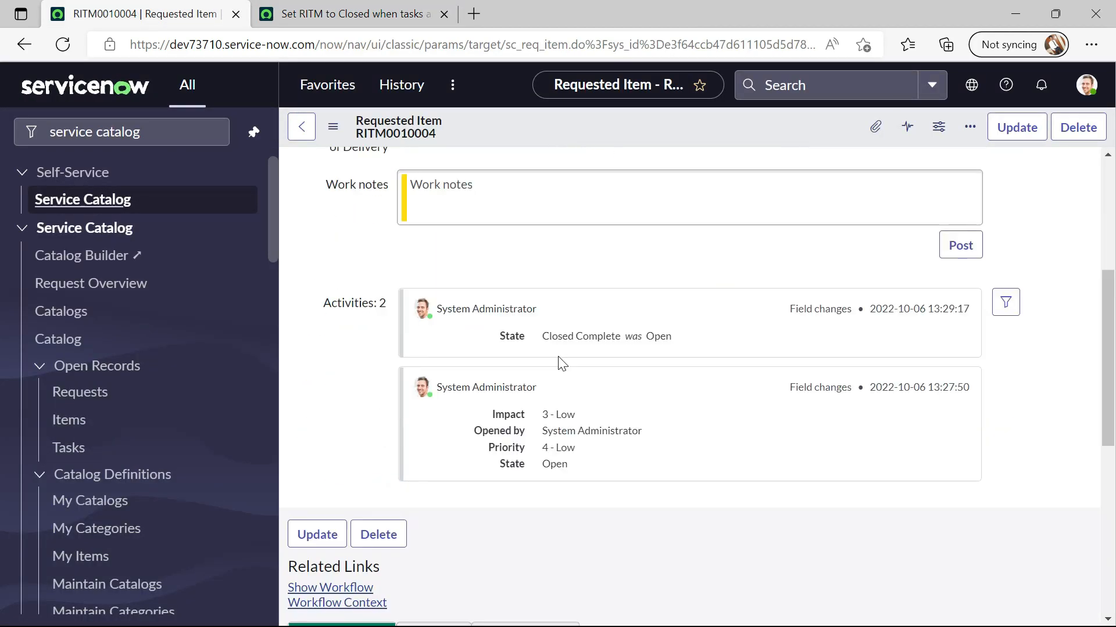
{"action": "left_click", "coordinate": [348, 14]}
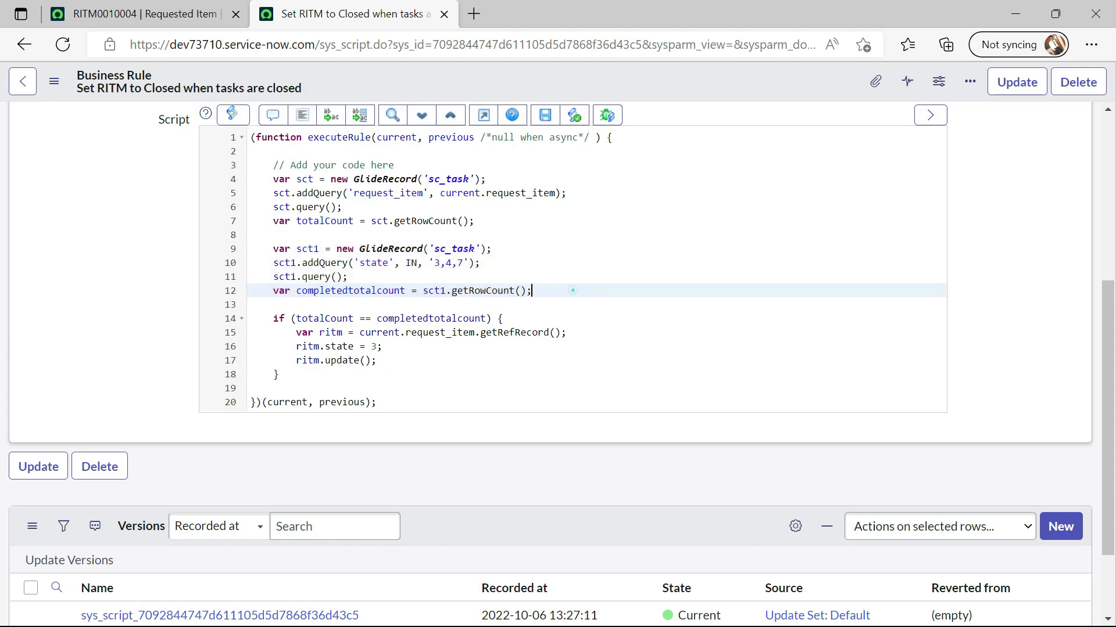
{"action": "mouse_move", "coordinate": [142, 14]}
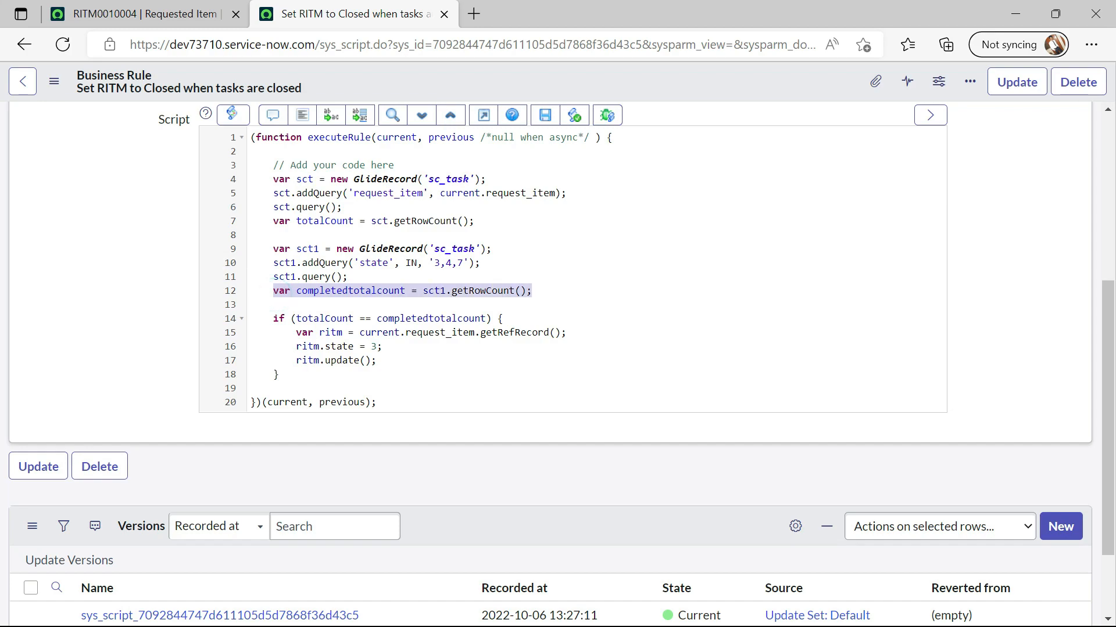
{"action": "left_click", "coordinate": [413, 332]}
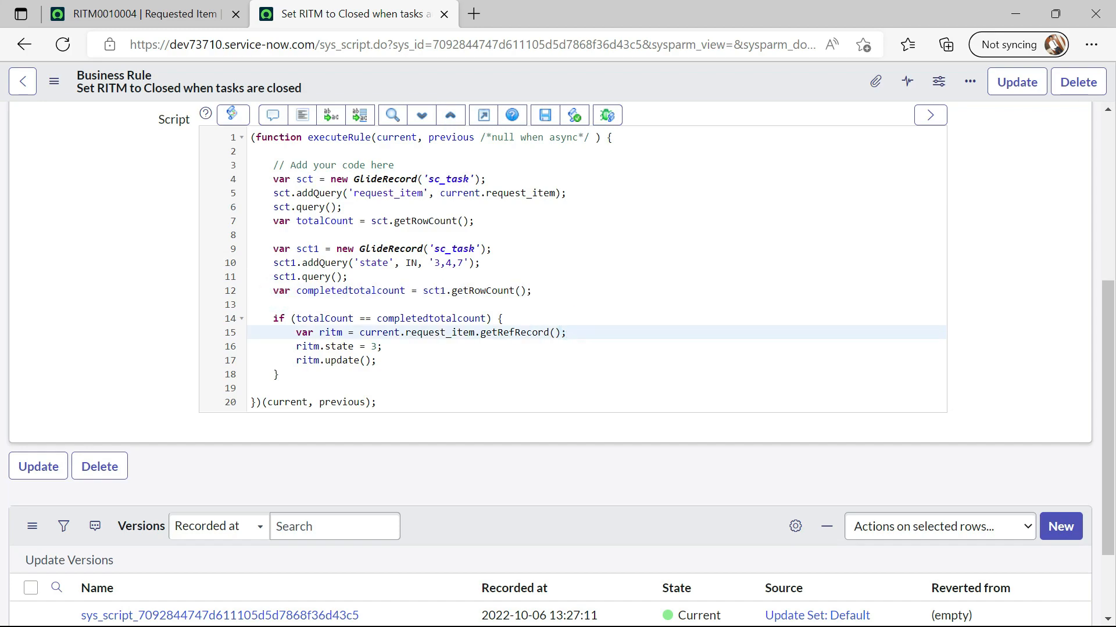
{"action": "left_click", "coordinate": [566, 333]}
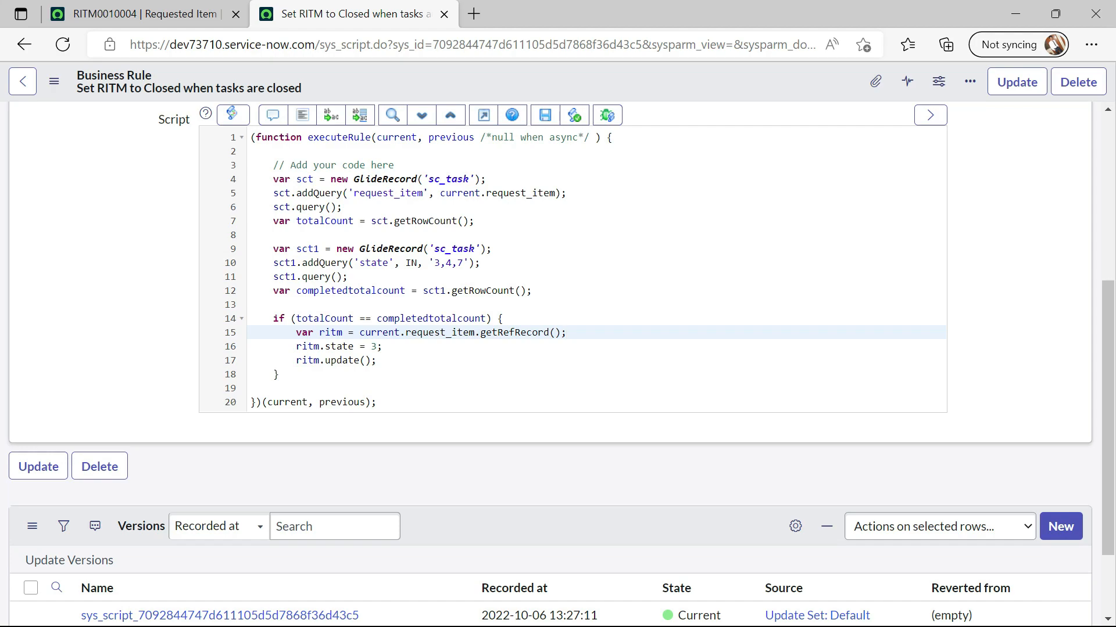
{"action": "left_click", "coordinate": [189, 142]}
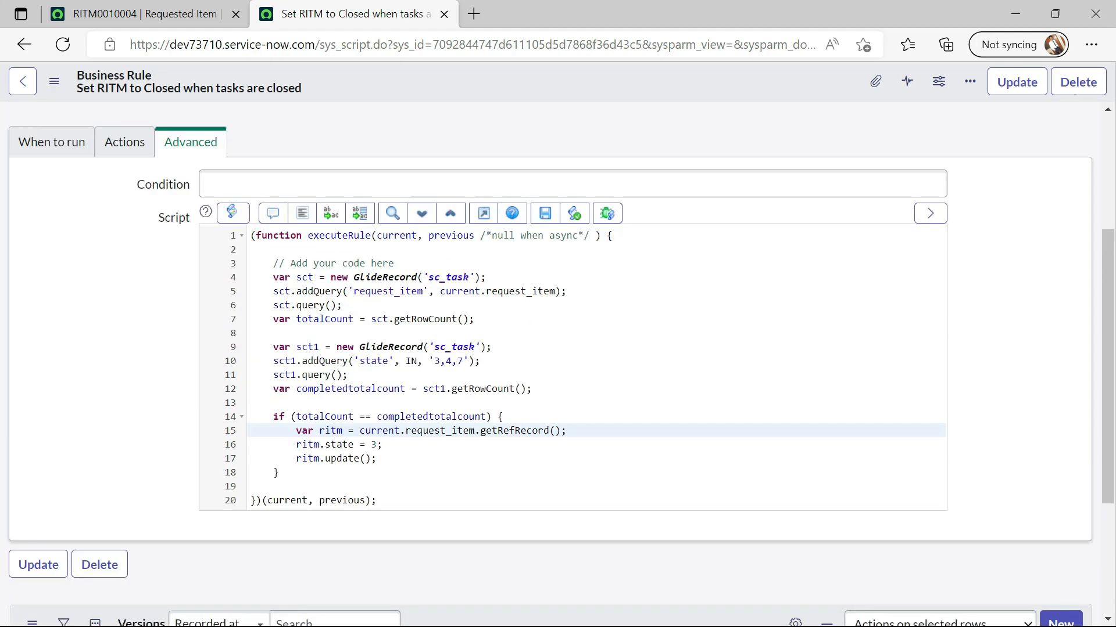
{"action": "scroll", "scroll_direction": "up", "scroll_amount": 3}
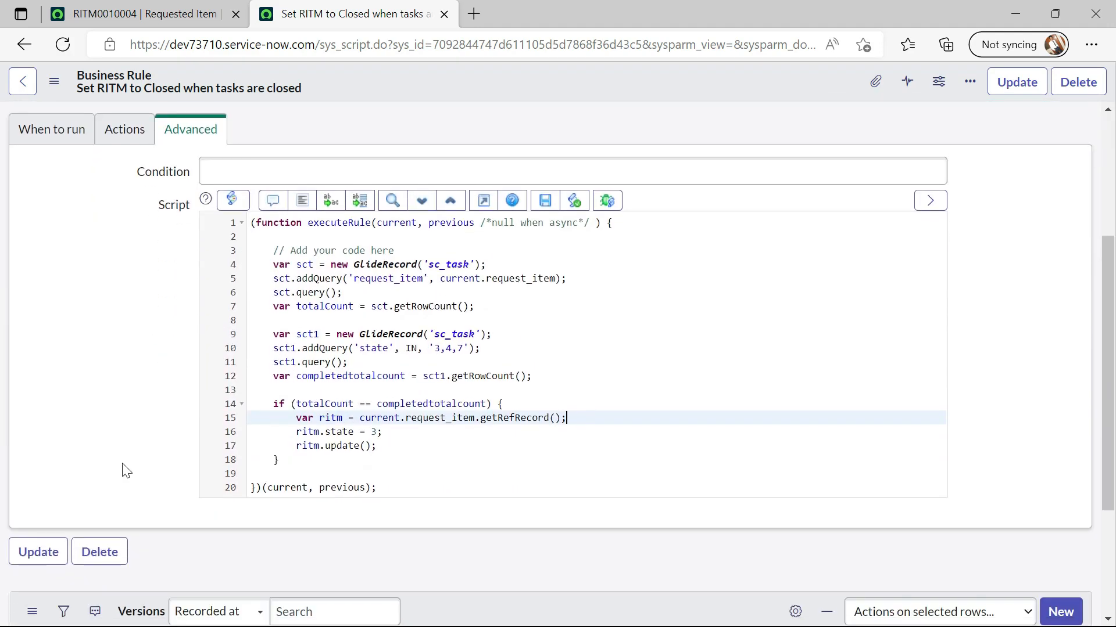
{"action": "scroll", "scroll_direction": "up", "scroll_amount": 3}
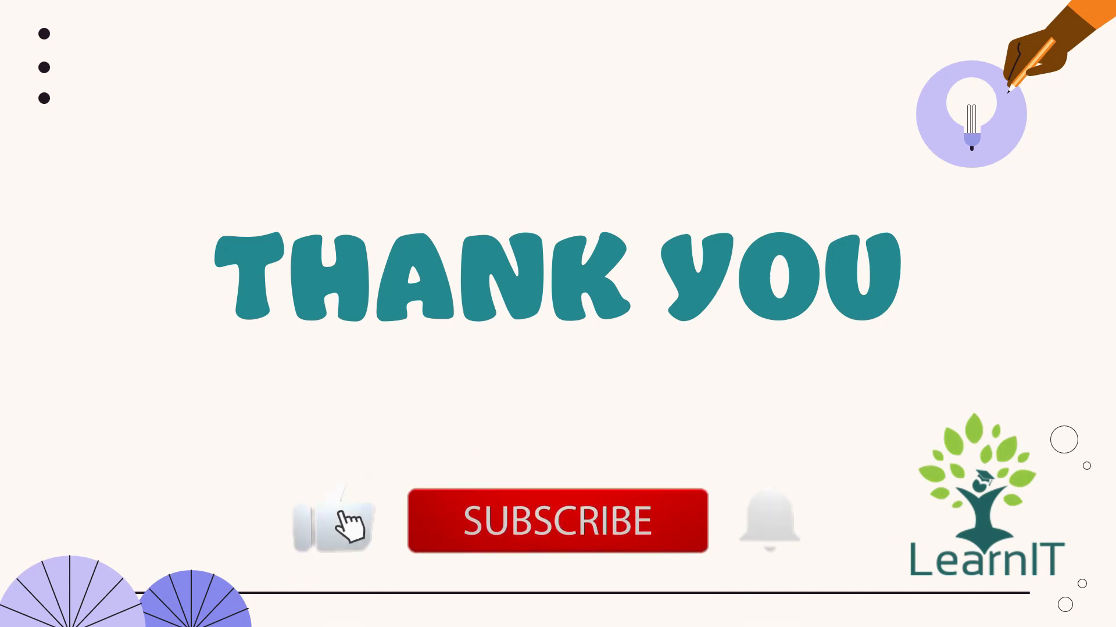
{"action": "left_click", "coordinate": [557, 520]}
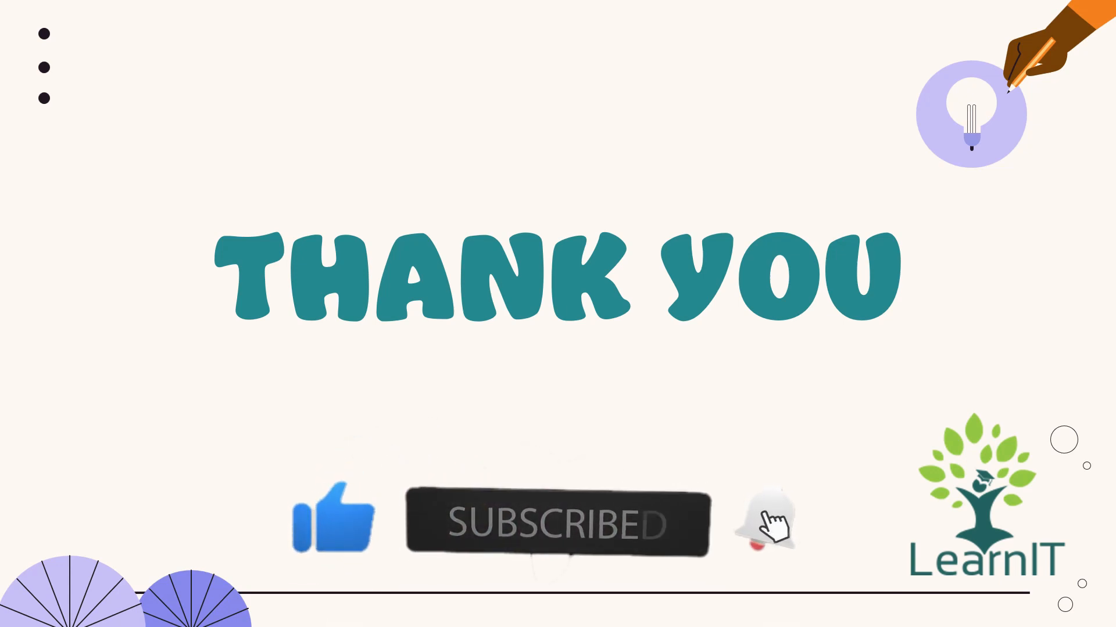